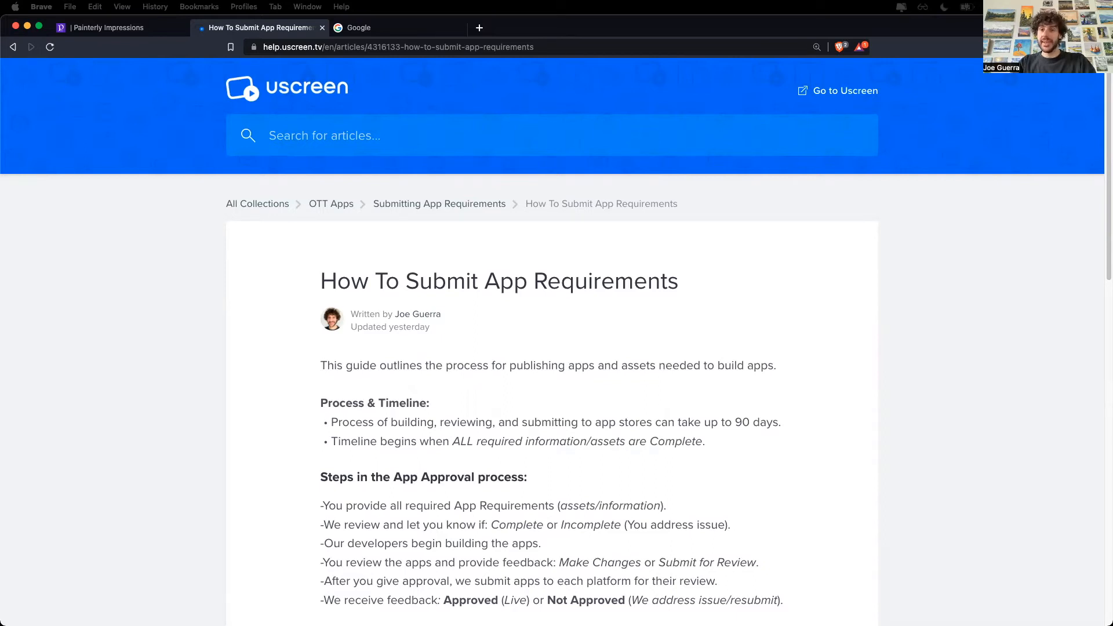
mouse_move(172, 104)
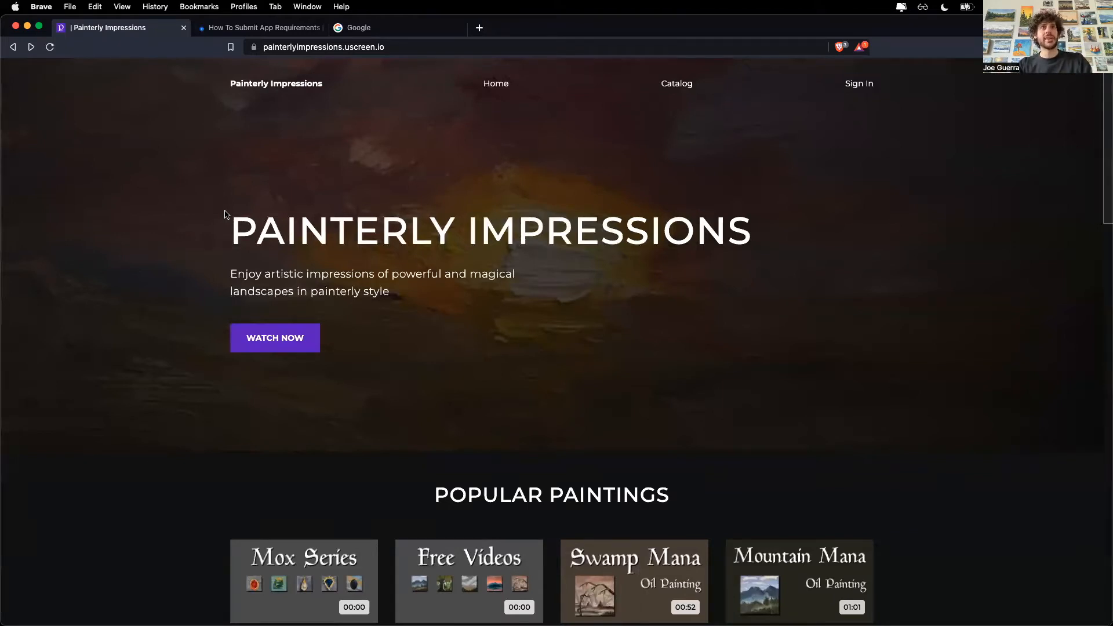
- Scroll through the Painterly Impressions homepage with its featured Black Lotus and popular series
scroll("down", 3)
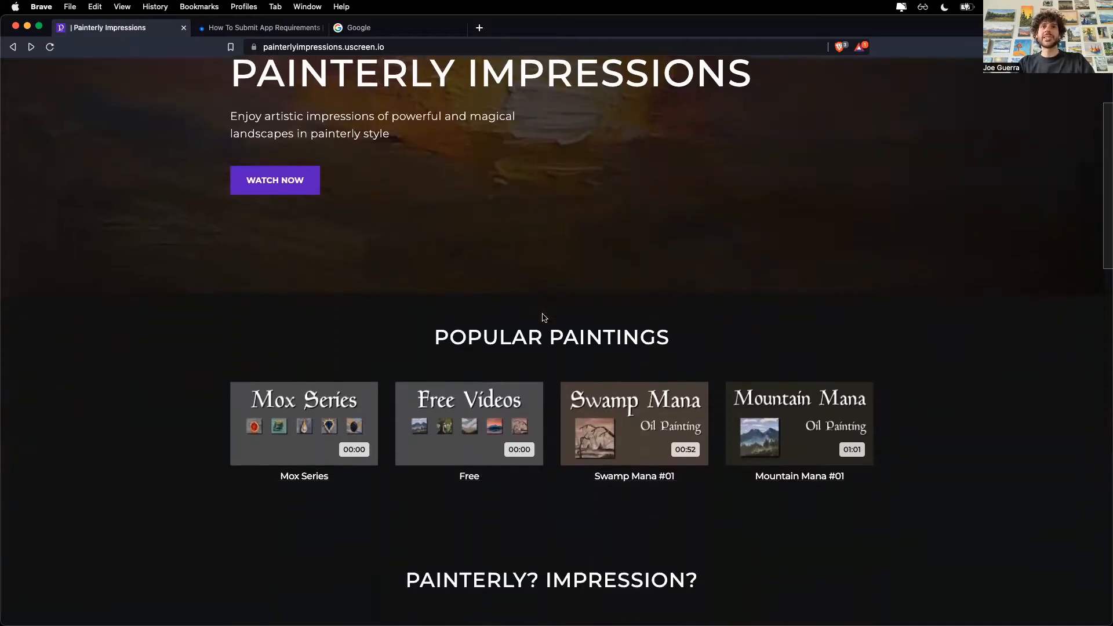
scroll("down", 3)
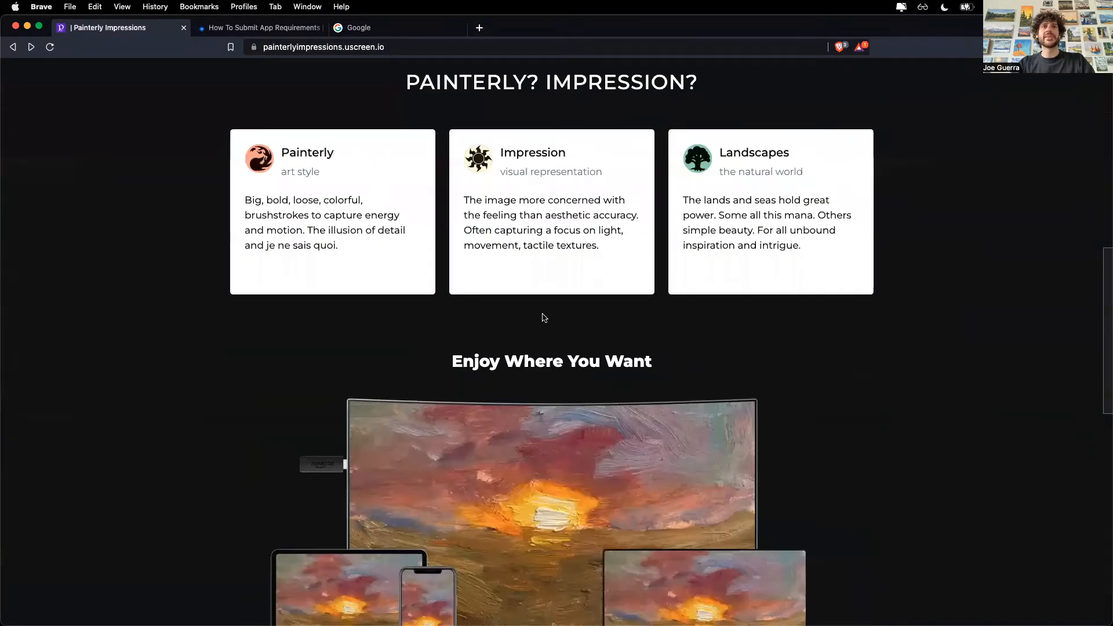
scroll("down", 3)
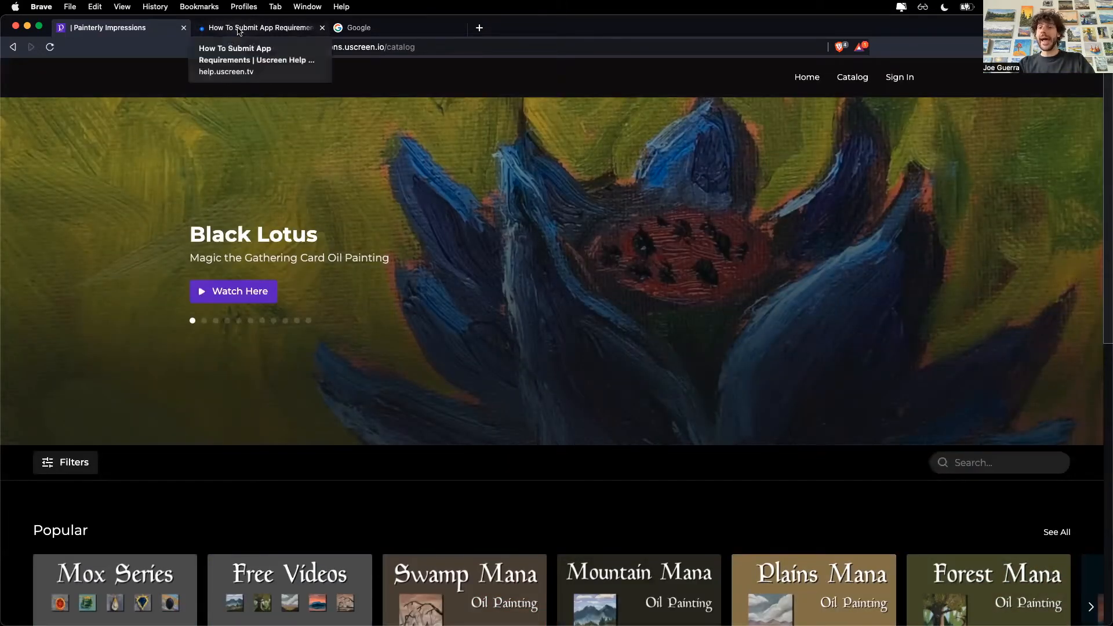
- Read the app-requirements article through site and developer account setup, then go to Google
left_click(259, 28)
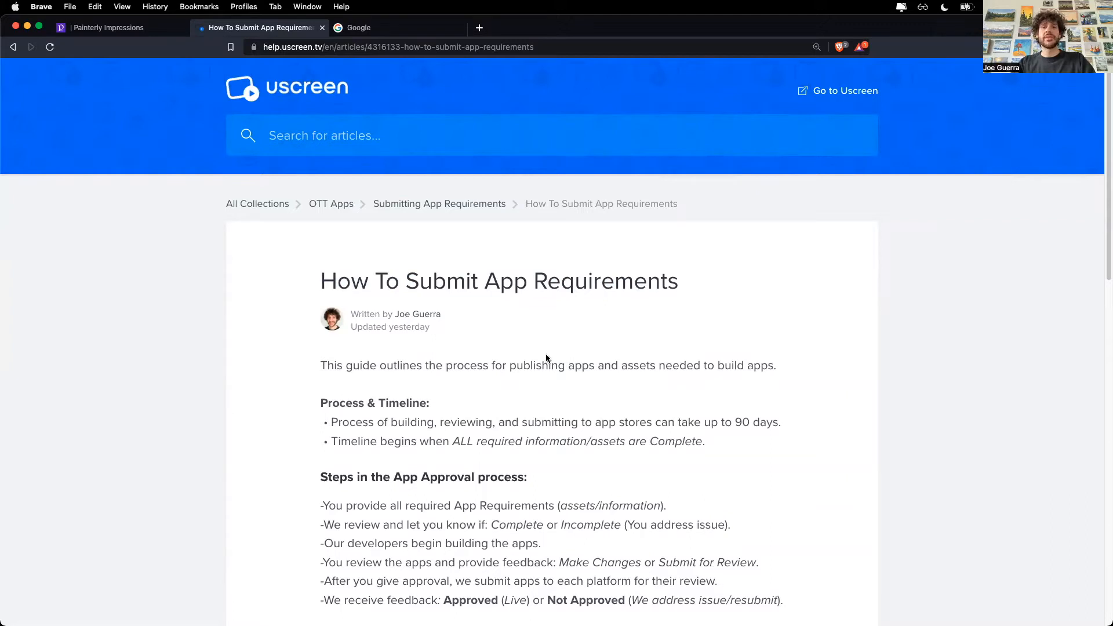
scroll("down", 3)
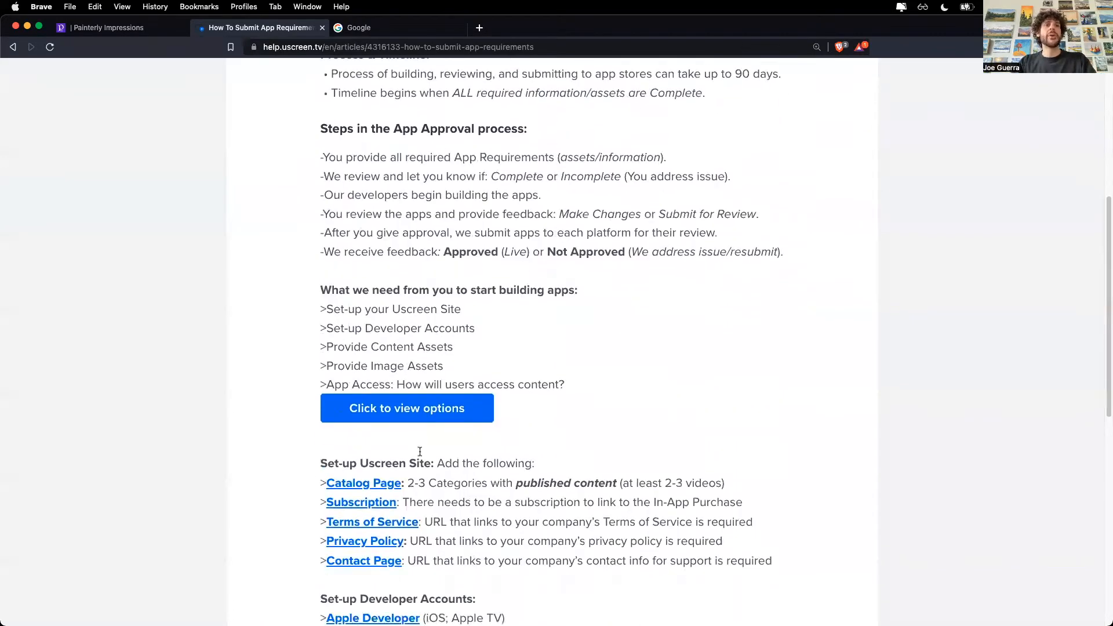
scroll("down", 3)
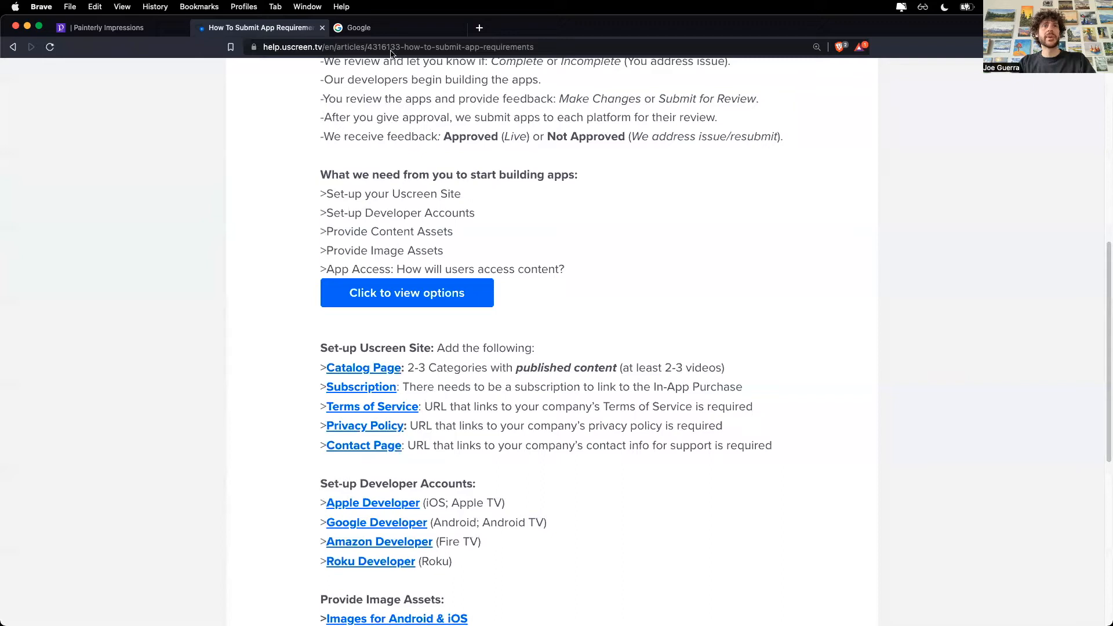
left_click(396, 26)
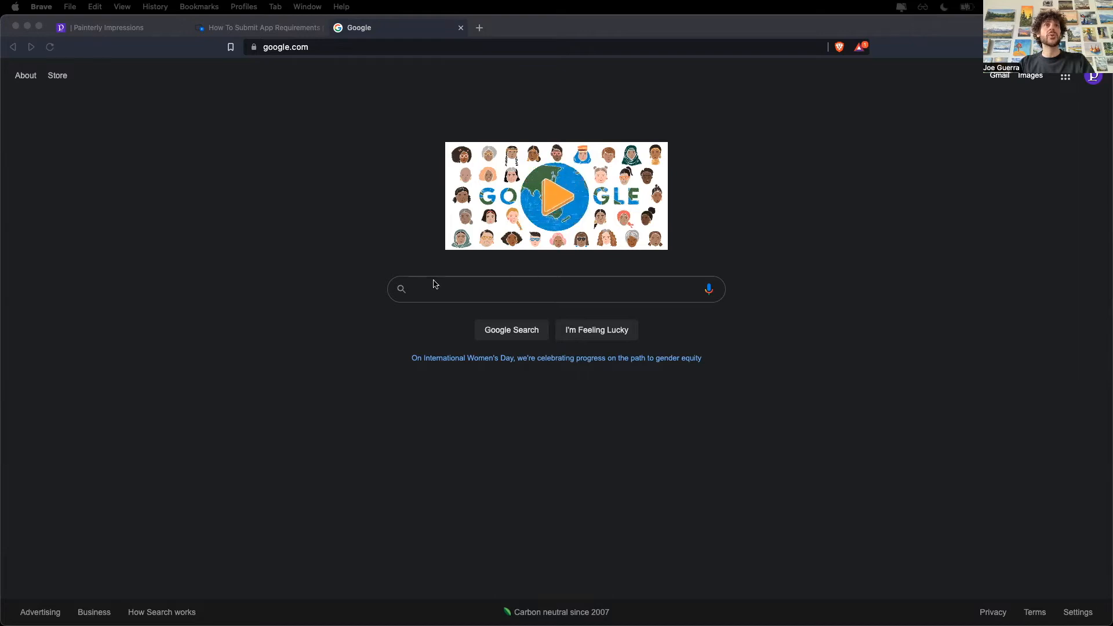
- Search 'google' and reach the Play Console developer account signup page
type("google")
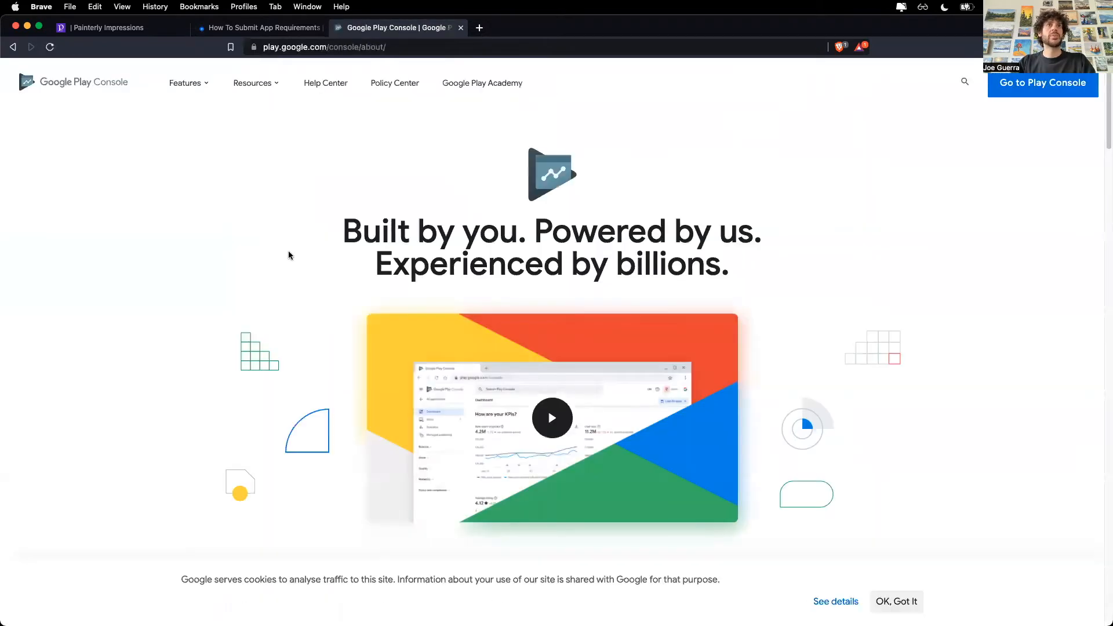
left_click(1043, 84)
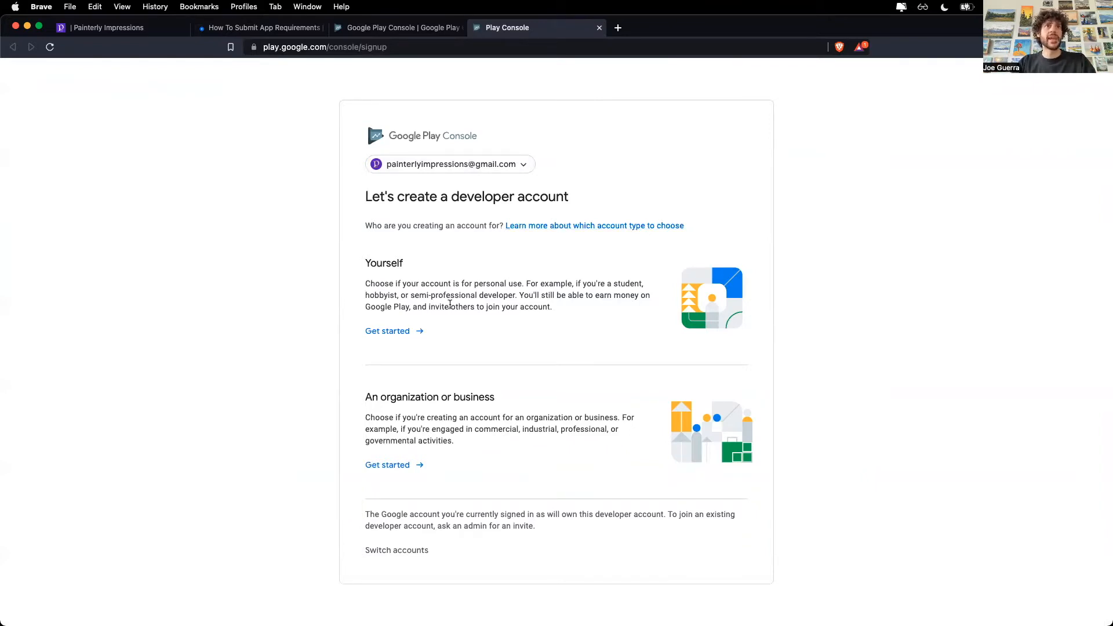
mouse_move(382, 289)
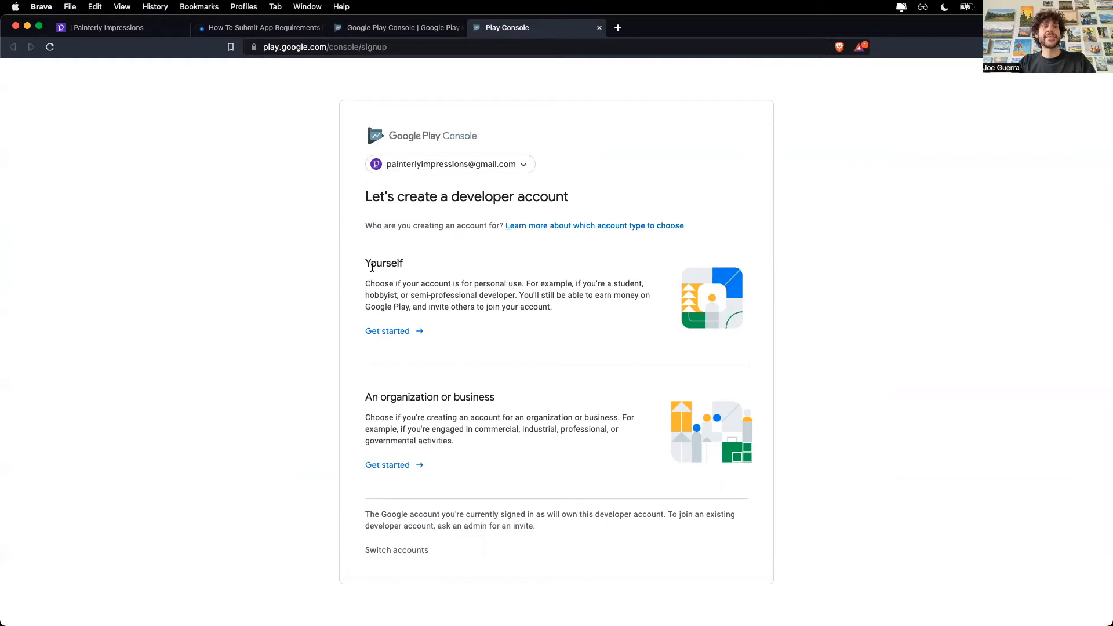
mouse_move(442, 427)
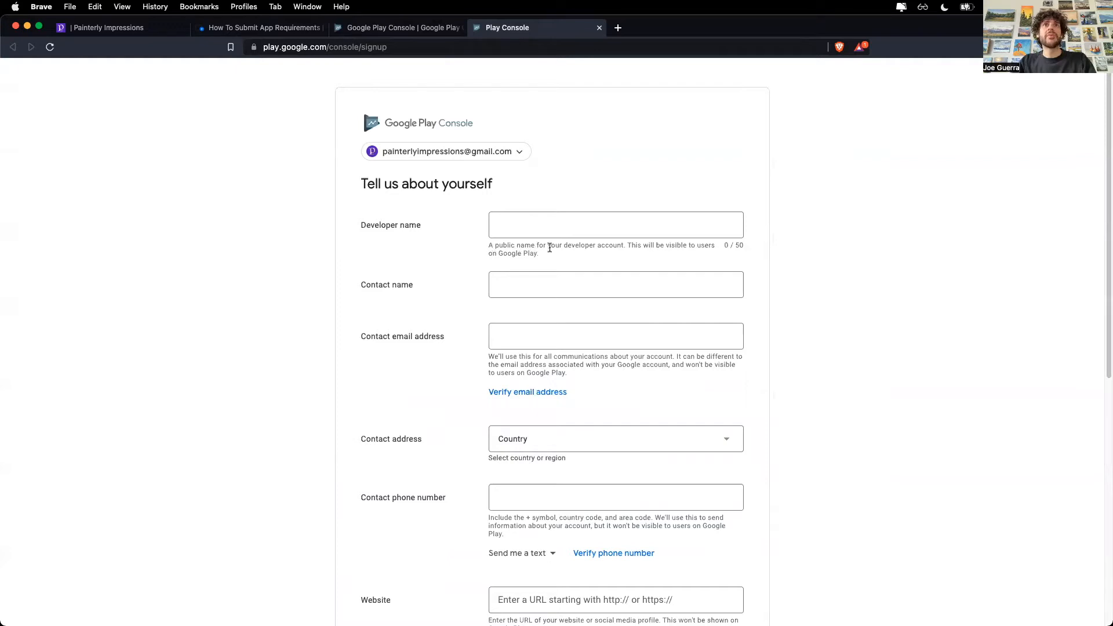
mouse_move(577, 253)
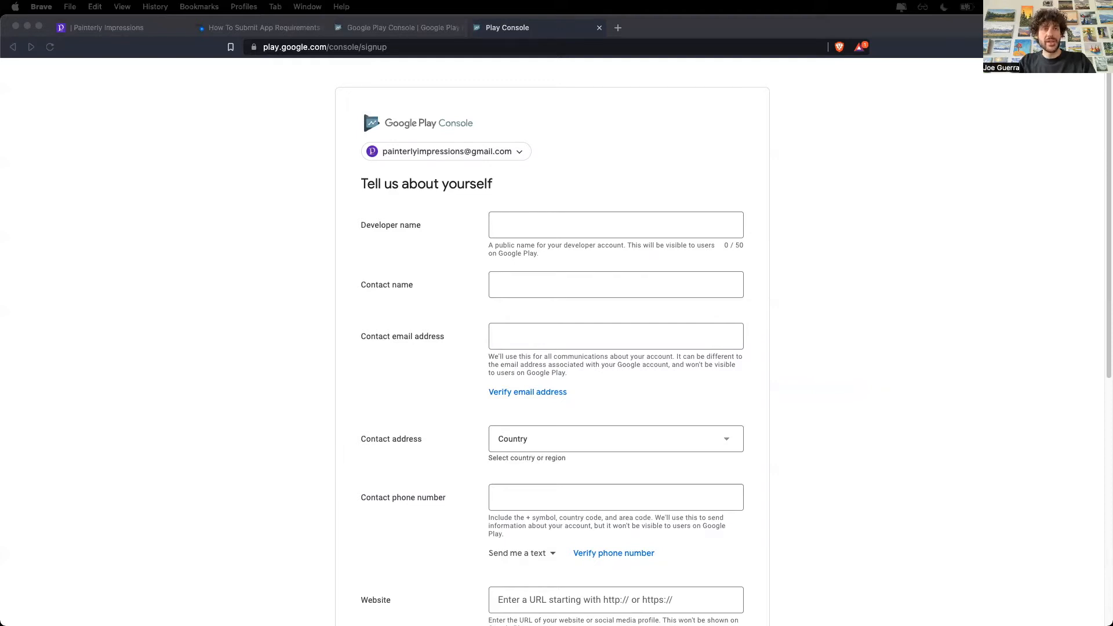
mouse_move(468, 327)
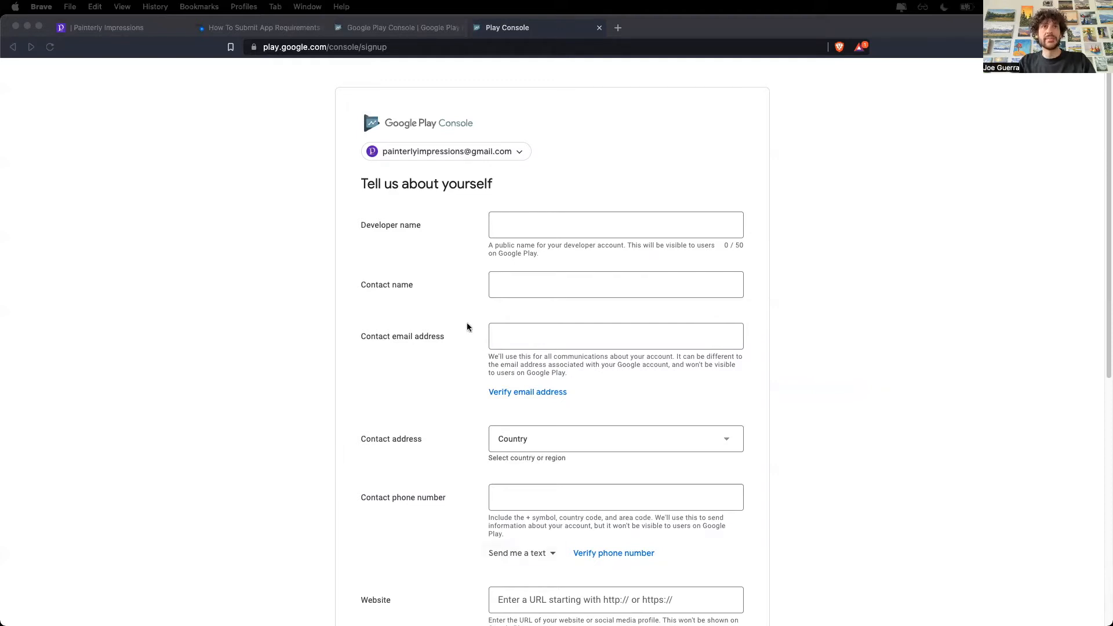
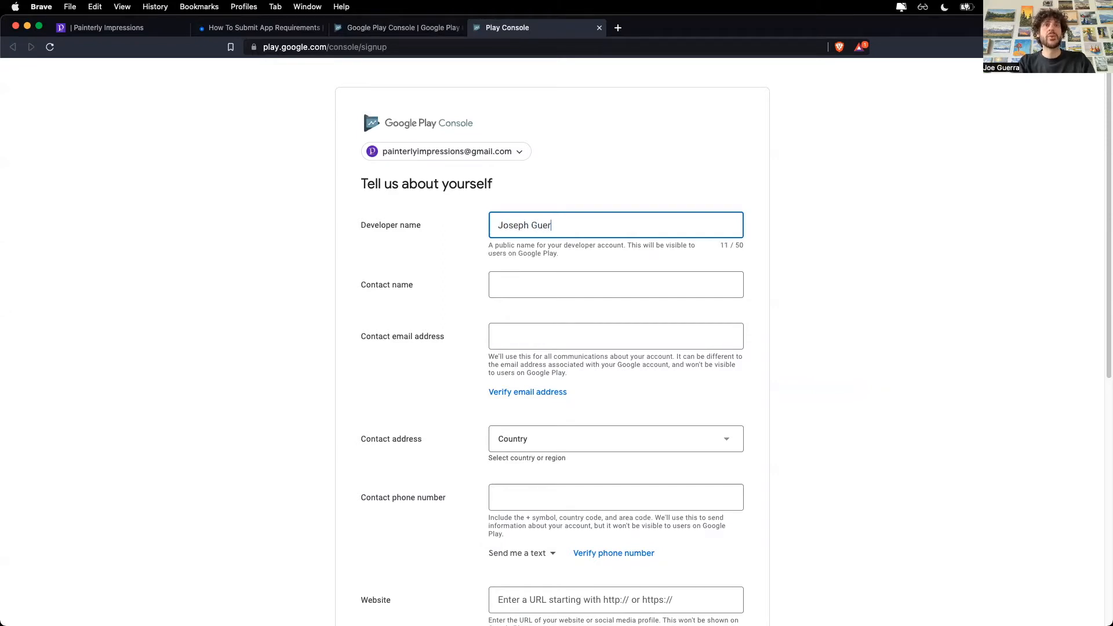
left_click(615, 284)
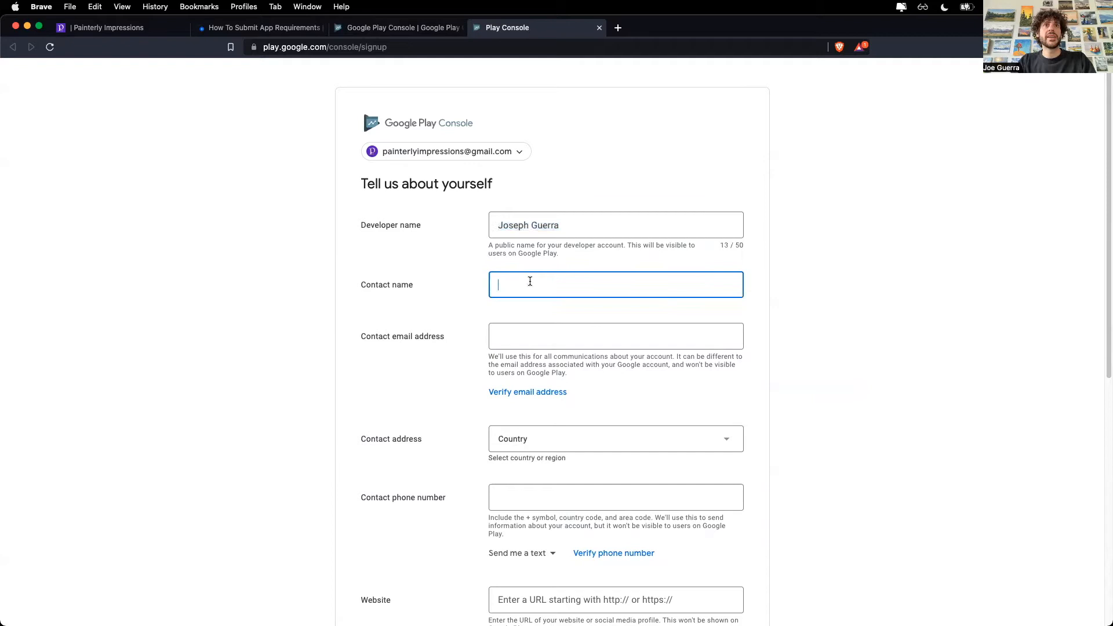
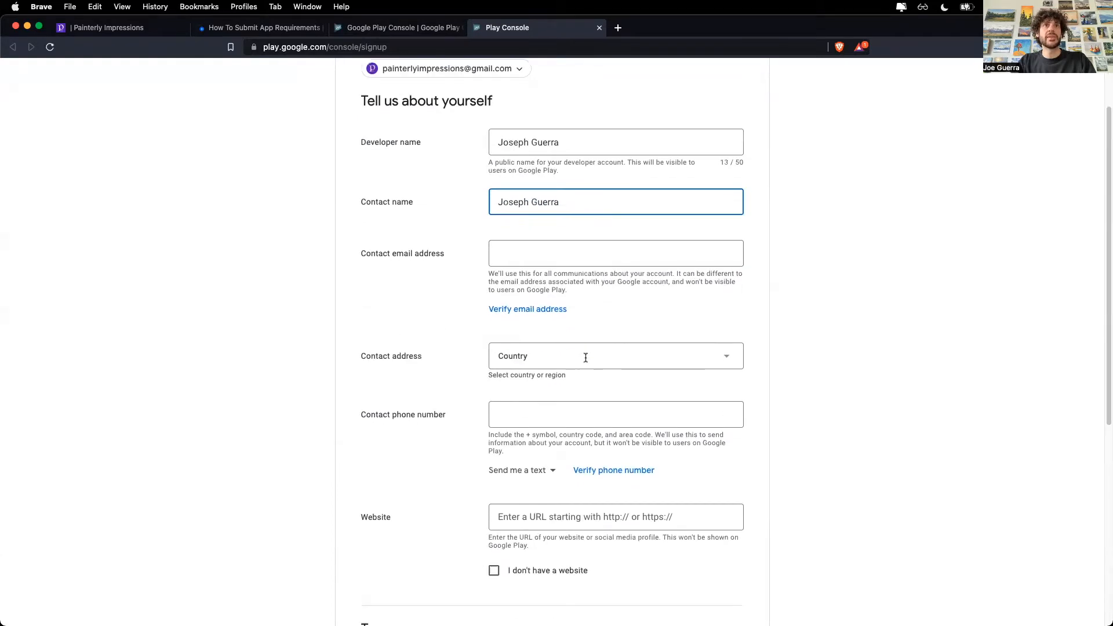
scroll("down", 3)
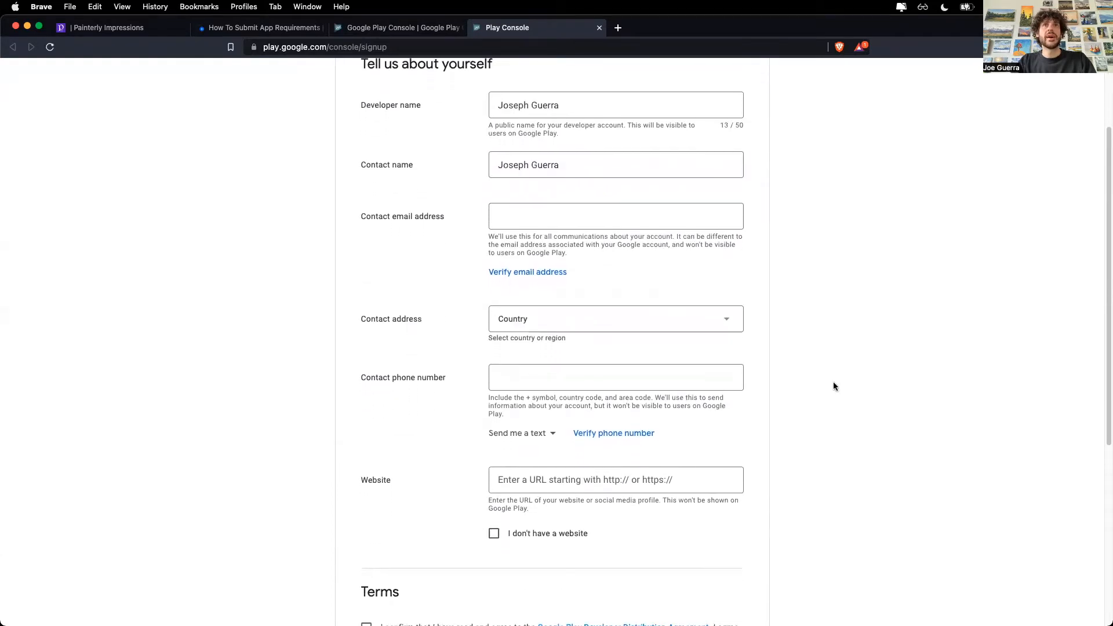
scroll("down", 3)
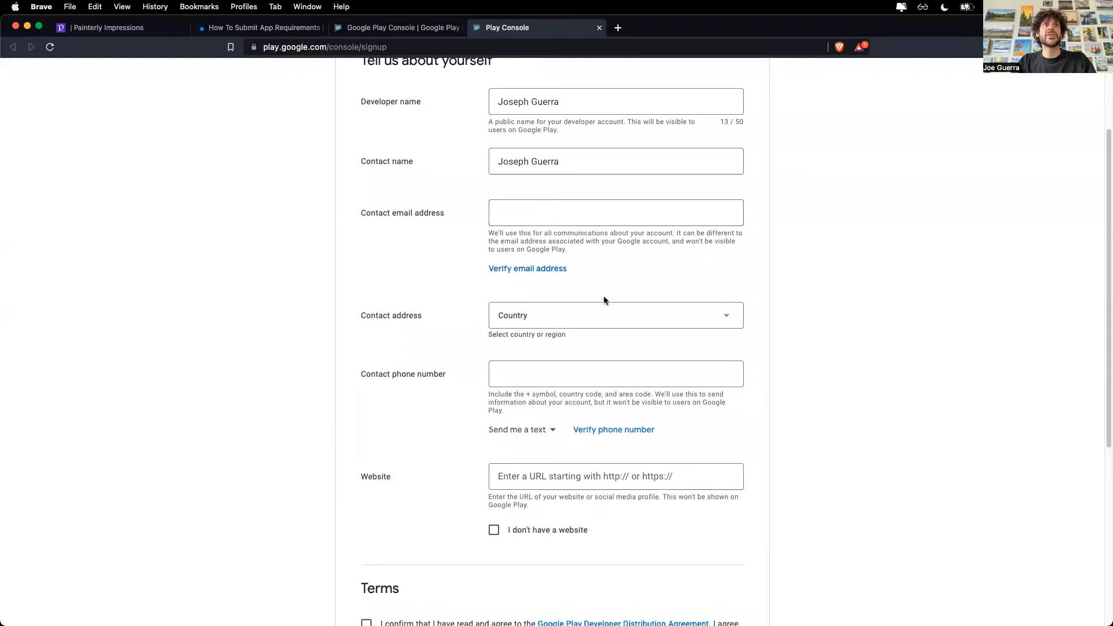
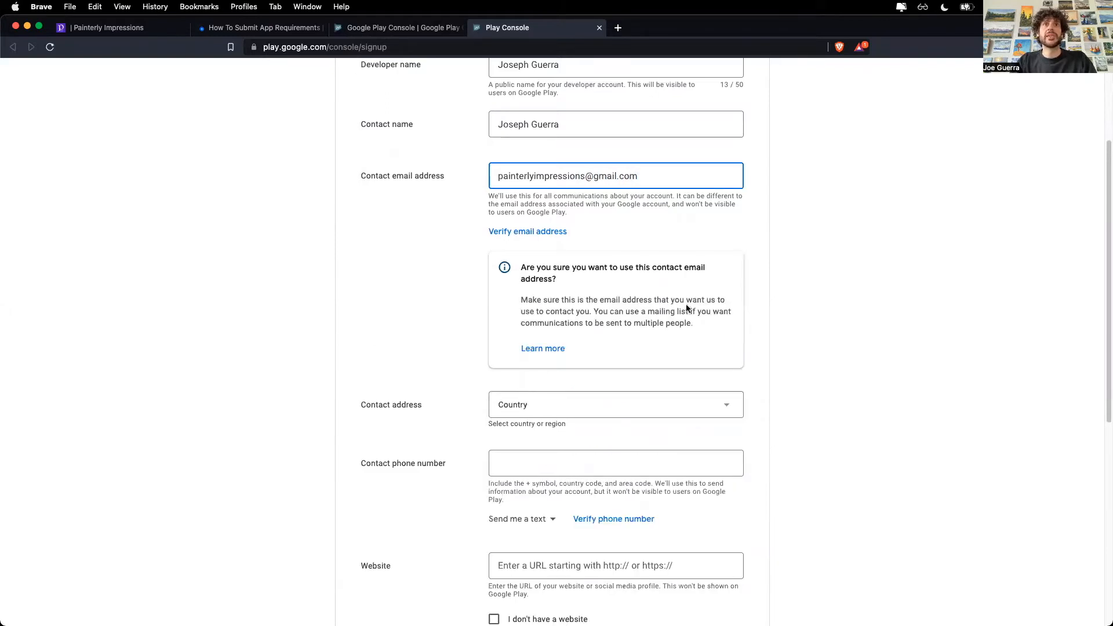
scroll("down", 3)
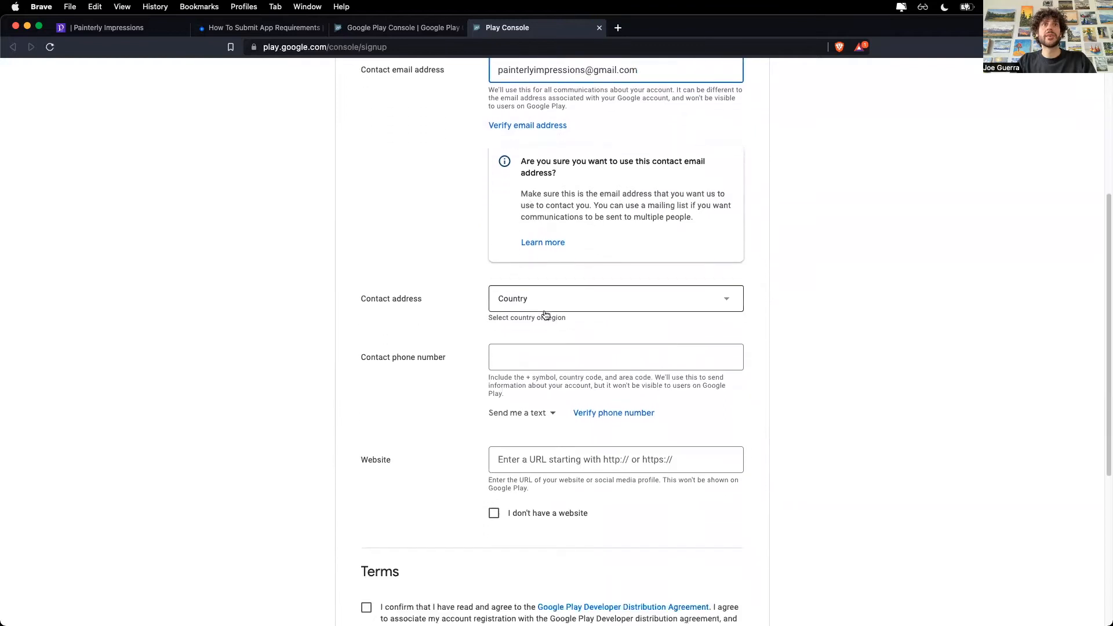
left_click(615, 298)
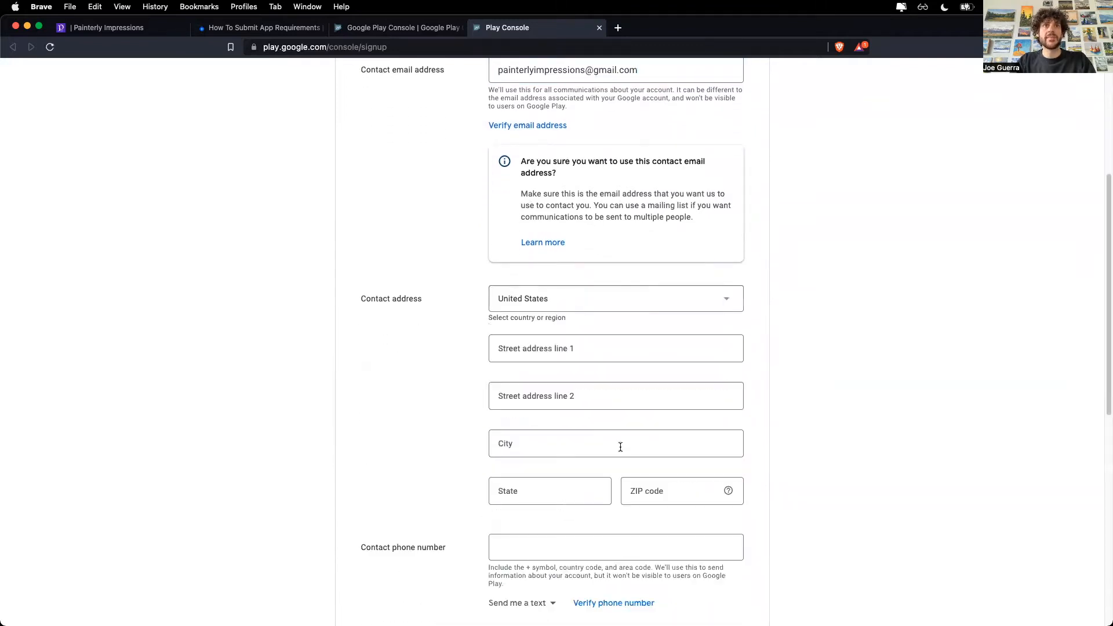
scroll("down", 3)
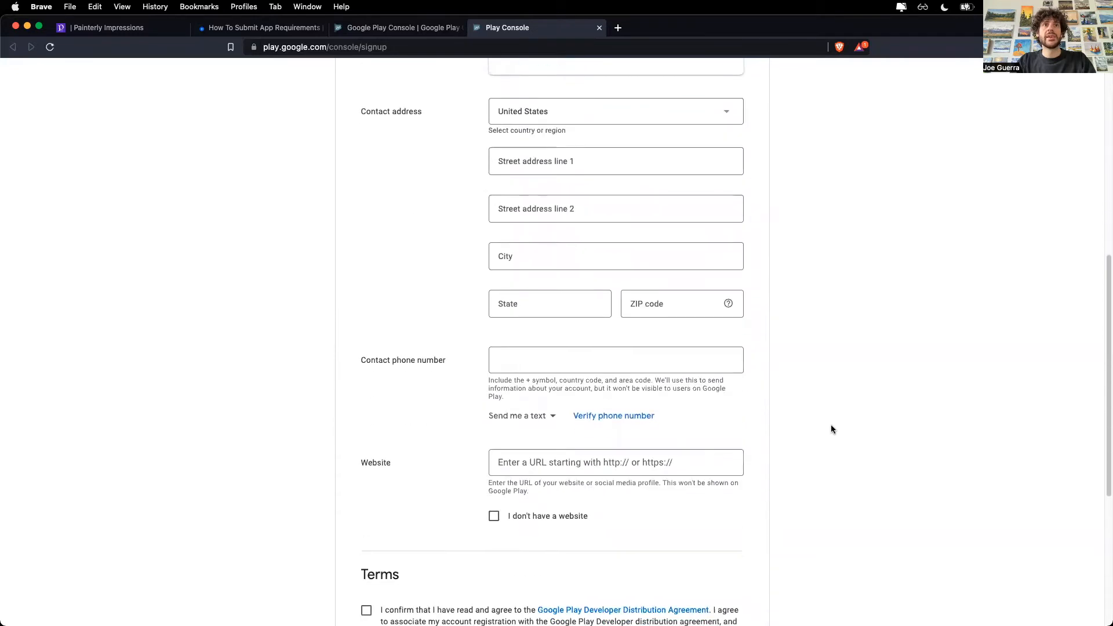
scroll("down", 3)
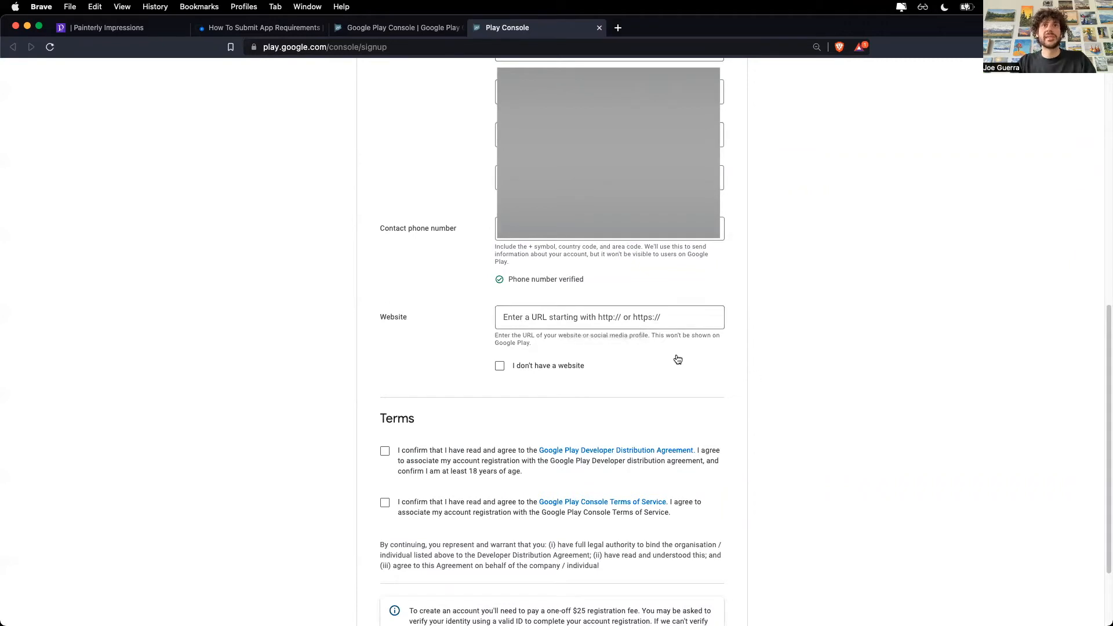
left_click(106, 28)
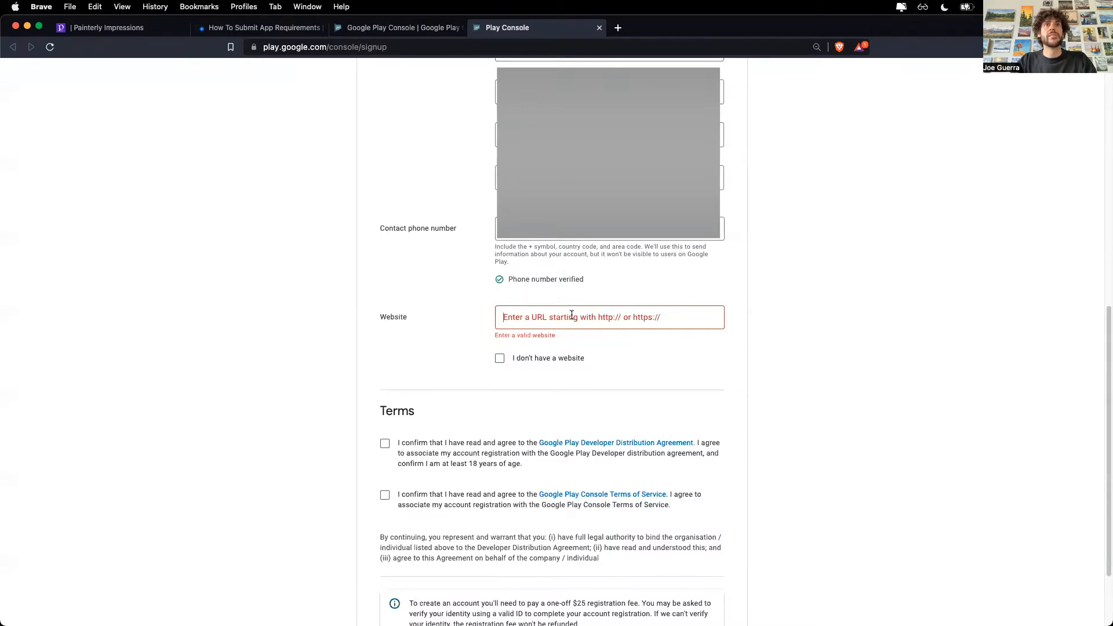
type("https://painterlyimpressions.uscreen.io/")
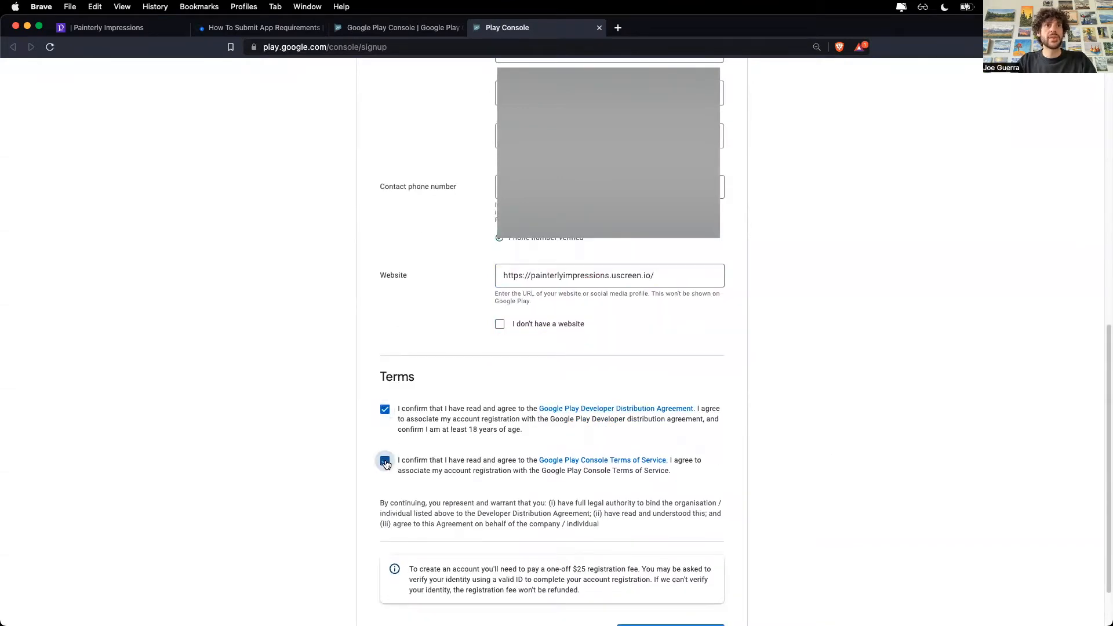
left_click(385, 461)
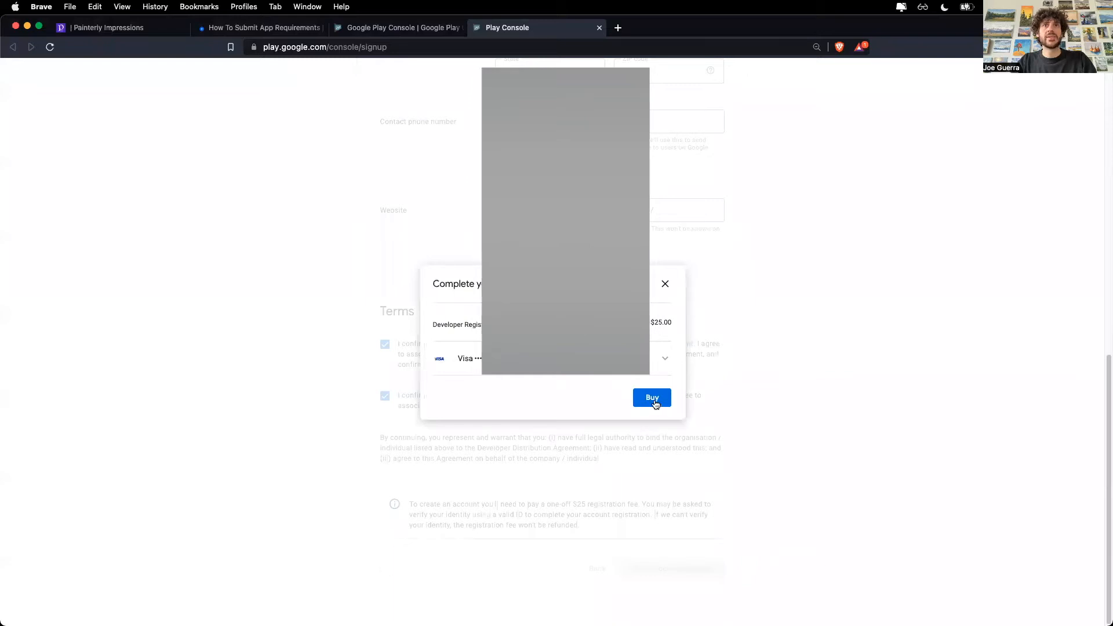
- Pay the $25 registration fee and enter the newly created developer account
left_click(651, 397)
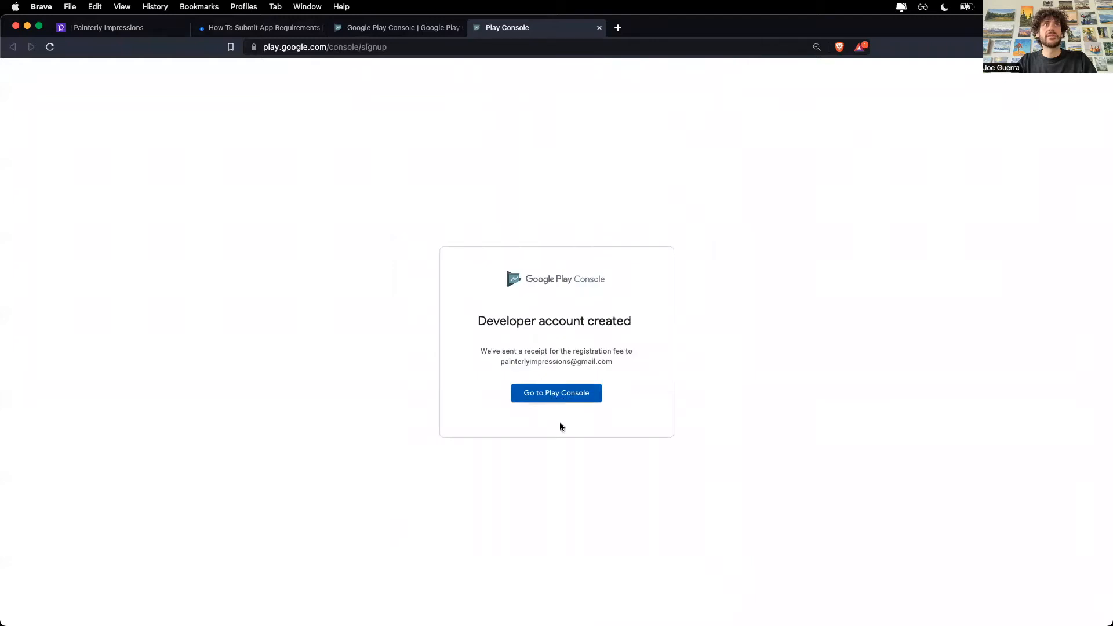
left_click(555, 393)
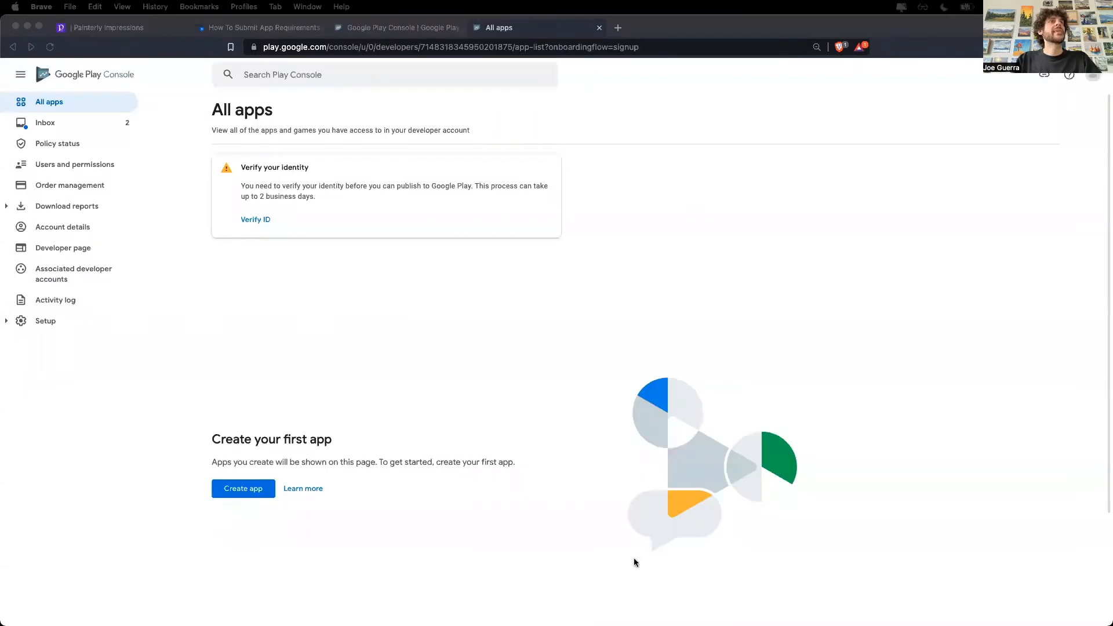
mouse_move(288, 257)
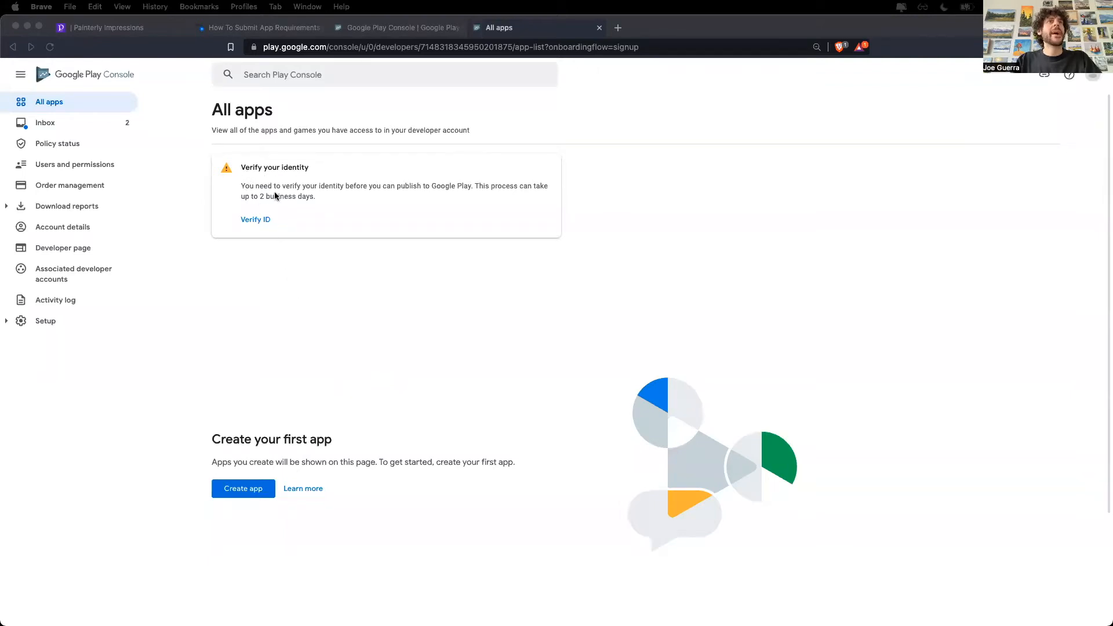
mouse_move(291, 216)
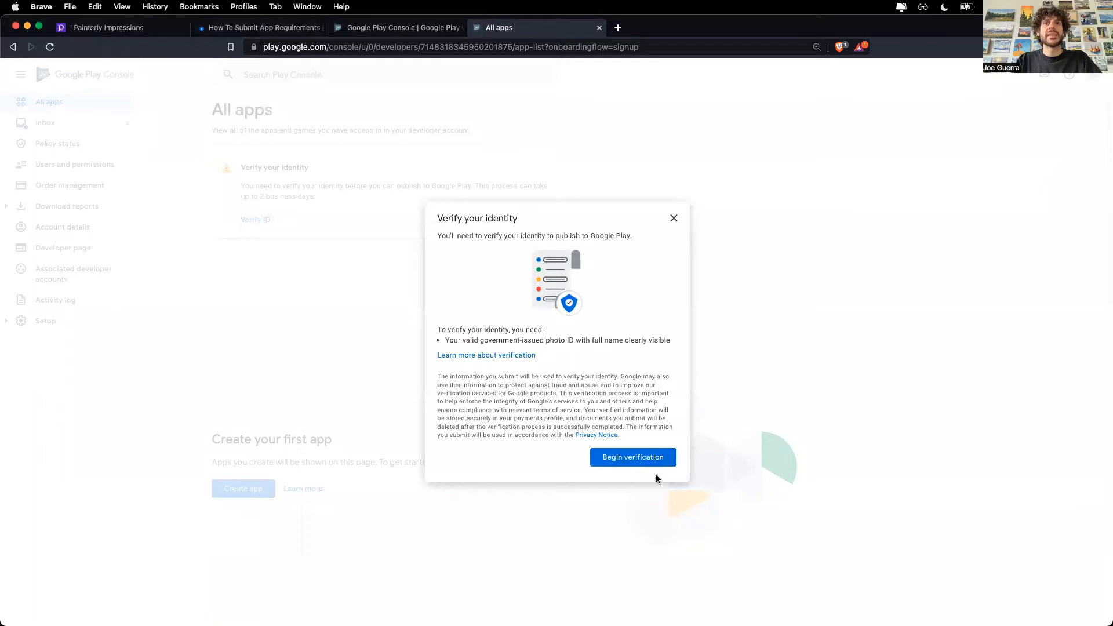
- Submit identity verification, acknowledge it is in progress, and return to the Uscreen help article
left_click(632, 457)
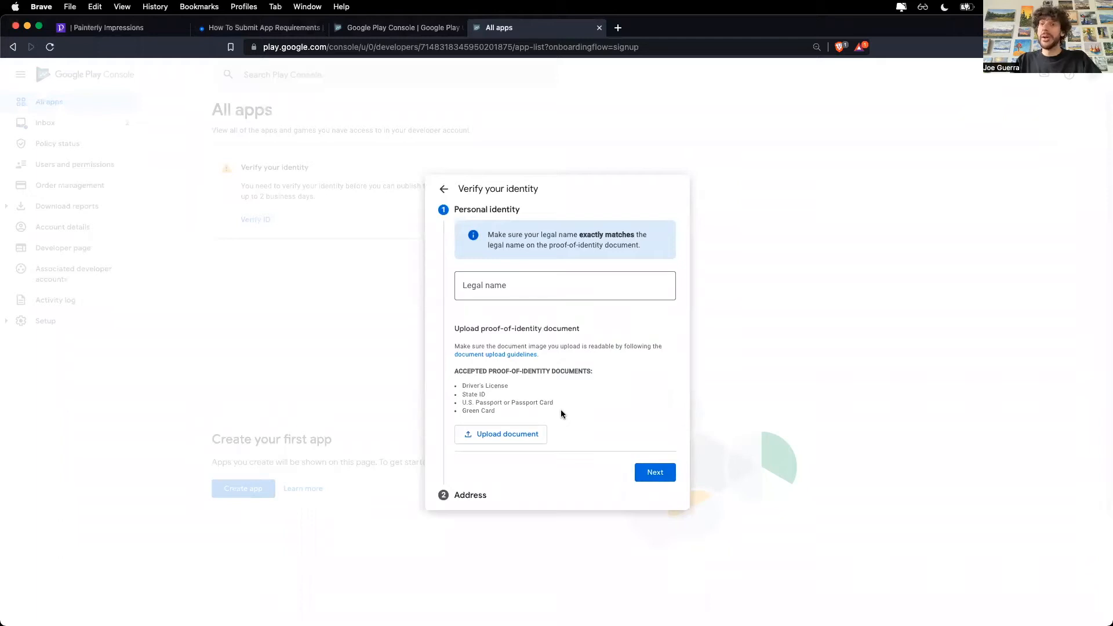
left_click(654, 472)
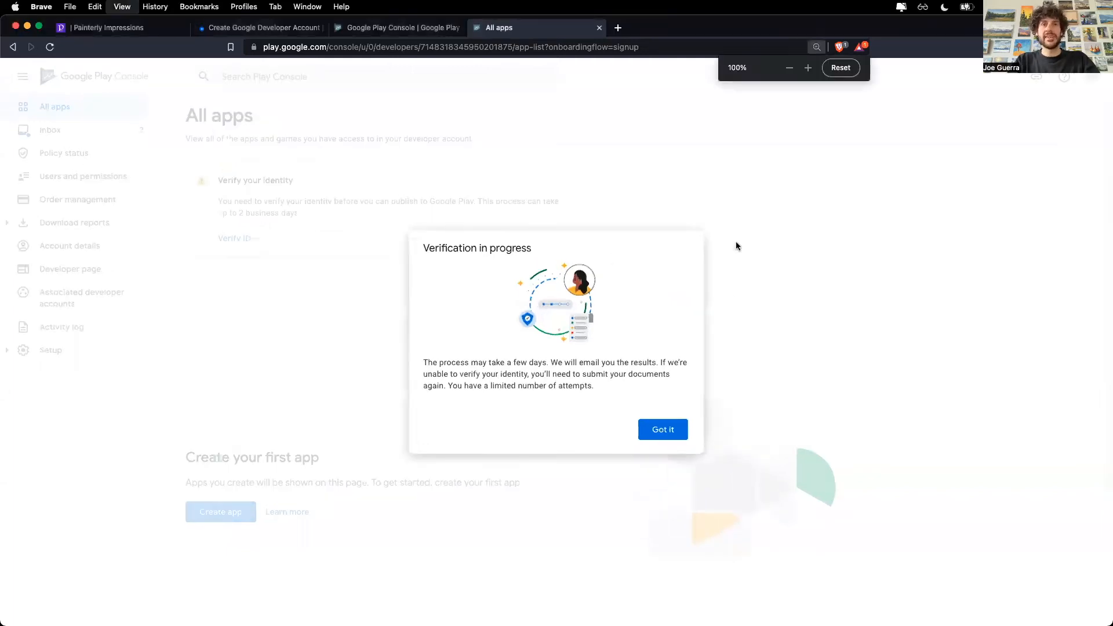
left_click(662, 429)
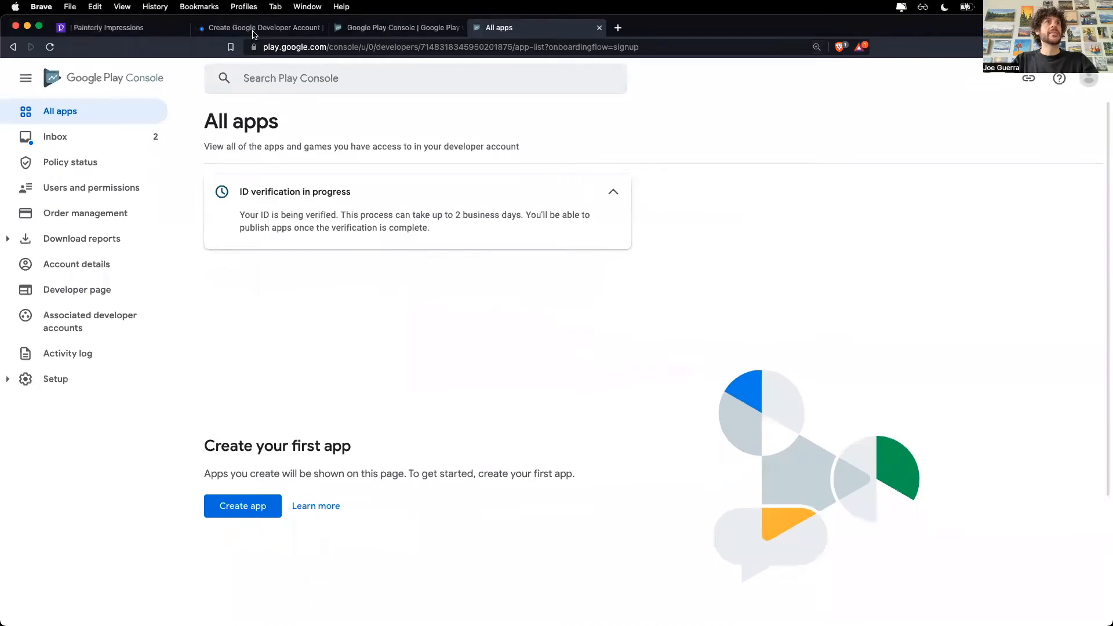
left_click(263, 27)
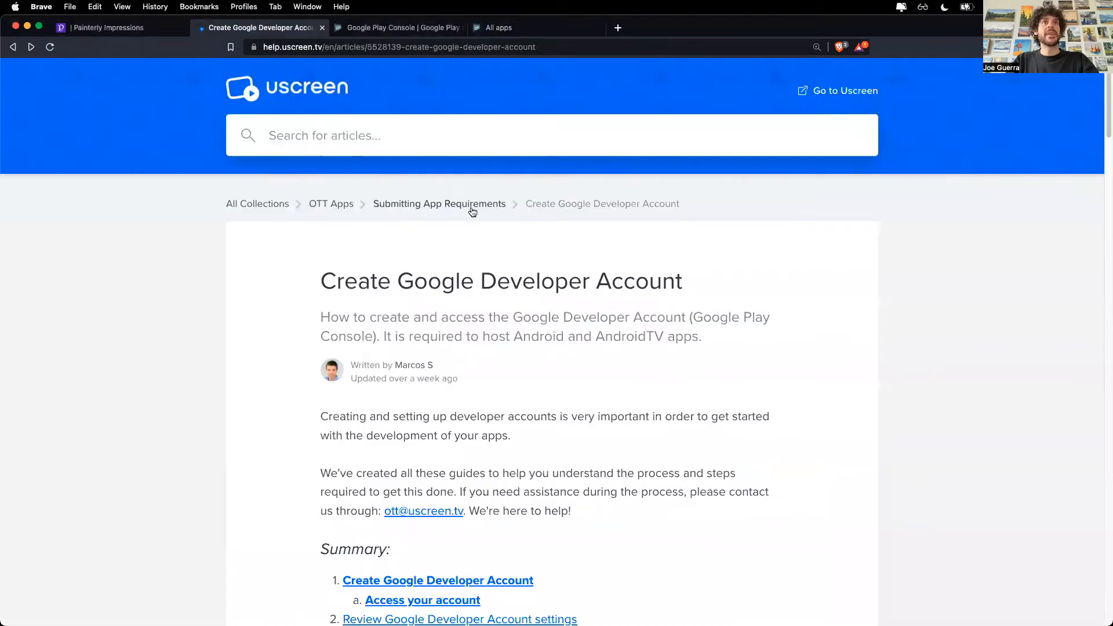
- Scroll the article summary and jump to 'Review Google Developer Account settings'
scroll("down", 3)
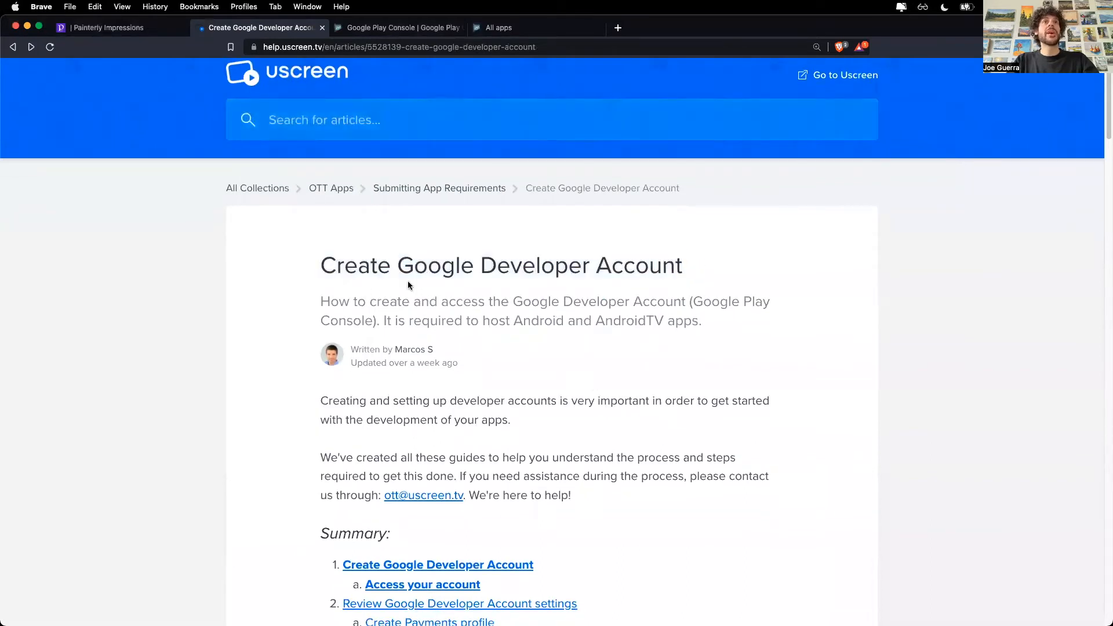
scroll("down", 3)
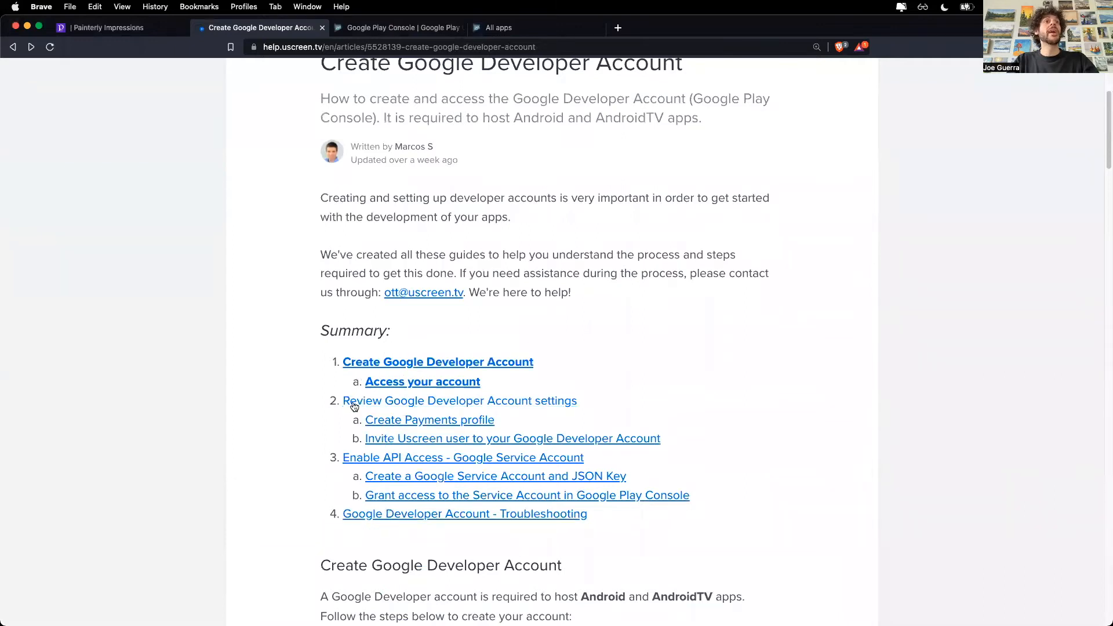
mouse_move(375, 407)
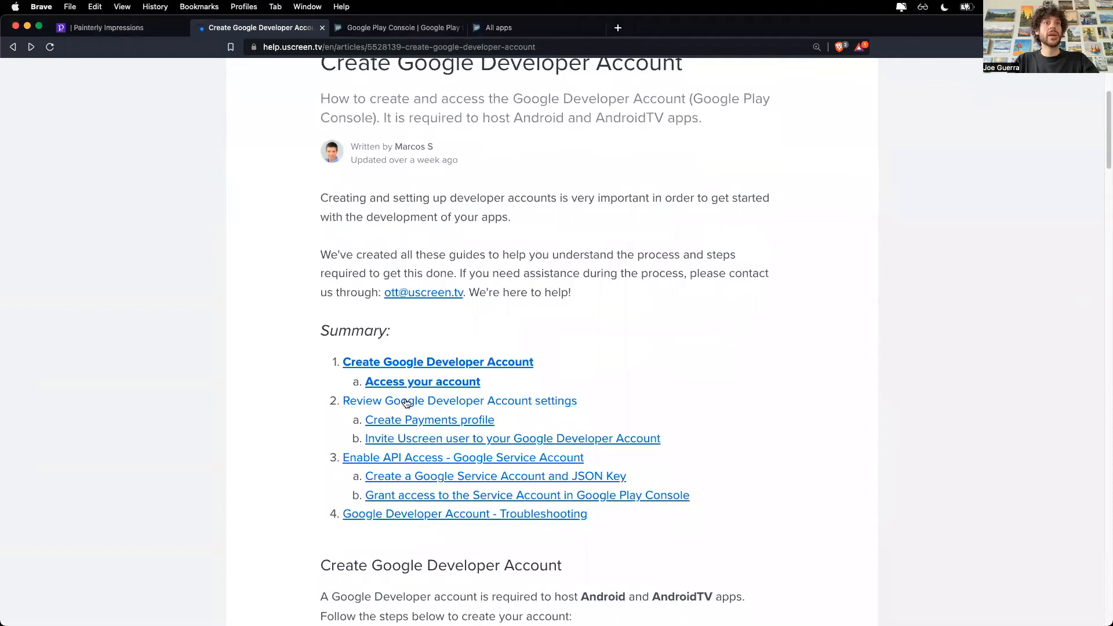
left_click(460, 400)
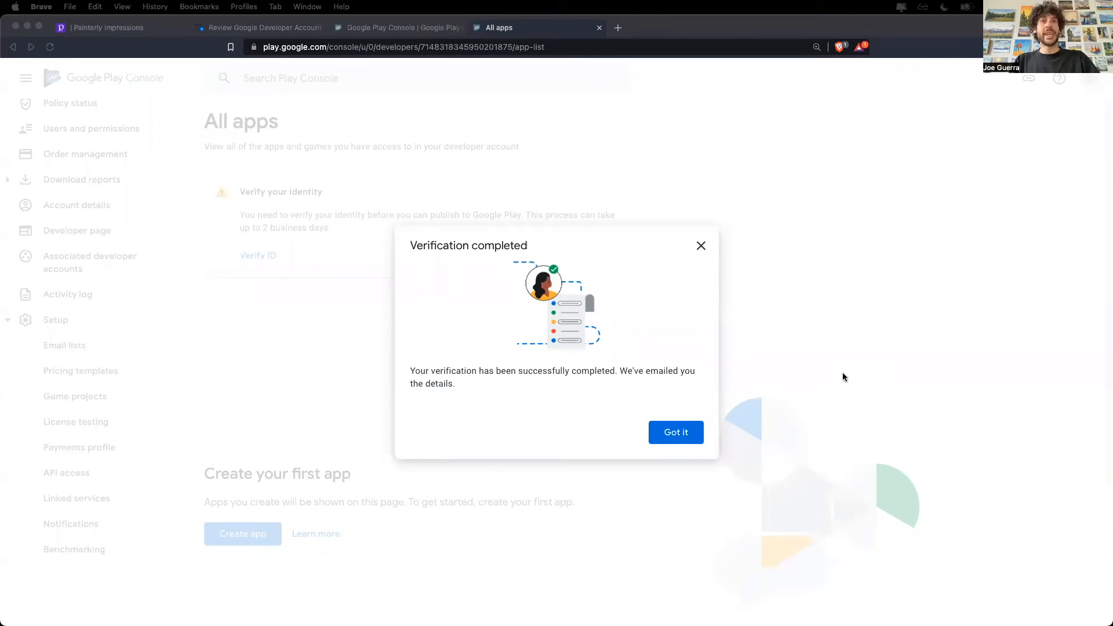
mouse_move(913, 448)
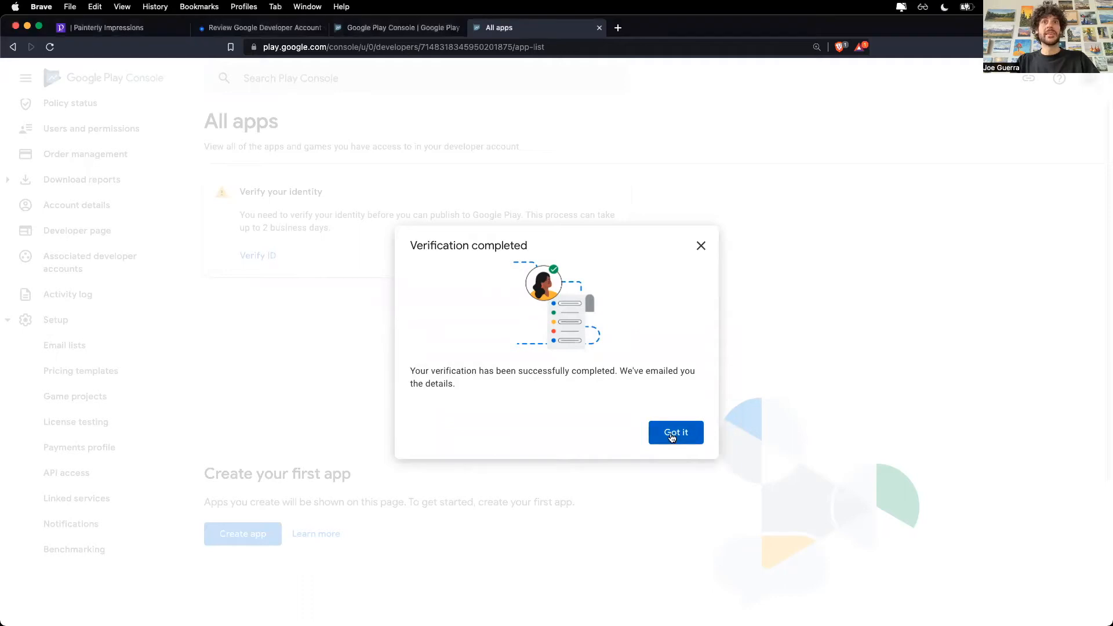
- Acknowledge the Verification completed dialog to return to All apps
left_click(674, 433)
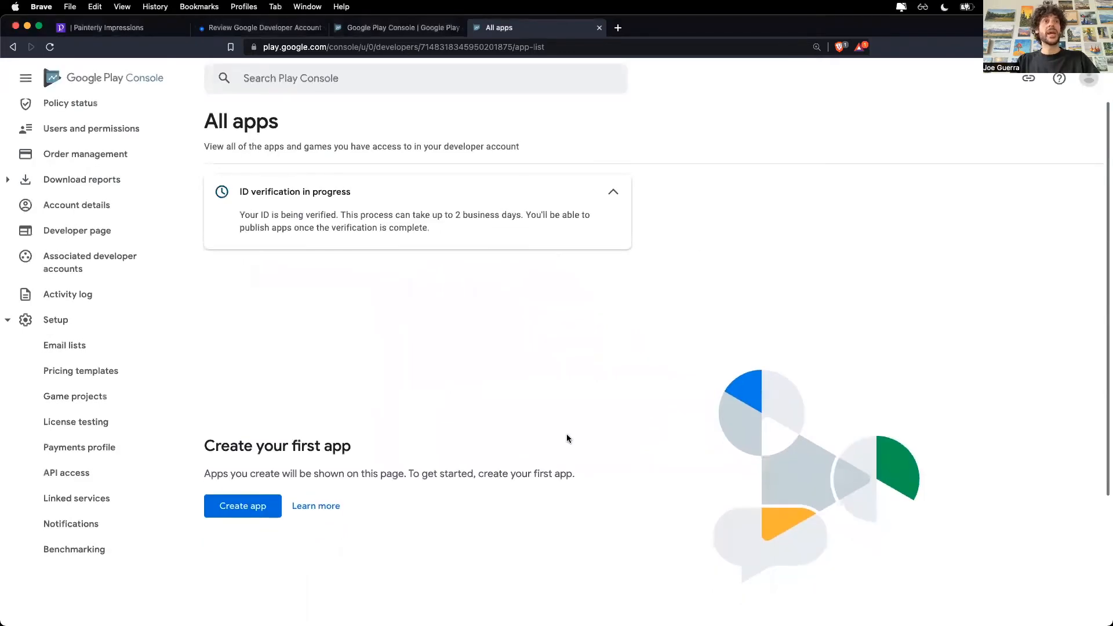
mouse_move(490, 341)
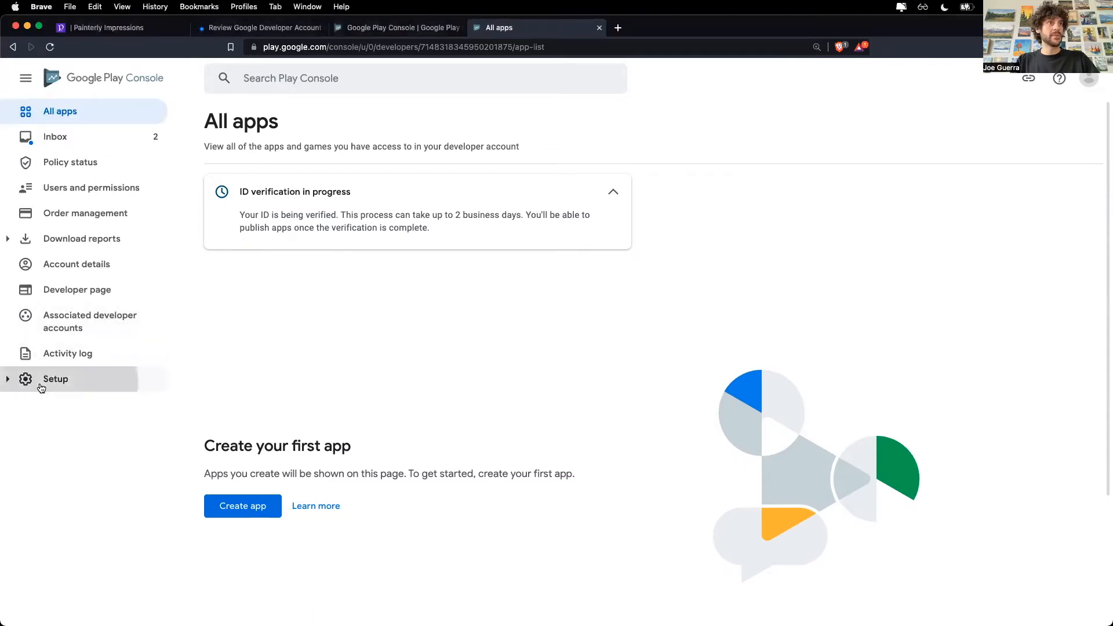
- From Setup, go to Payments profile and start creating a payments profile
left_click(55, 378)
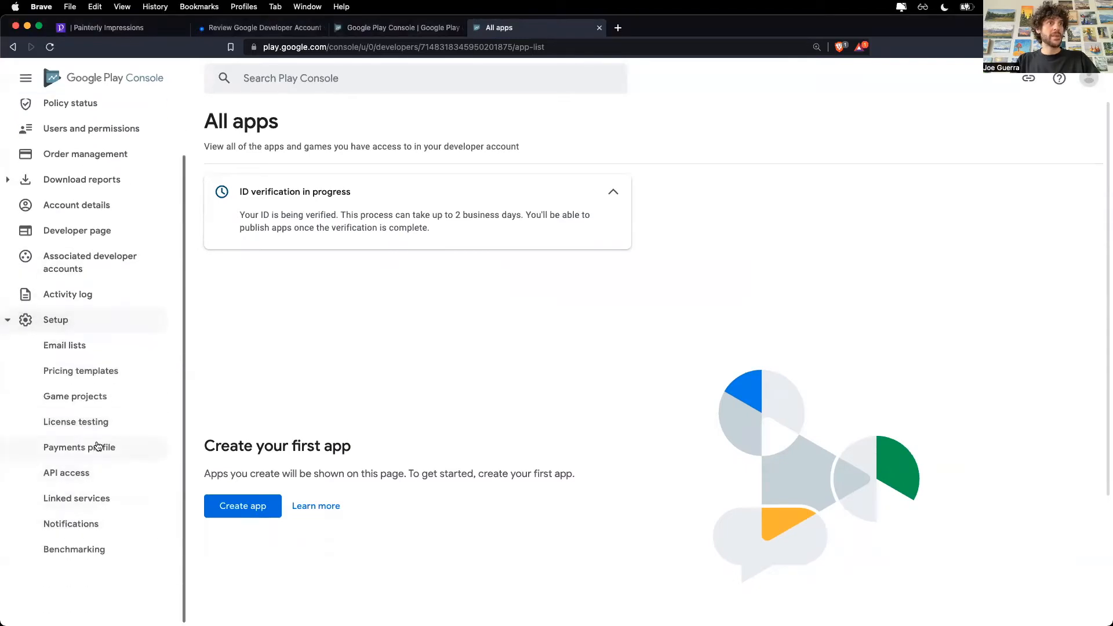
left_click(79, 447)
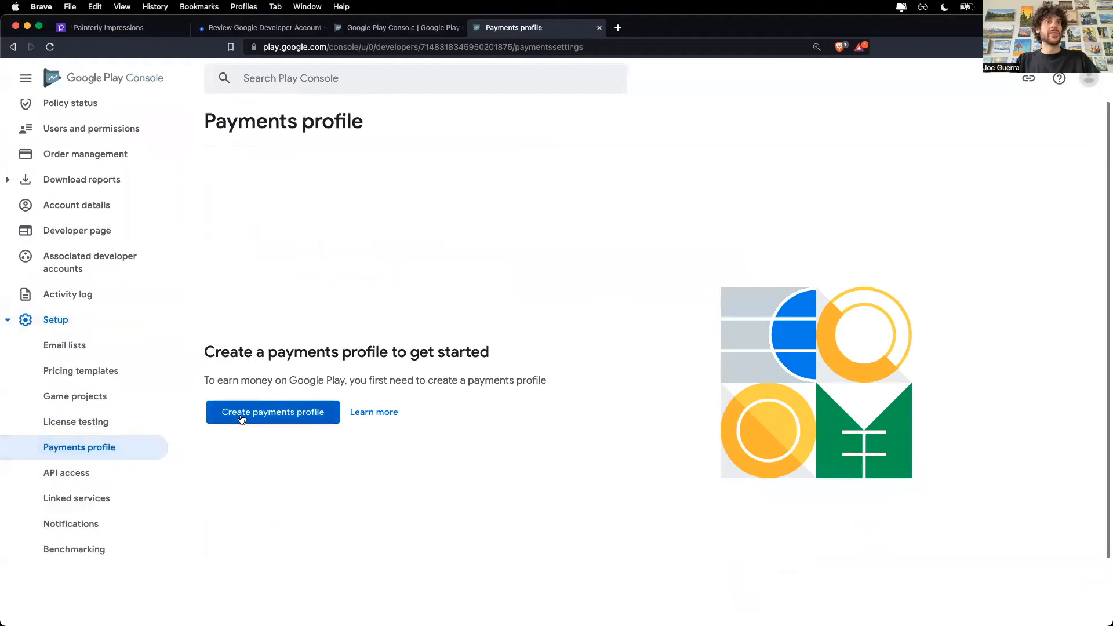
left_click(272, 412)
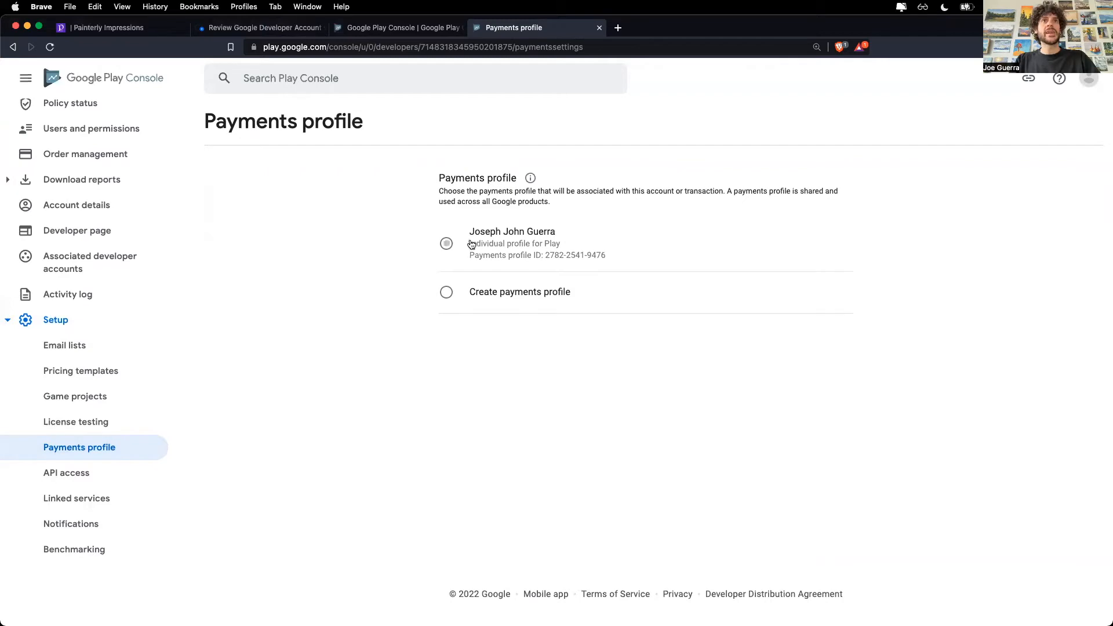
mouse_move(488, 248)
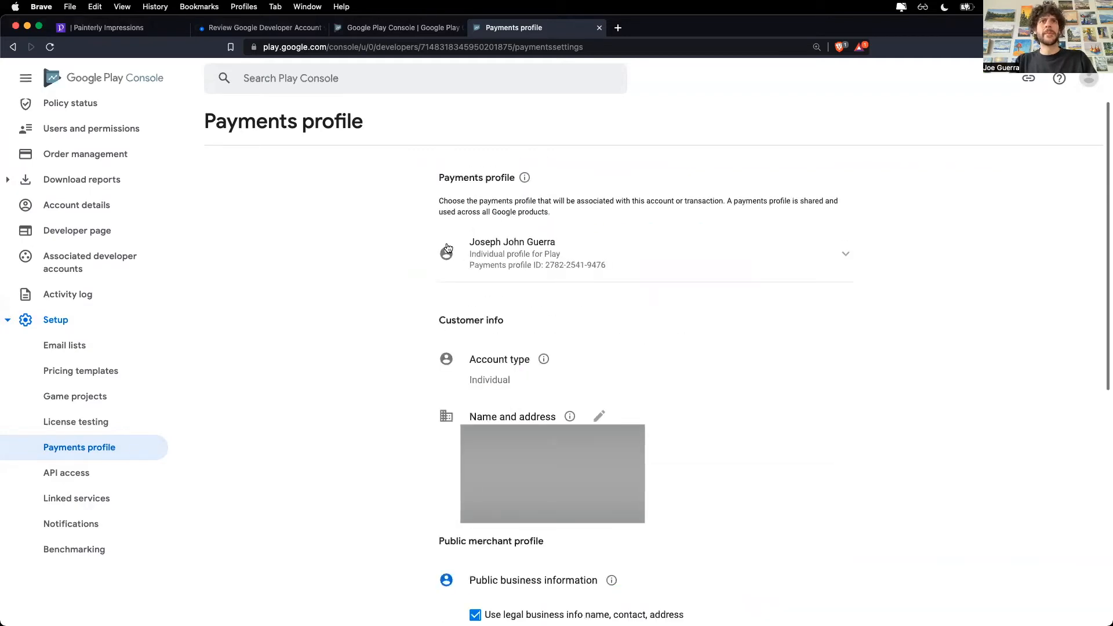
mouse_move(512, 402)
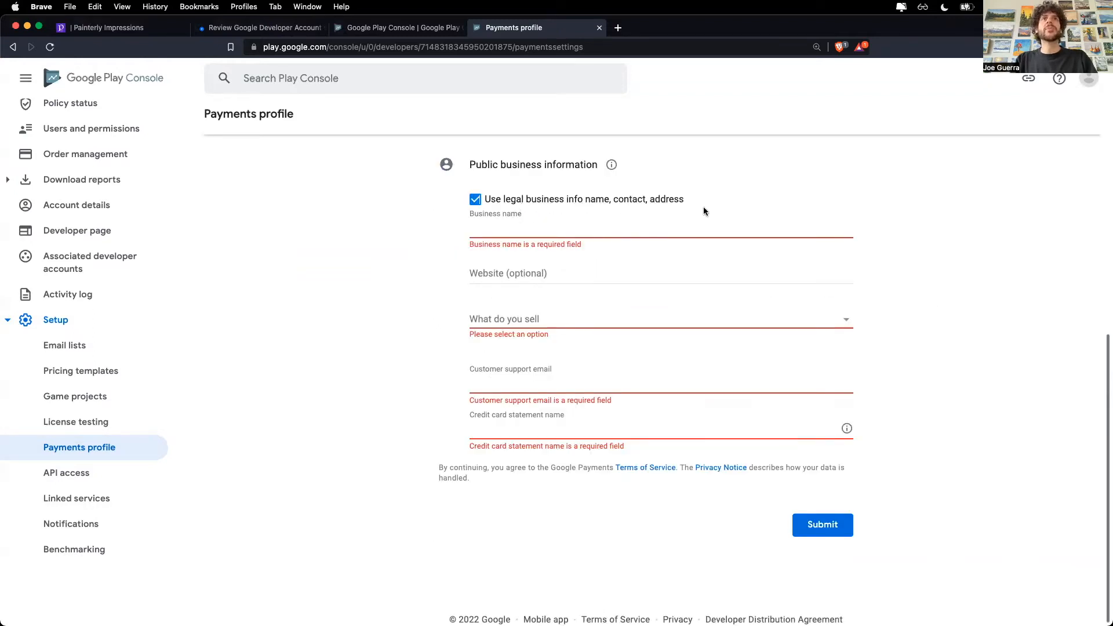
mouse_move(964, 313)
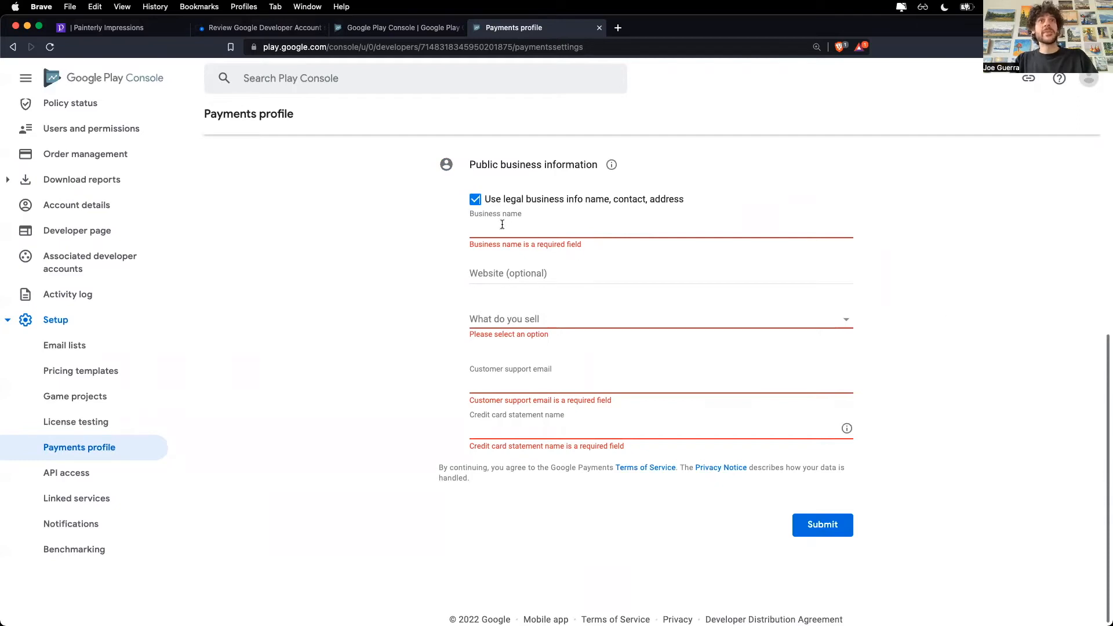
- Enter the business name 'Painterly Impressions' and check the storefront site for its address
type("Pain")
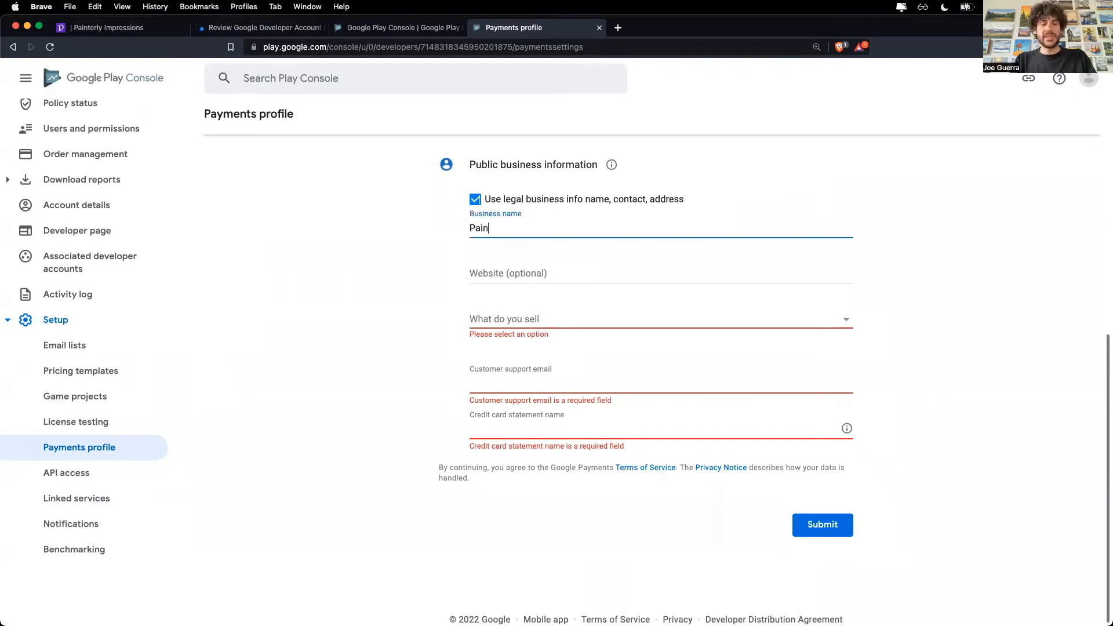
type("Painterly")
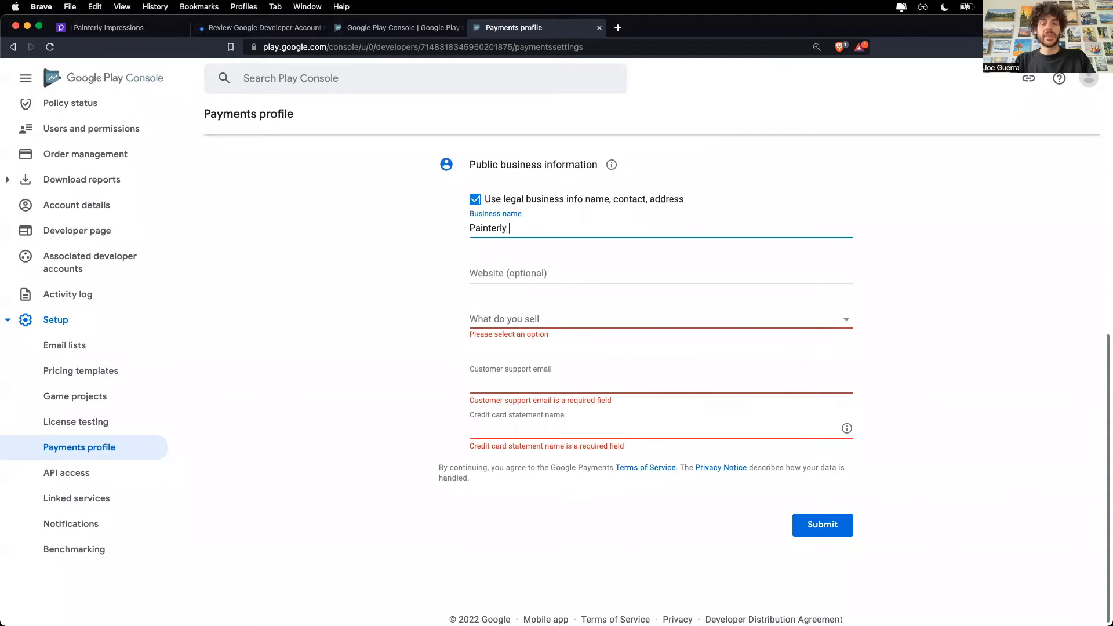
type("Impressions")
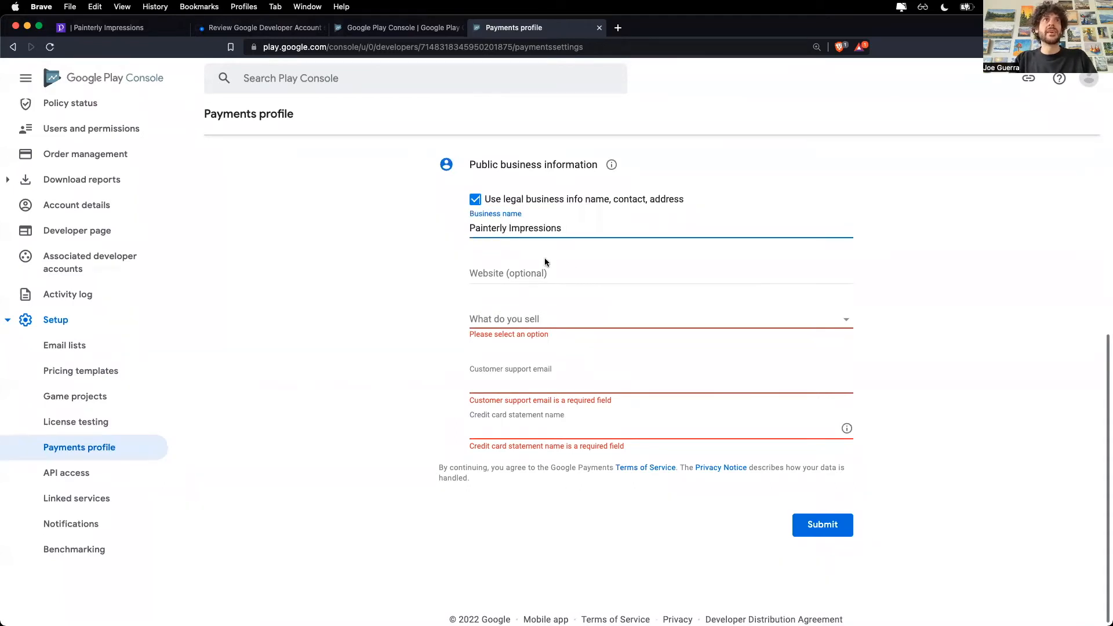
left_click(106, 28)
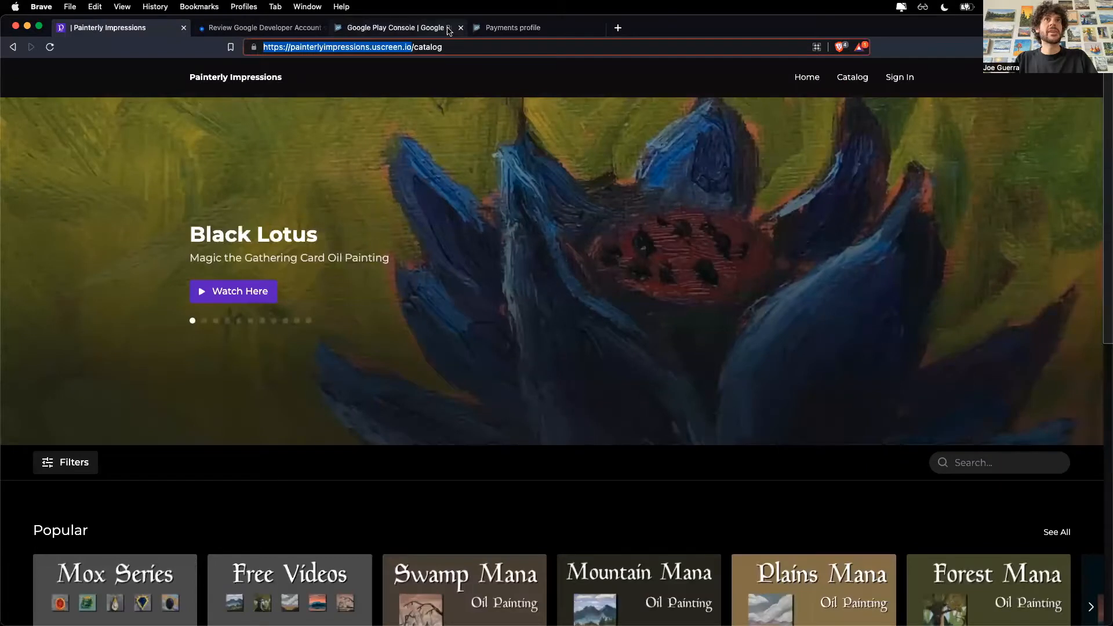
left_click(512, 27)
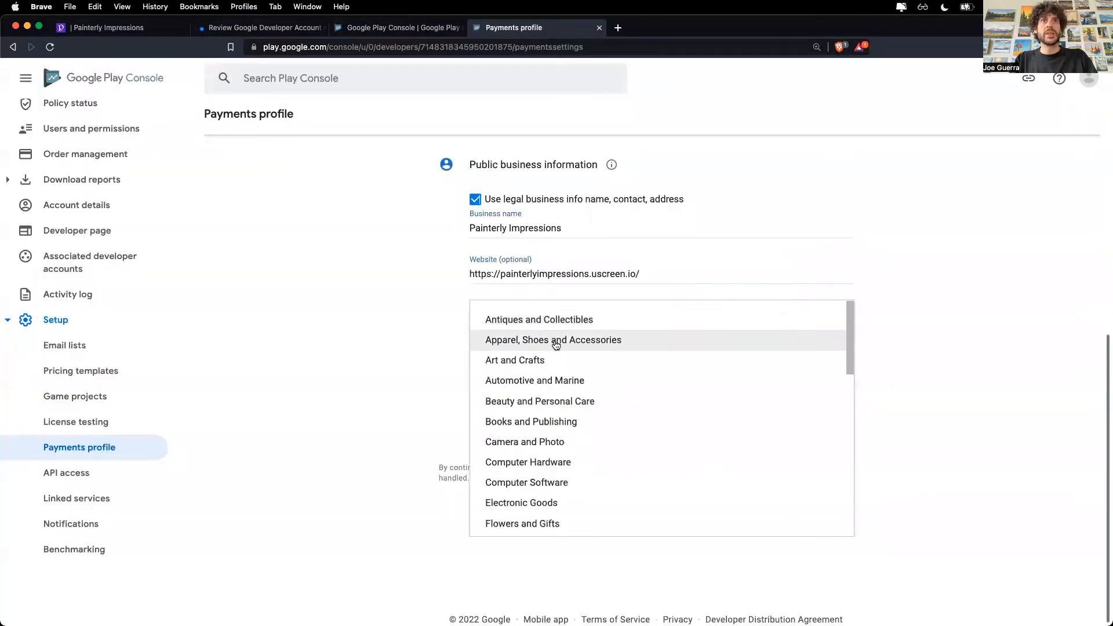
mouse_move(637, 381)
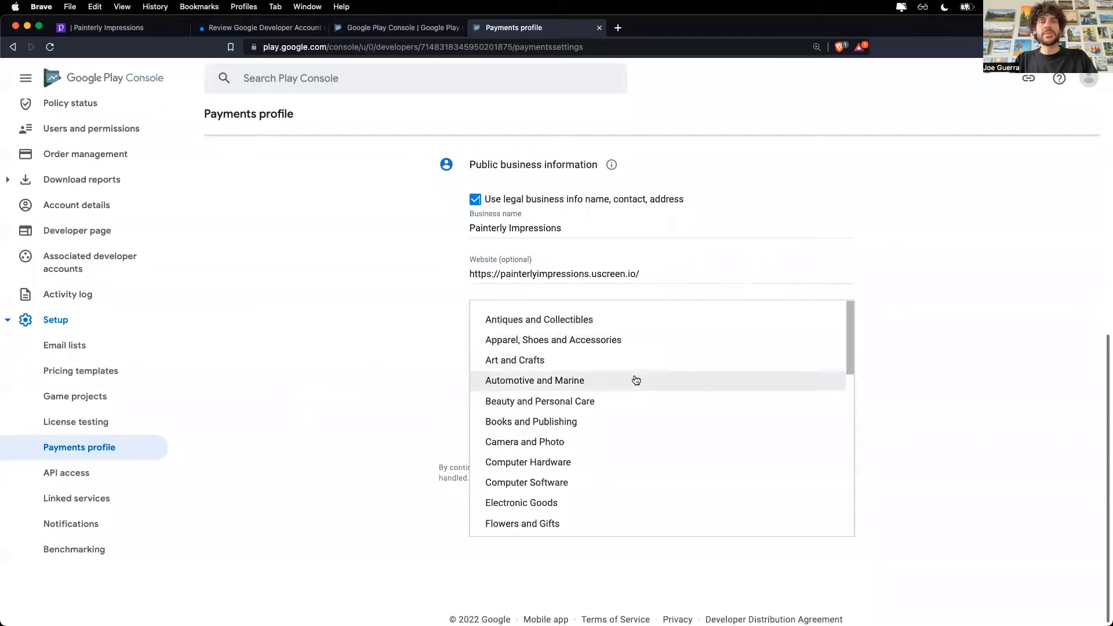
mouse_move(603, 369)
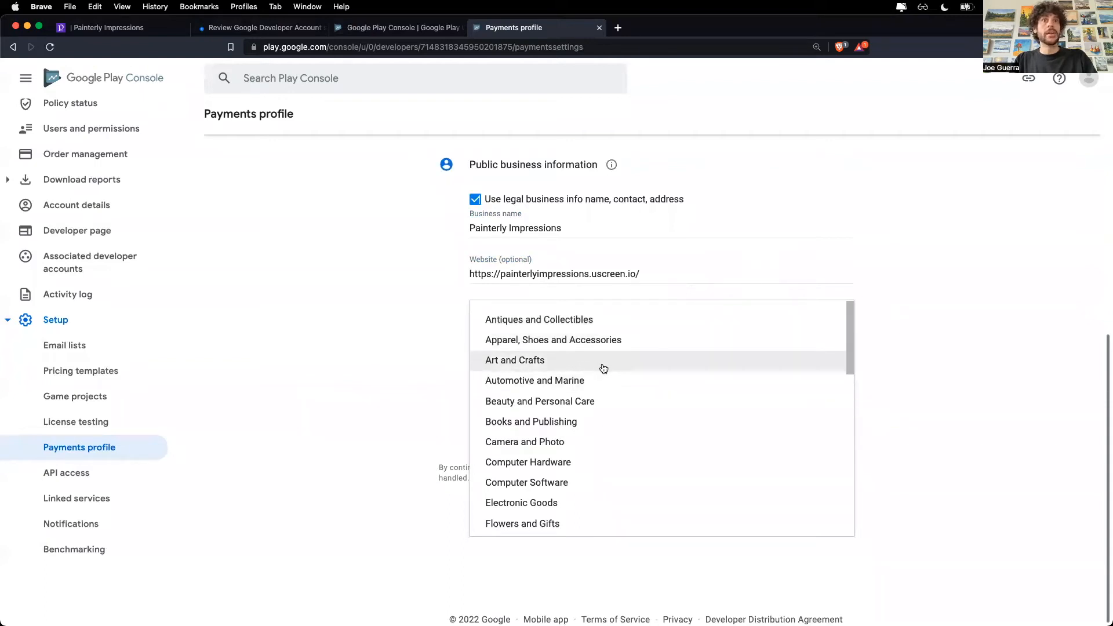
scroll("down", 3)
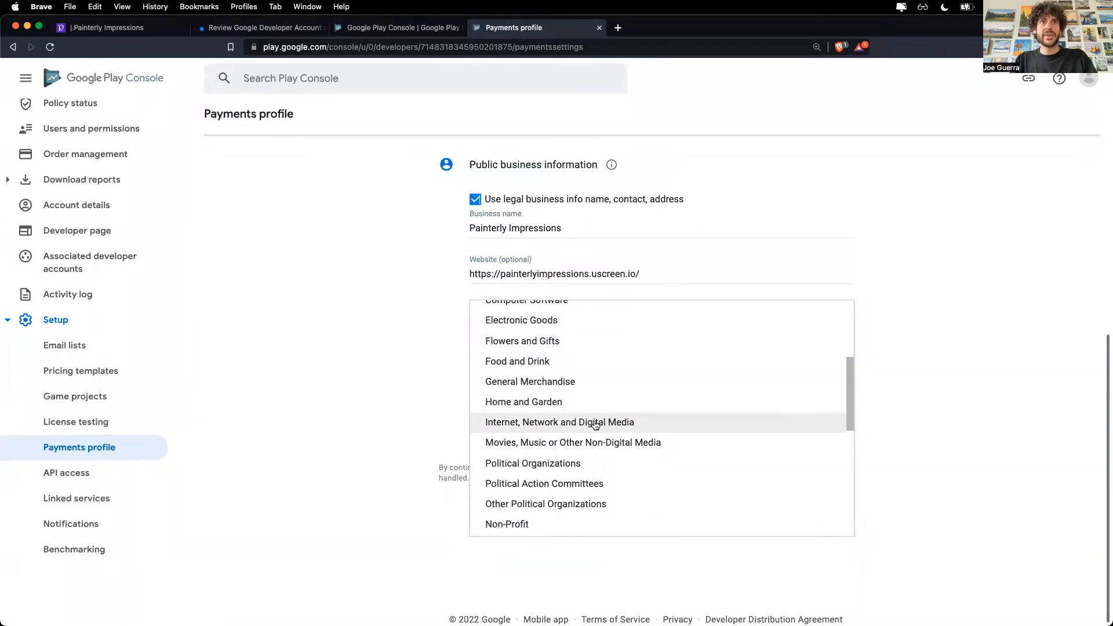
left_click(559, 422)
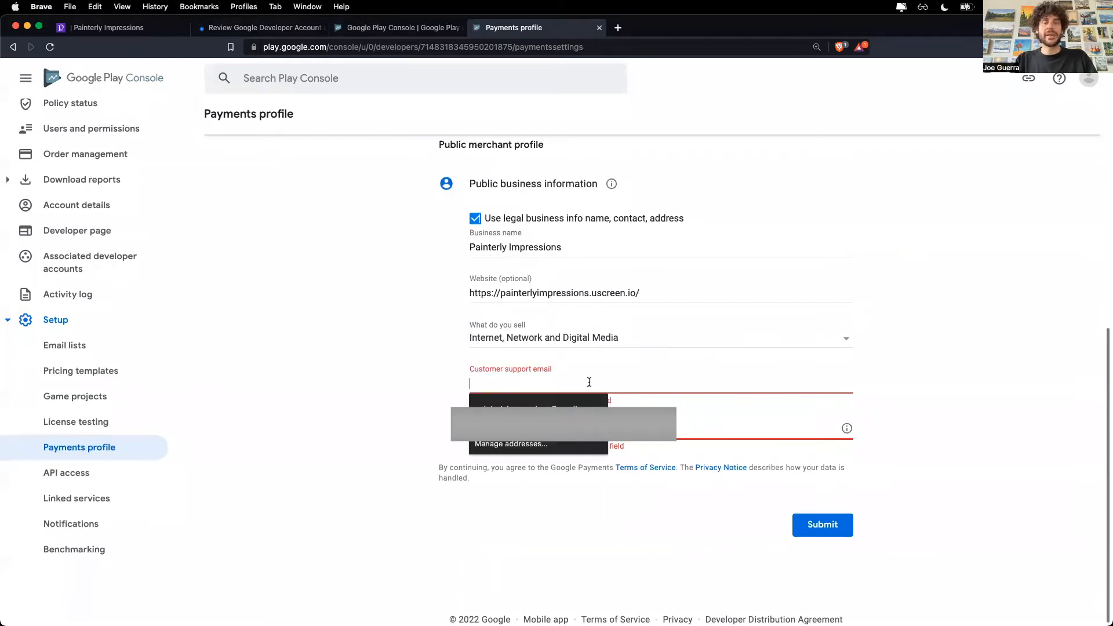
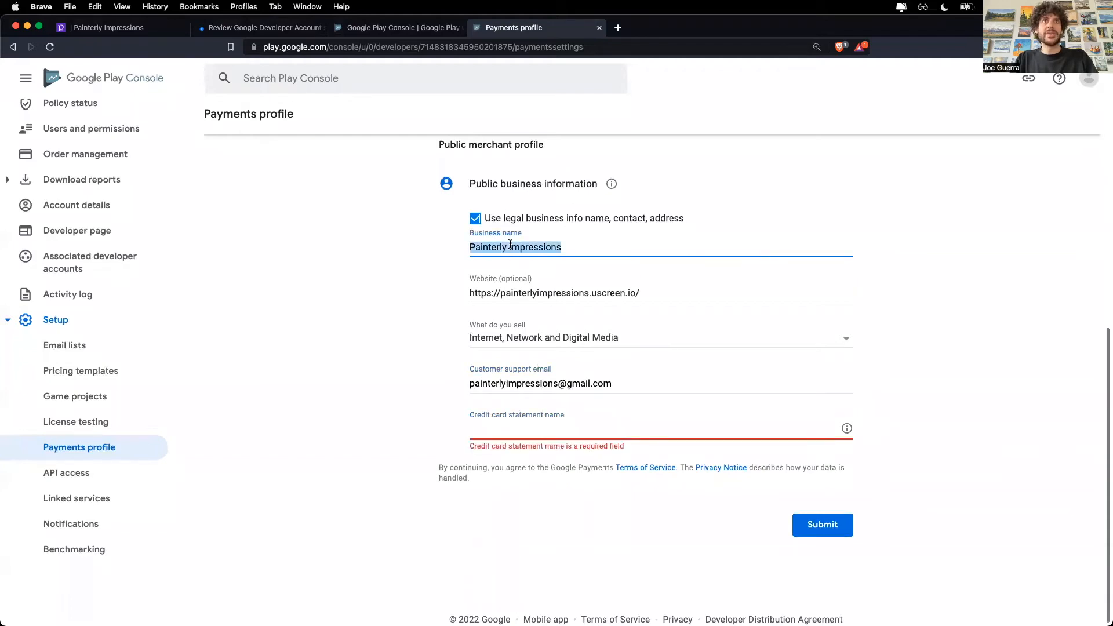
type("Painterly Impr")
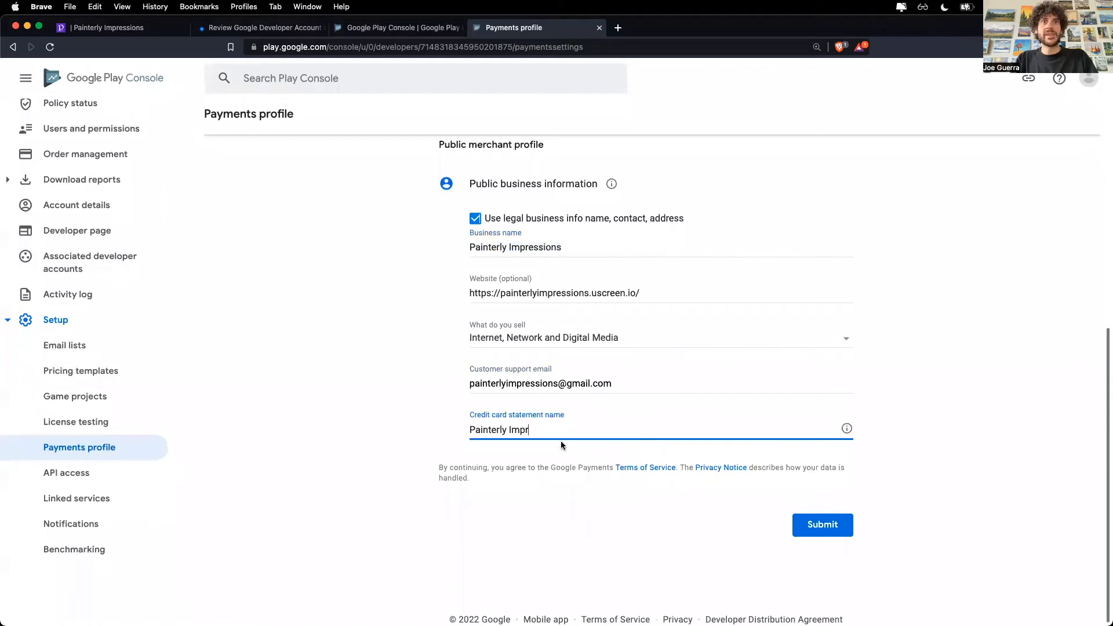
key("Backspace")
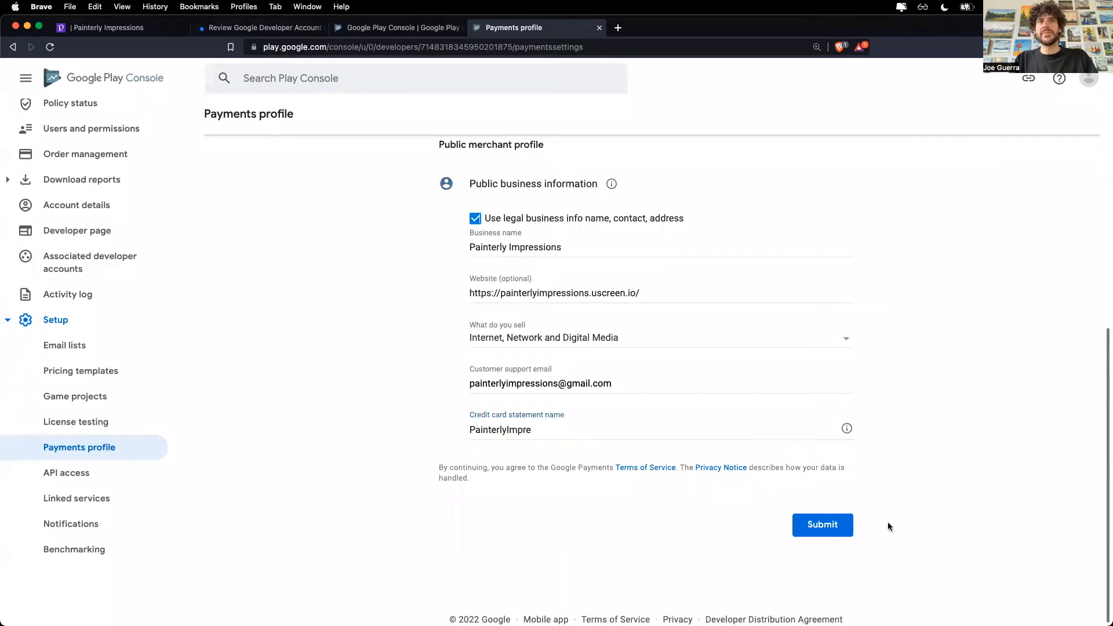
left_click(822, 524)
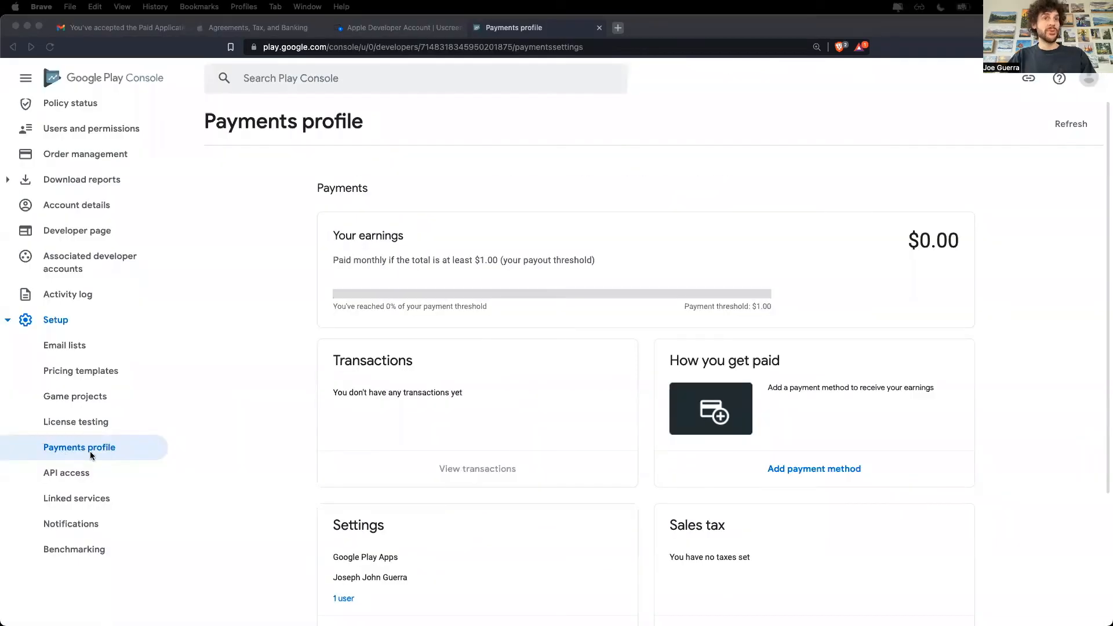
mouse_move(754, 375)
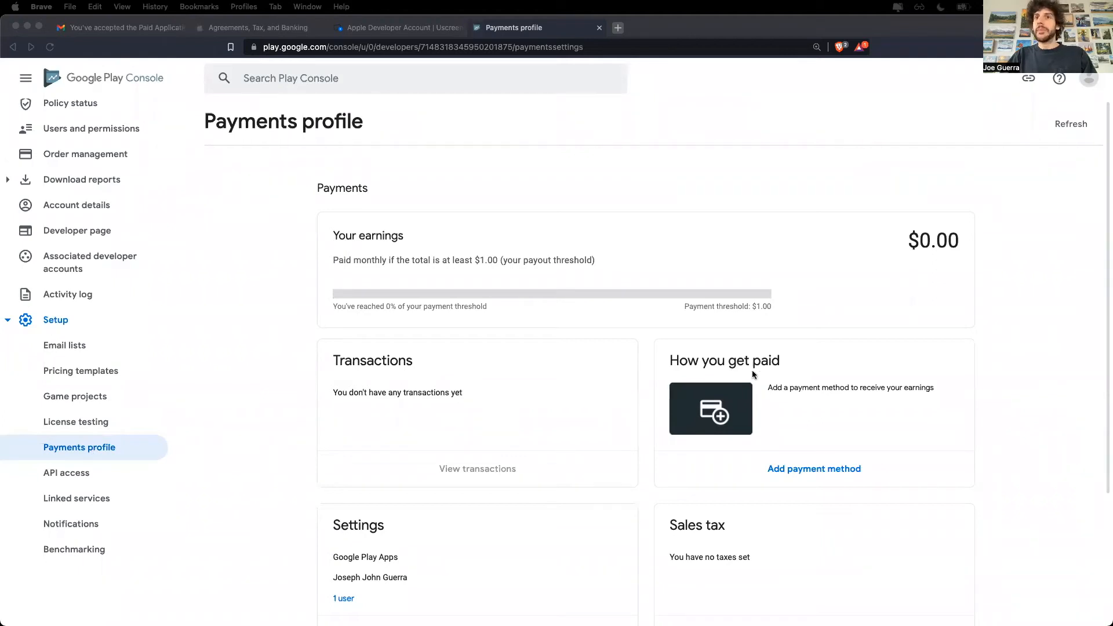
mouse_move(669, 364)
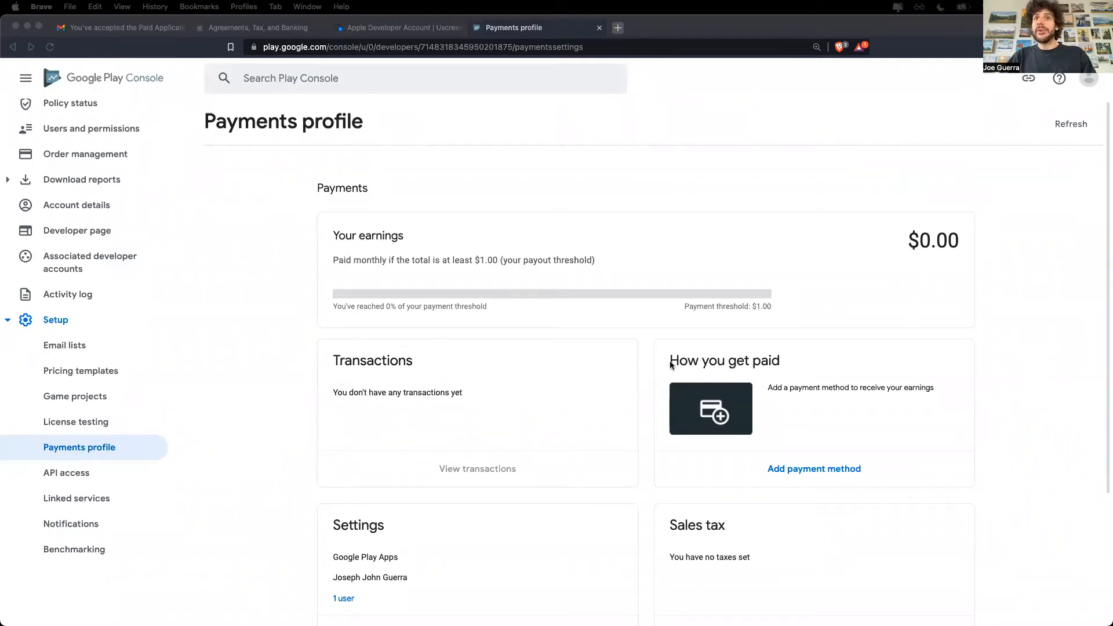
mouse_move(814, 468)
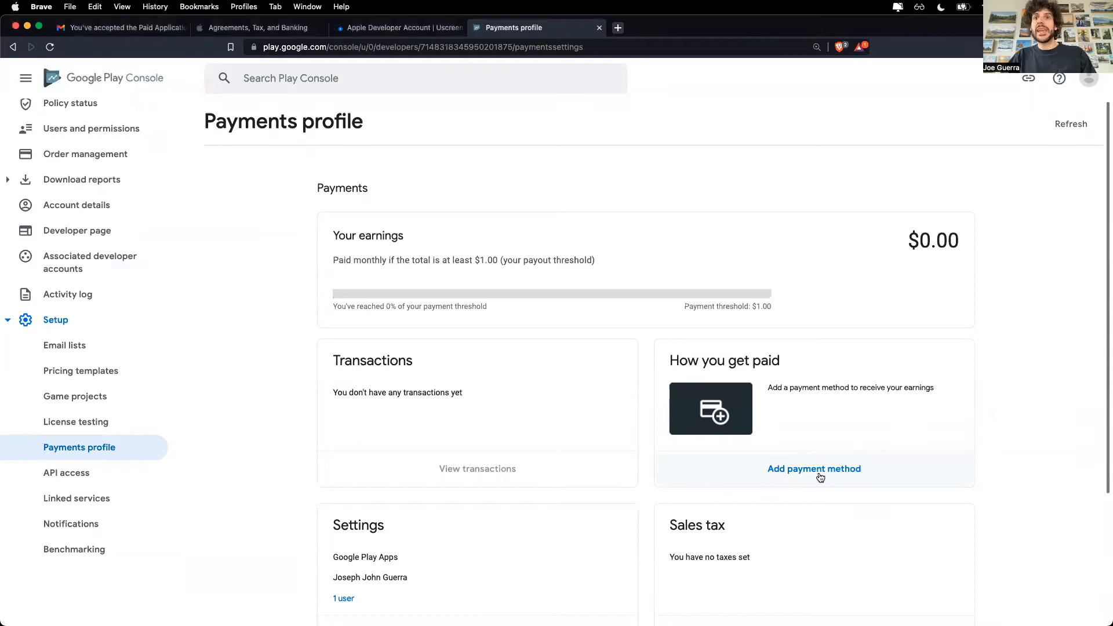
- Start adding a checking bank account as the payment method for earnings
left_click(814, 469)
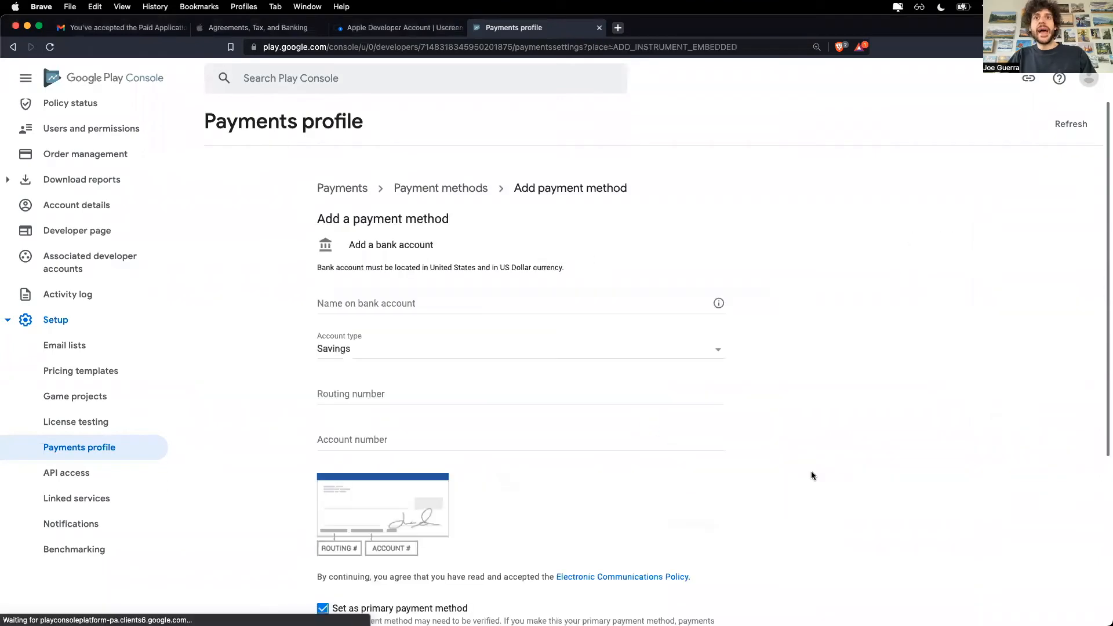
mouse_move(506, 199)
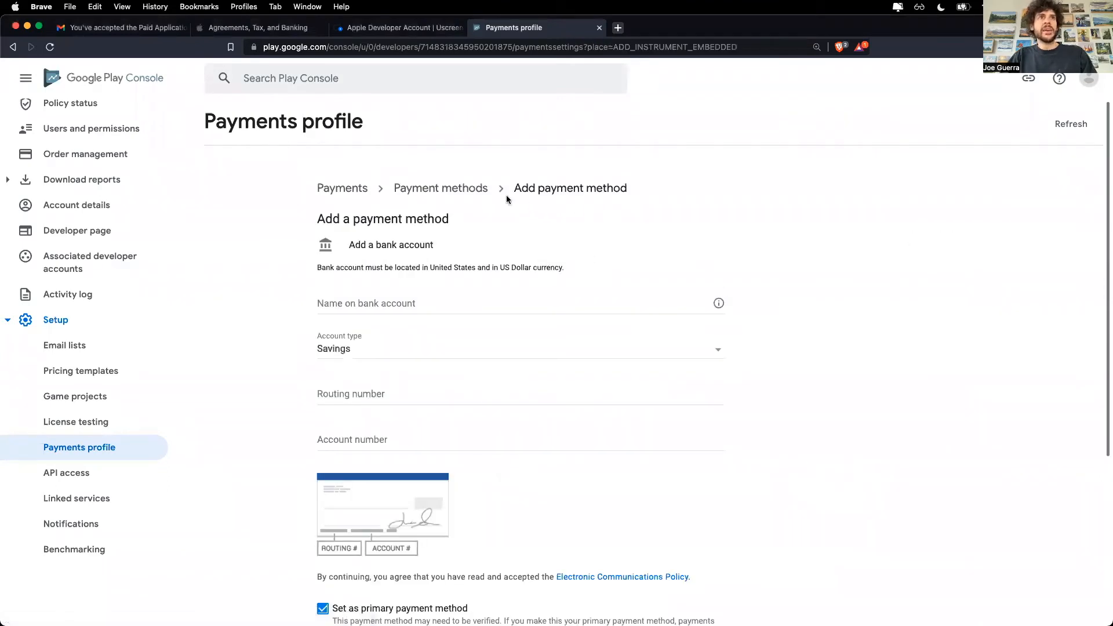
mouse_move(780, 411)
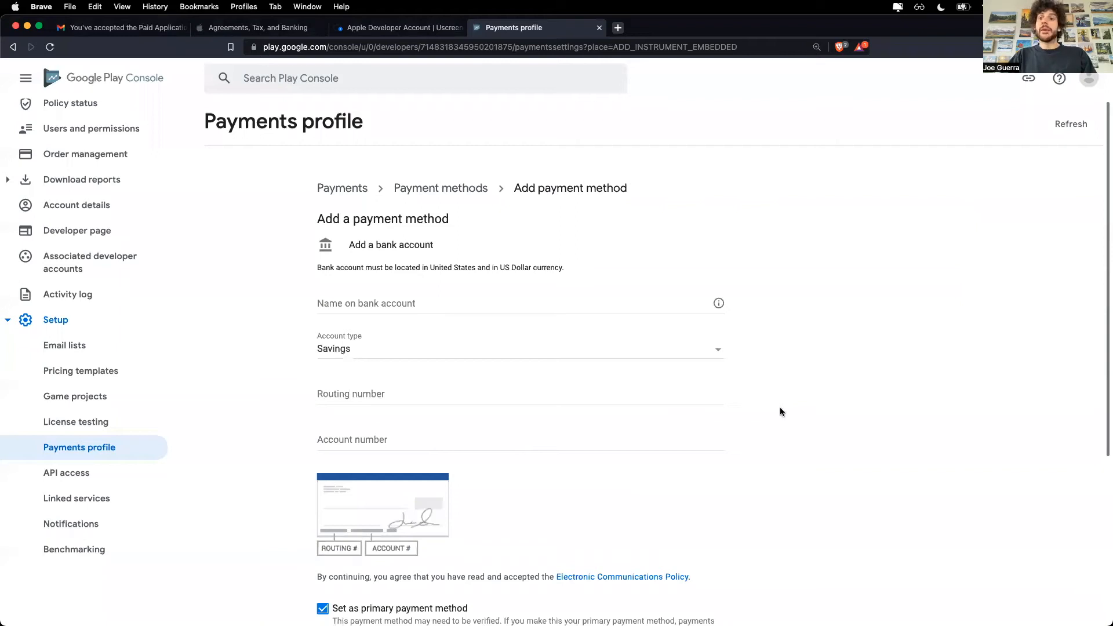
scroll("down", 3)
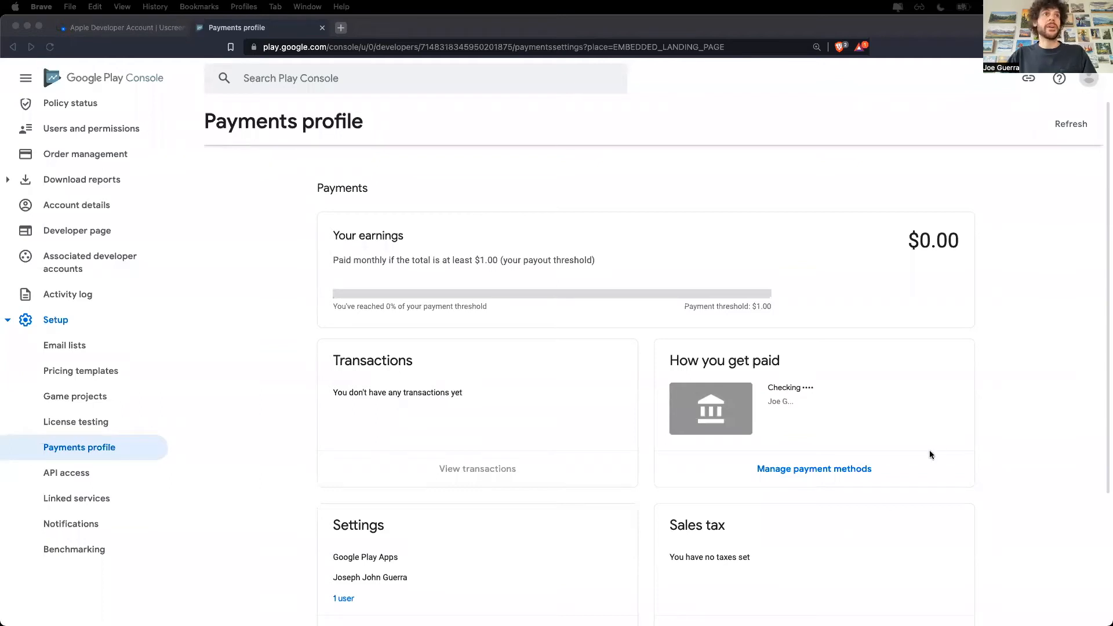
mouse_move(931, 455)
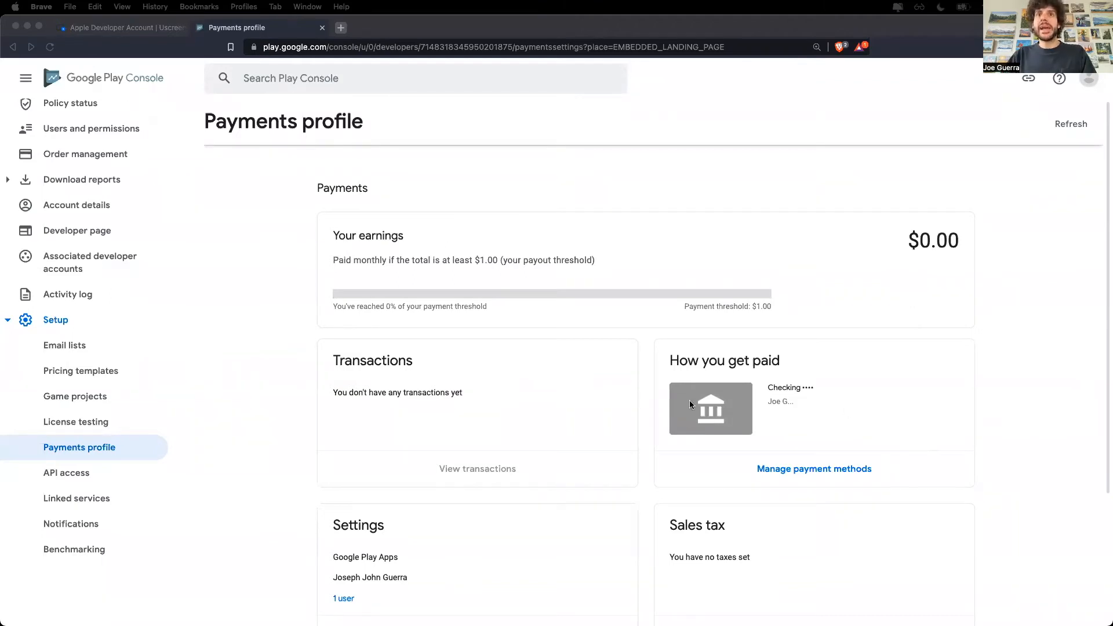
mouse_move(786, 464)
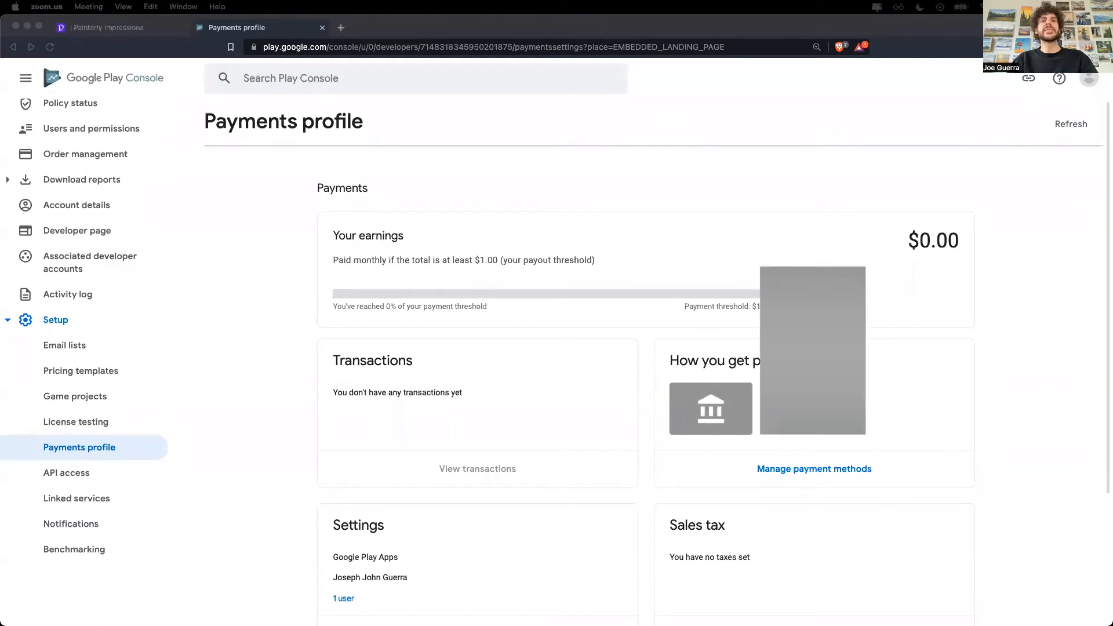
mouse_move(722, 530)
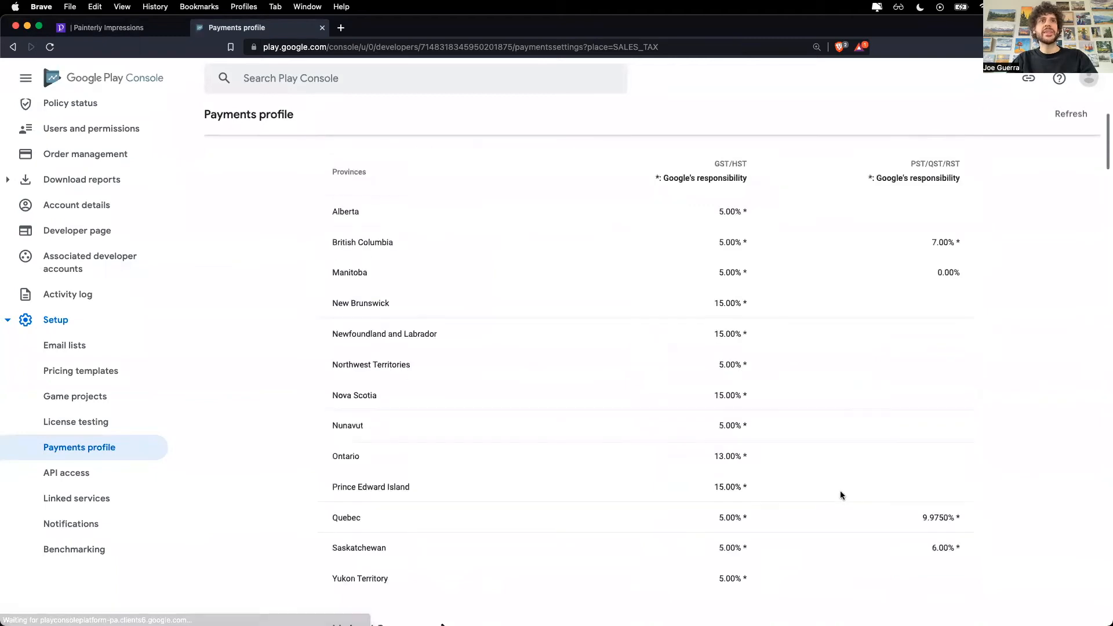
- Set the United States to use Google tax data for all states
scroll("down", 3)
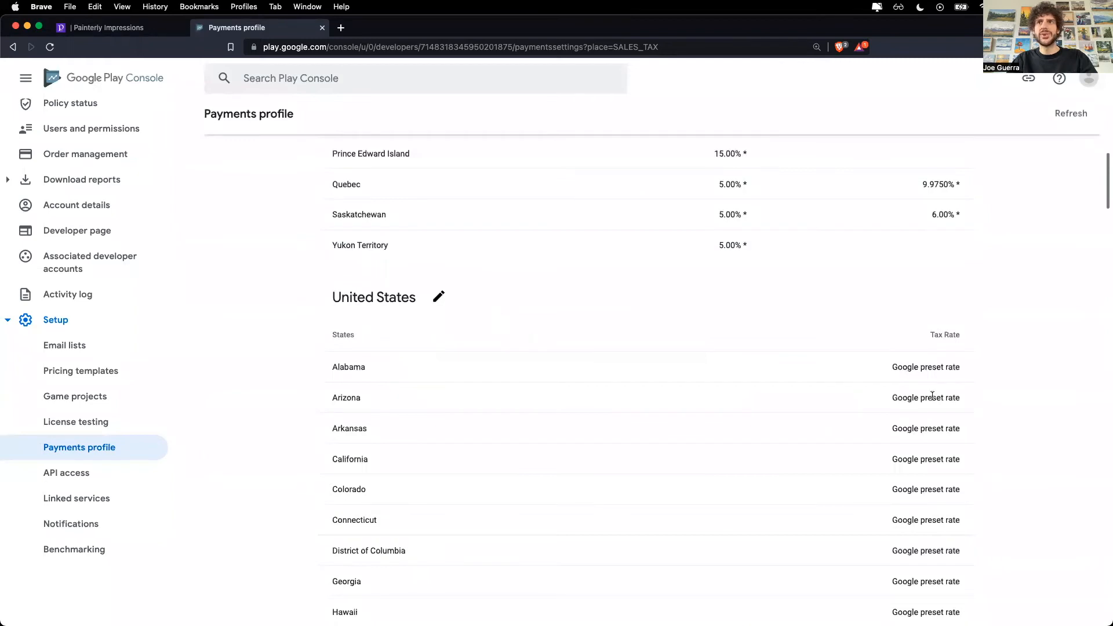
left_click(438, 296)
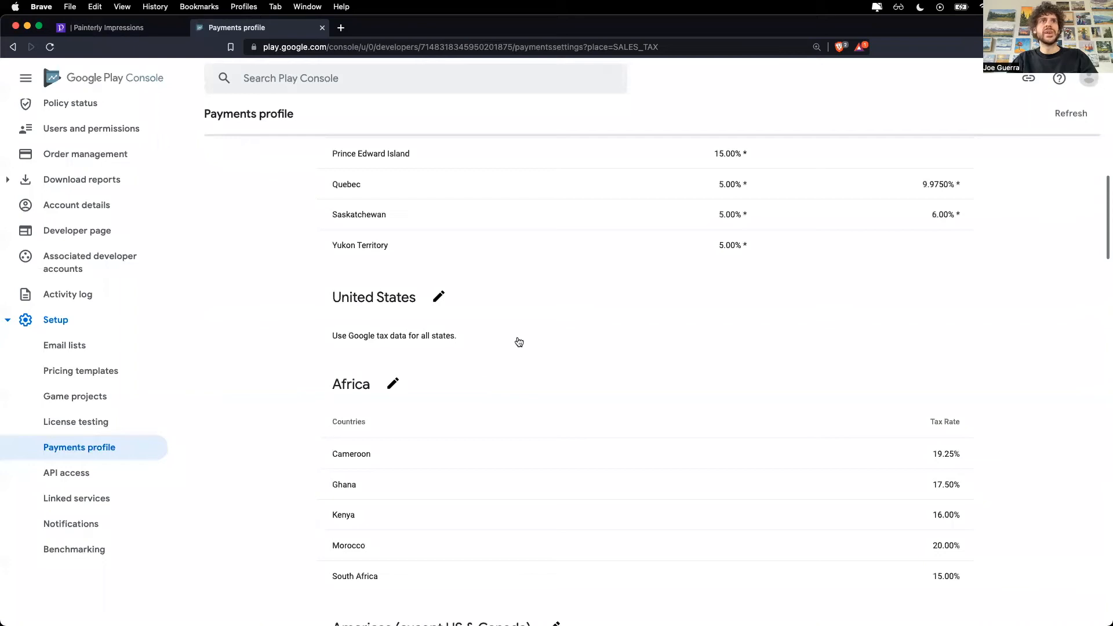
mouse_move(267, 451)
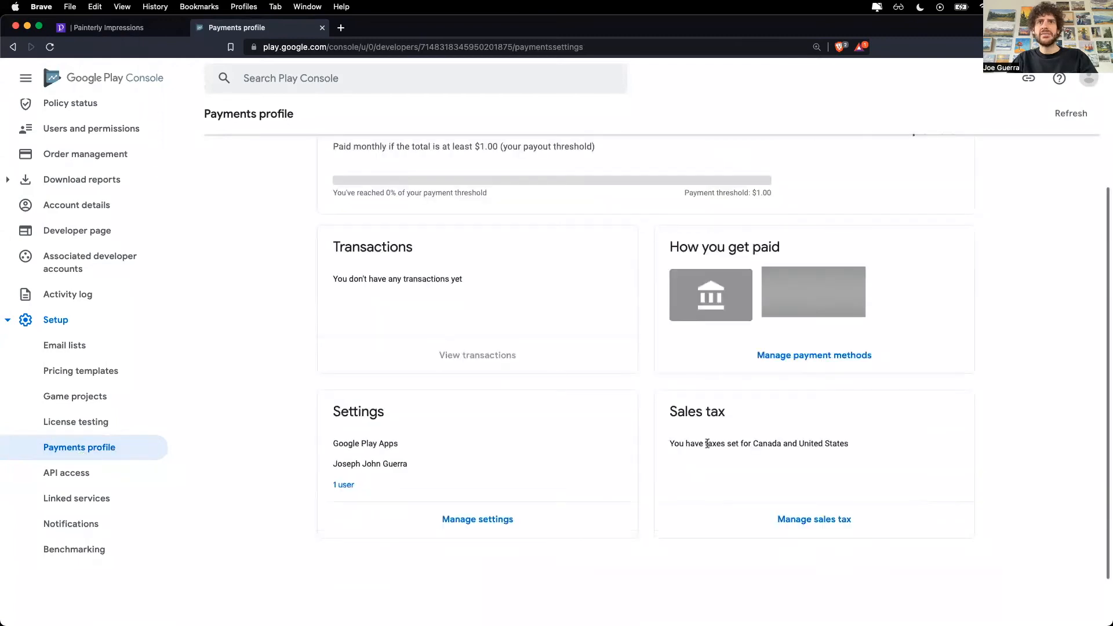
mouse_move(899, 488)
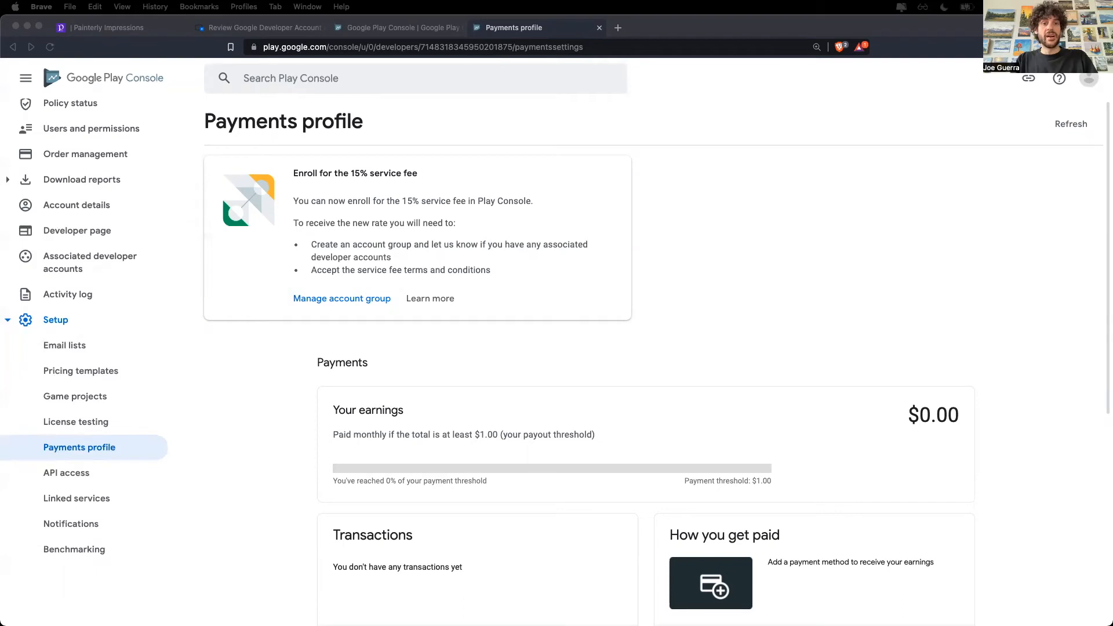
mouse_move(51, 263)
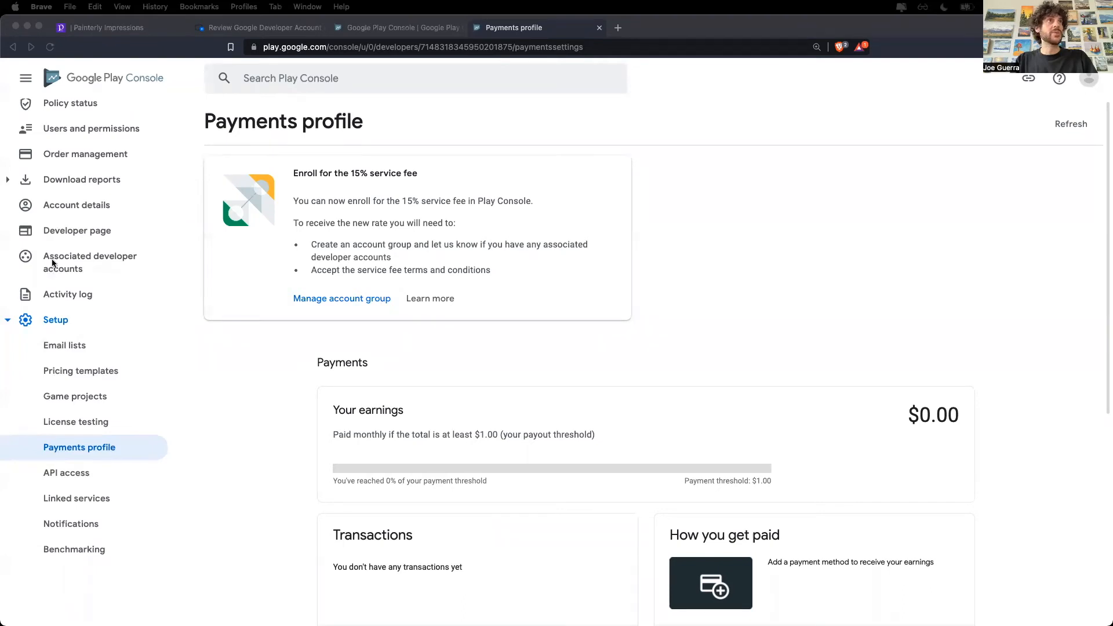
mouse_move(64, 132)
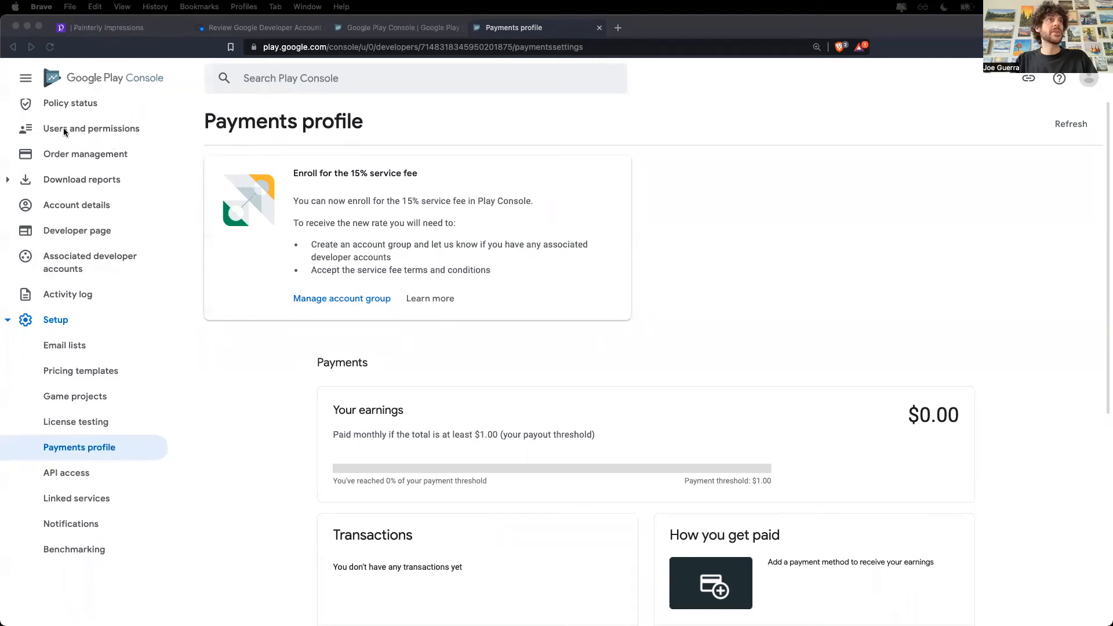
- Go to Users and permissions and start inviting a new user
left_click(91, 128)
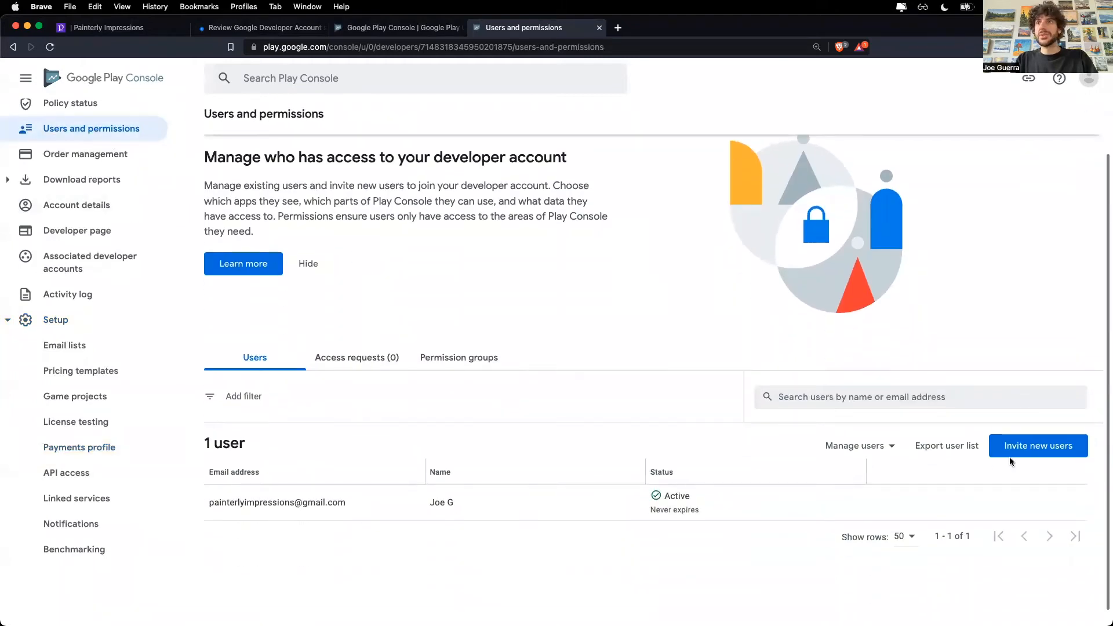
left_click(1037, 445)
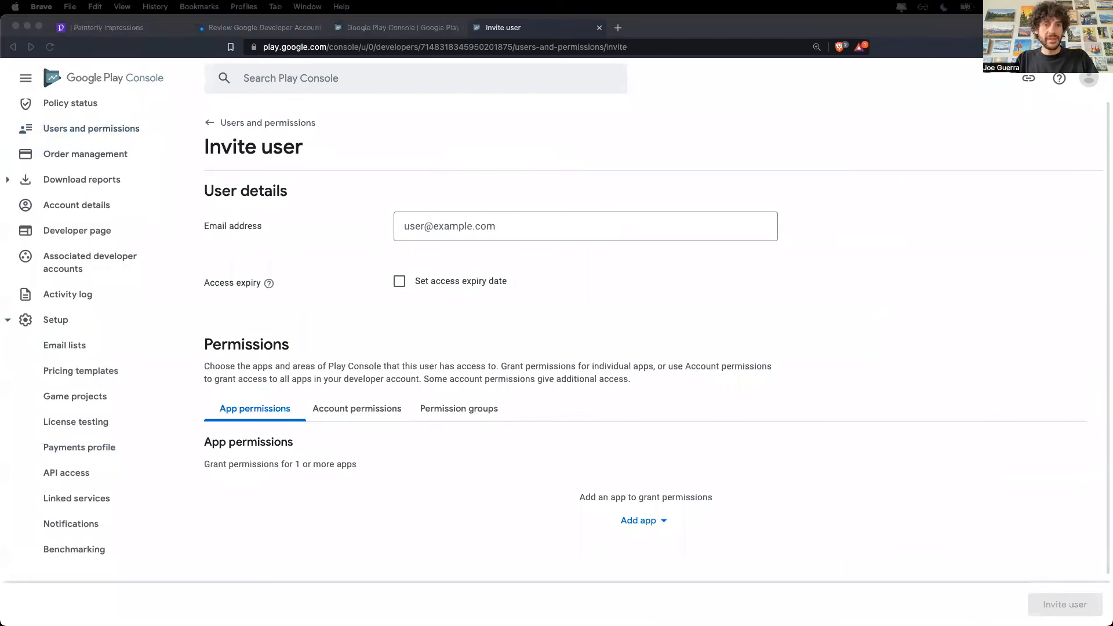
left_click(585, 226)
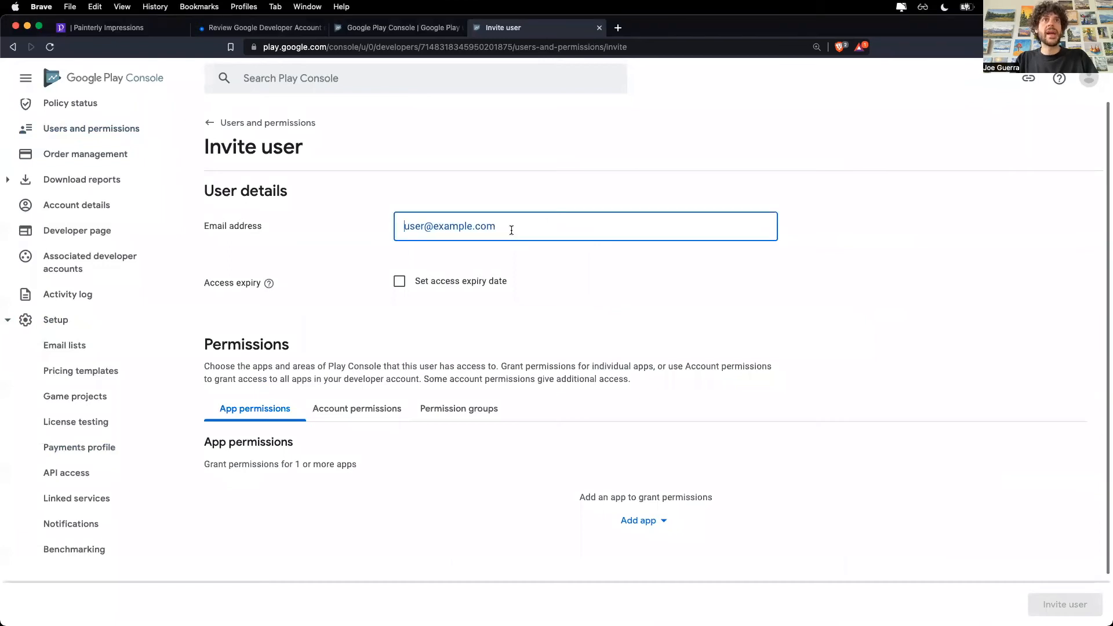
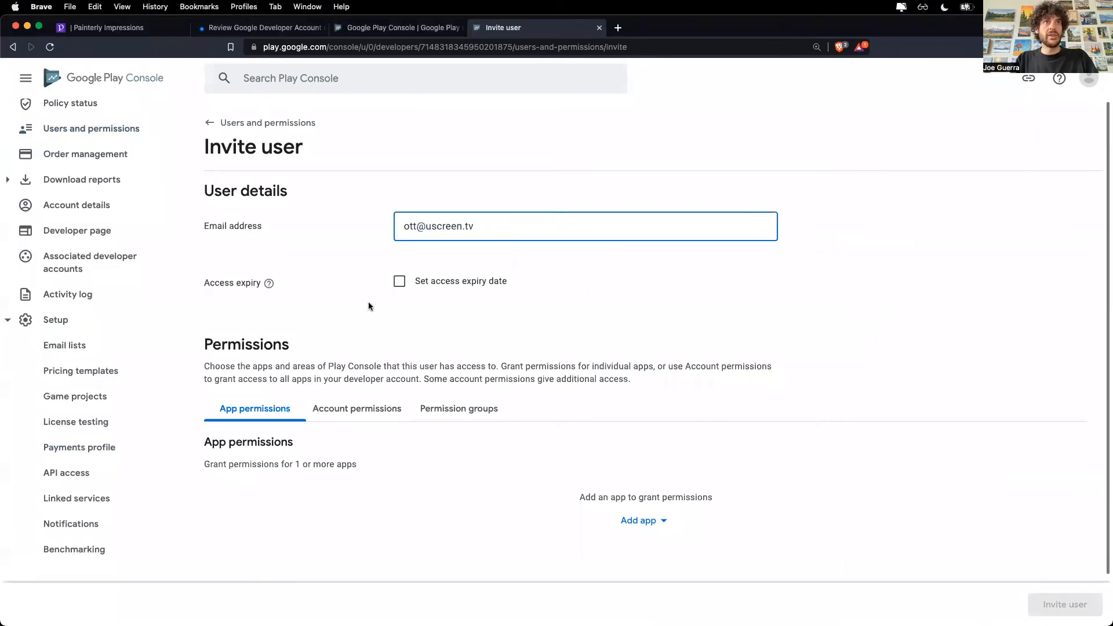
mouse_move(423, 333)
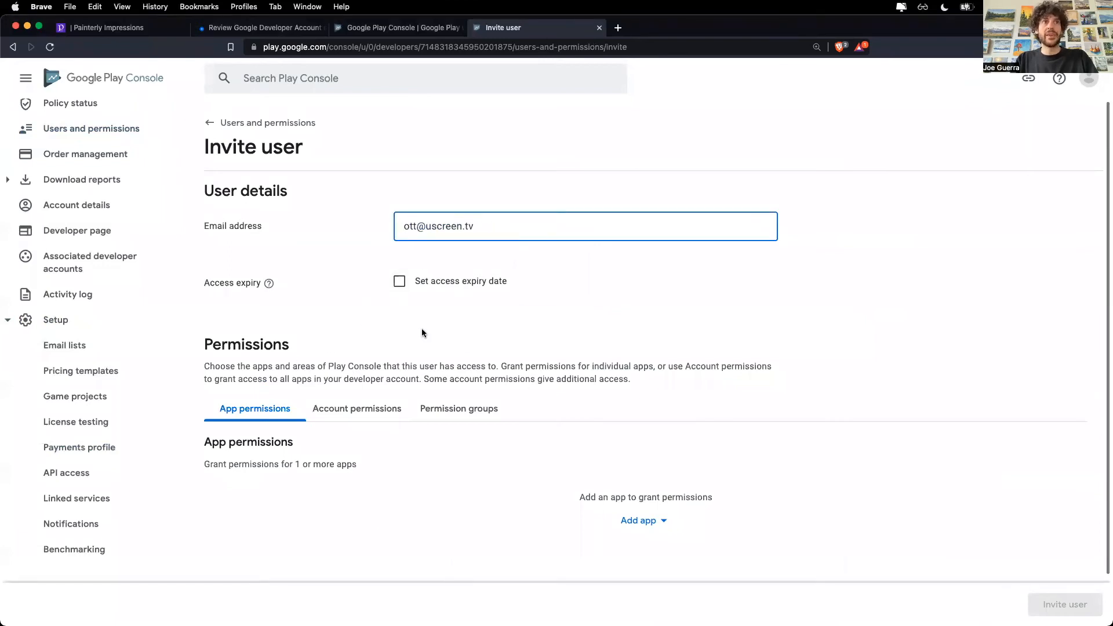
scroll("down", 3)
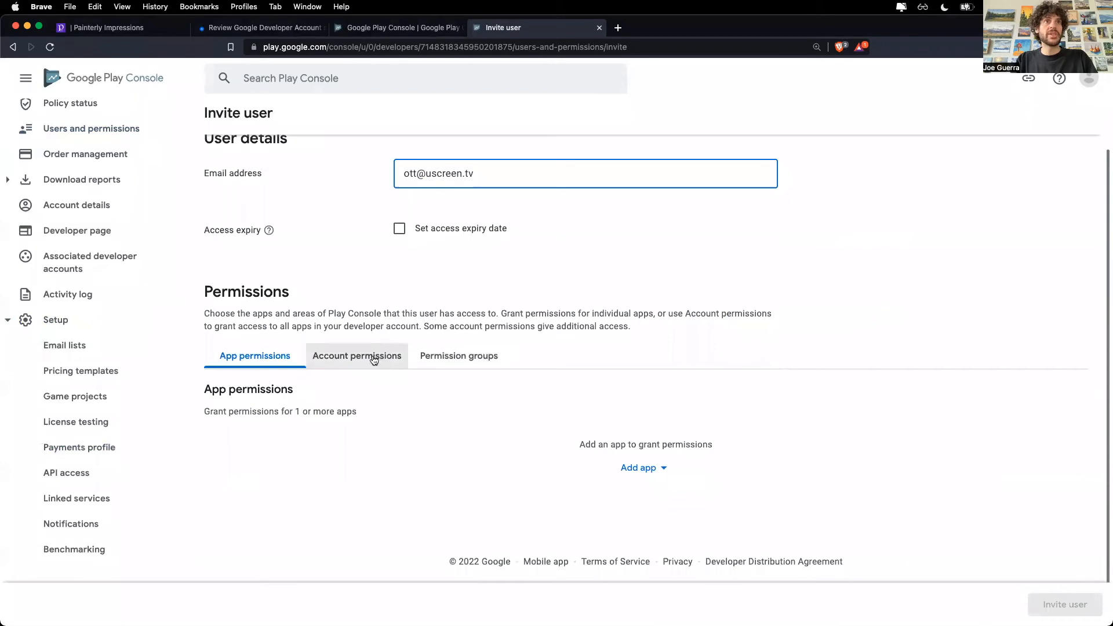
left_click(356, 356)
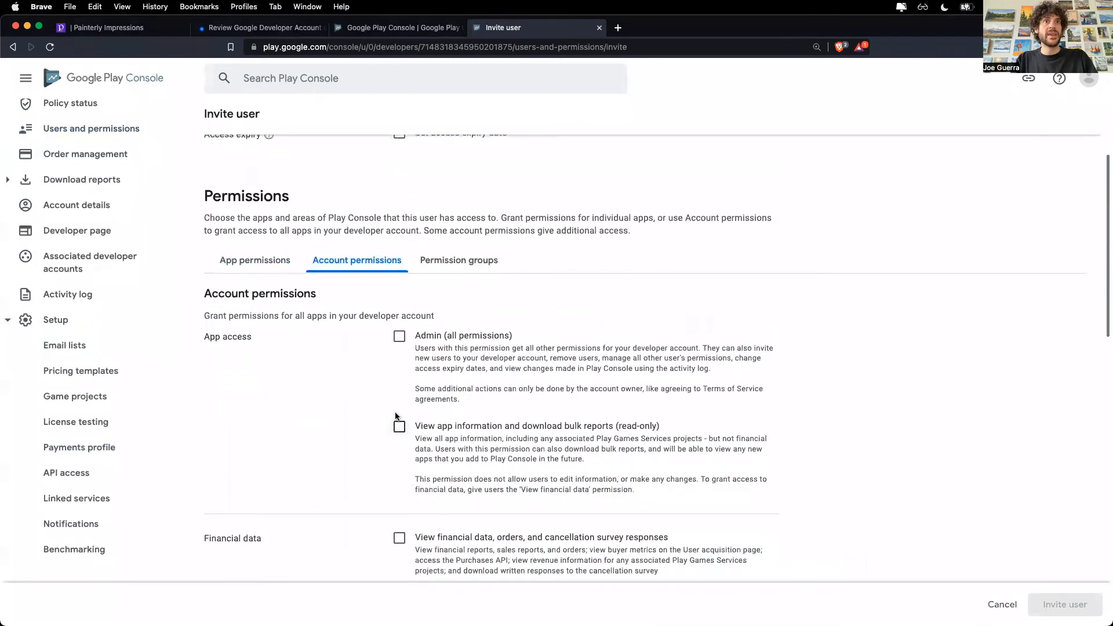
left_click(399, 336)
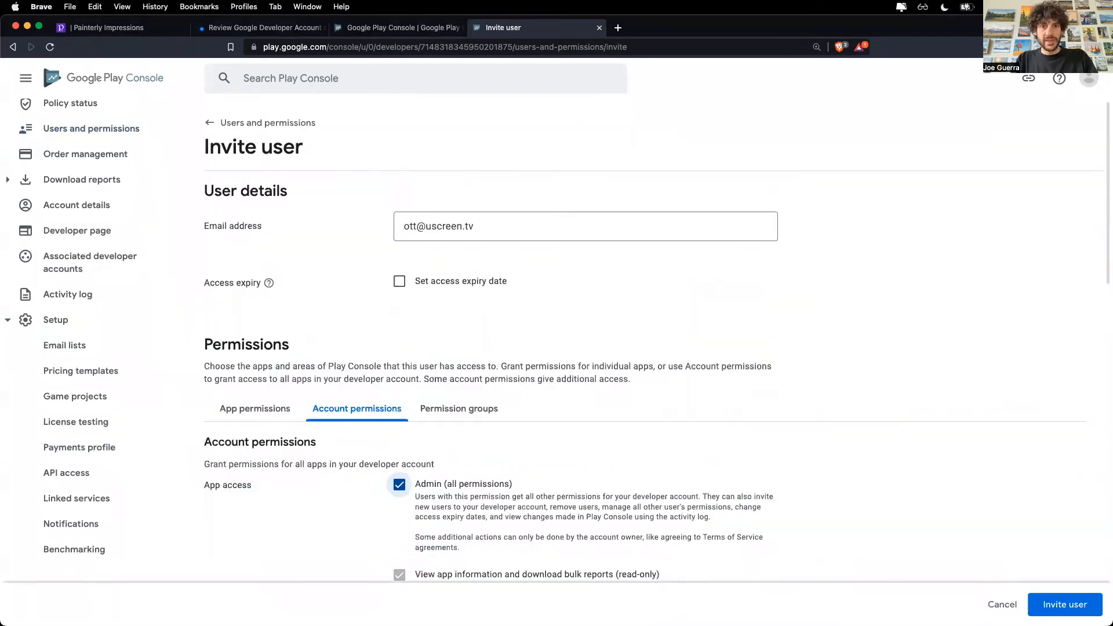
scroll("down", 3)
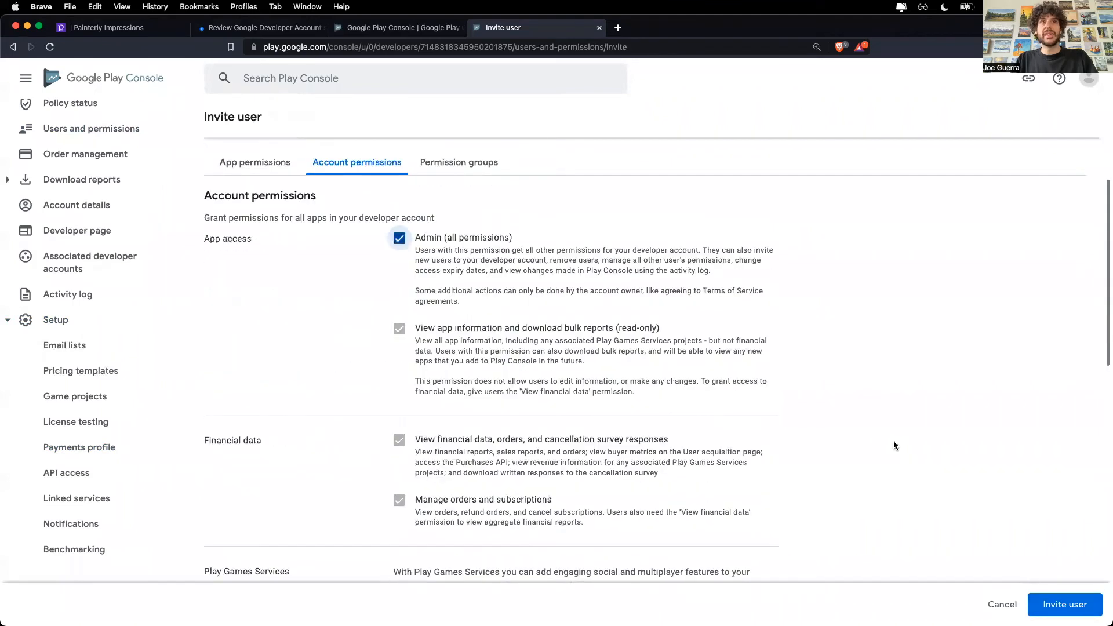
scroll("down", 3)
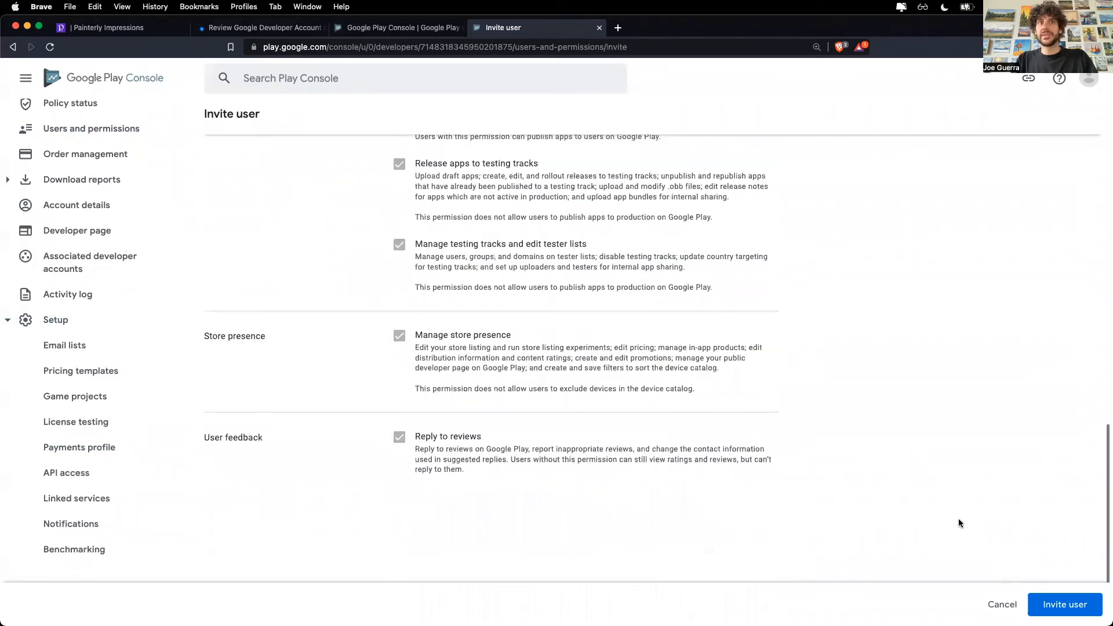
scroll("down", 3)
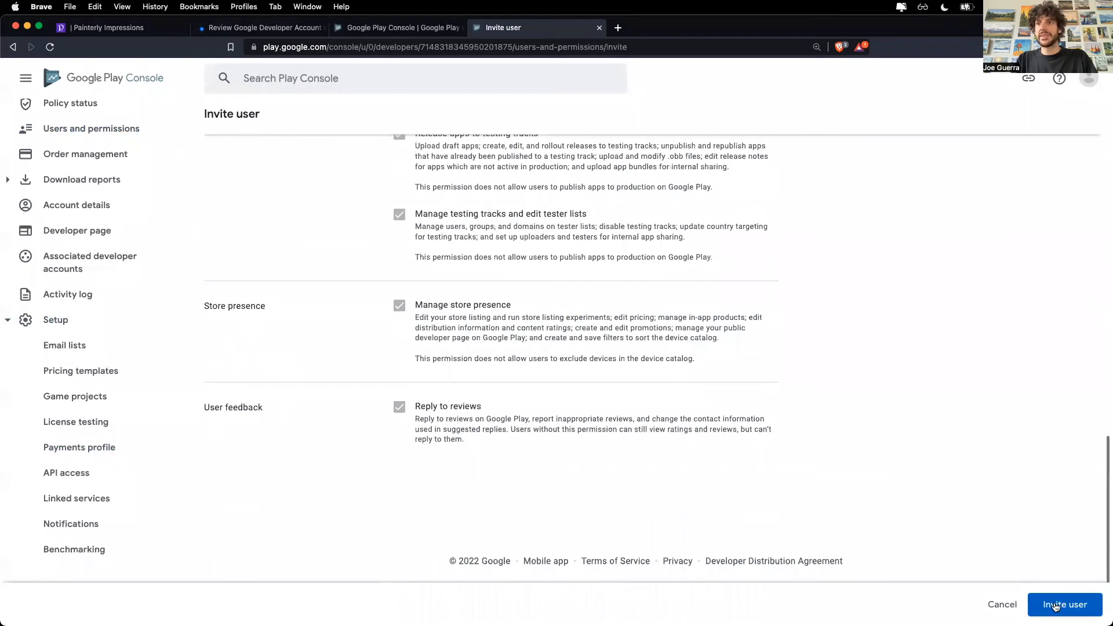
left_click(1064, 604)
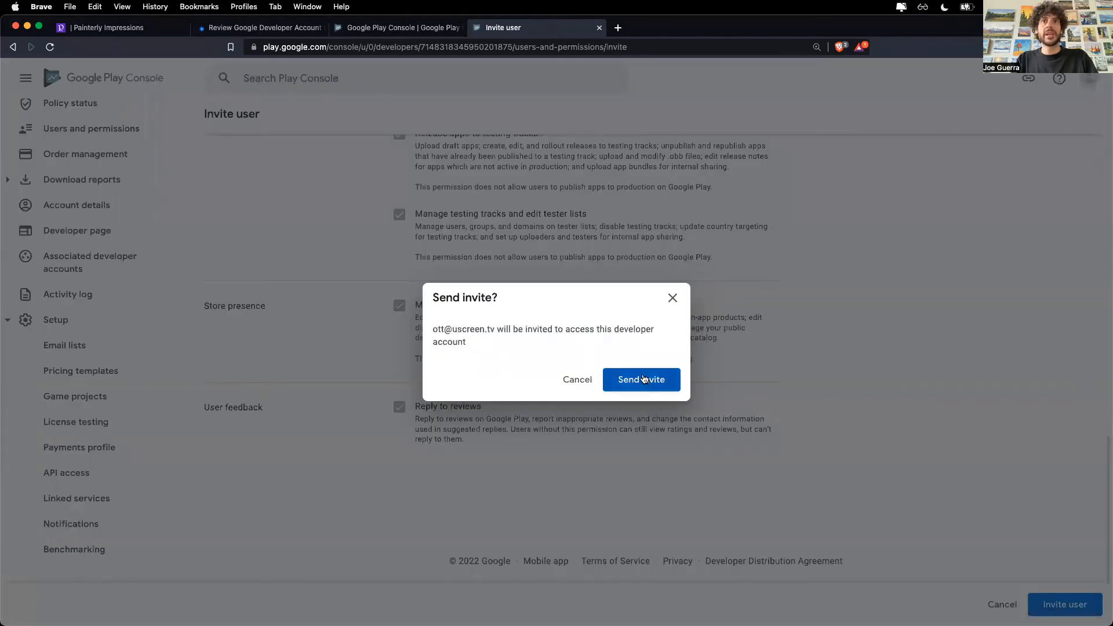
left_click(640, 379)
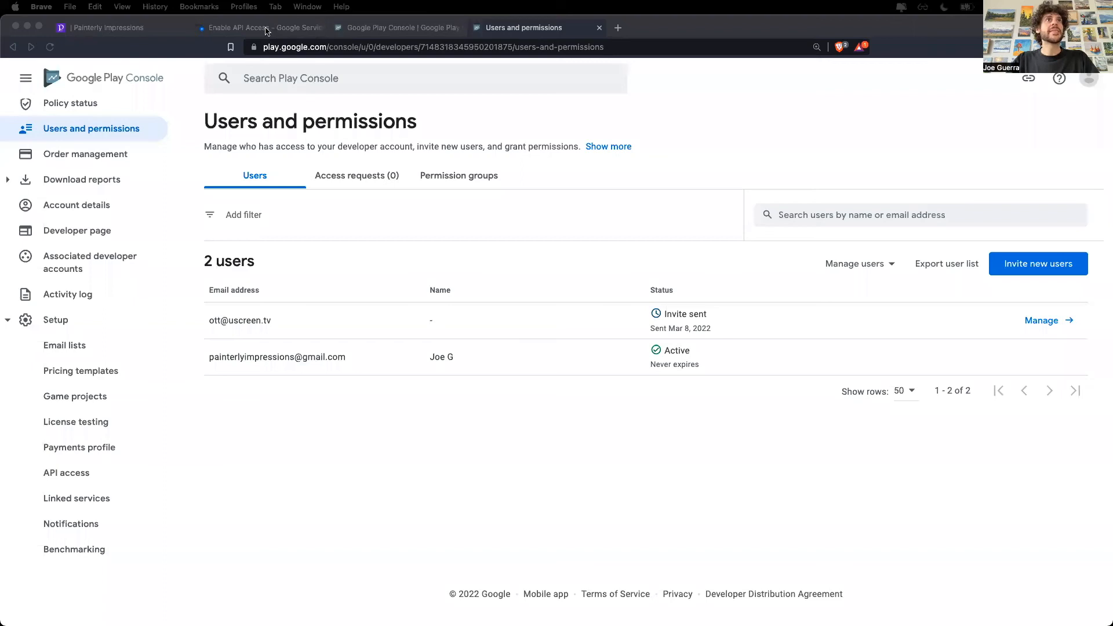
- Switch to the Uscreen Enable API Access help article
left_click(261, 28)
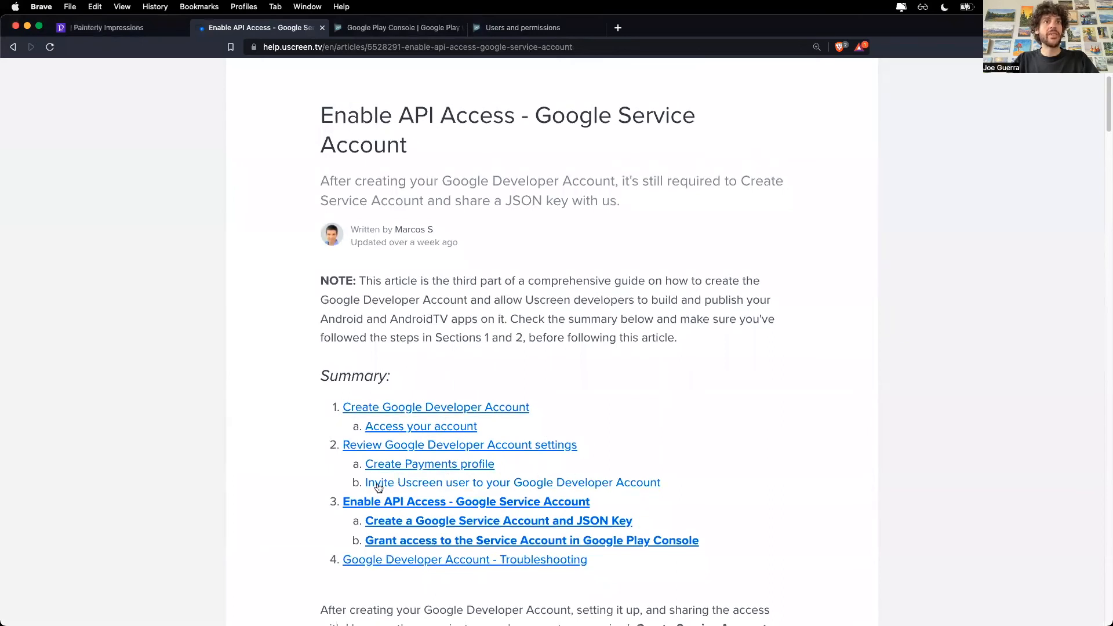
- Read the article's service-account and JSON-key steps, then return to Play Console
scroll("down", 3)
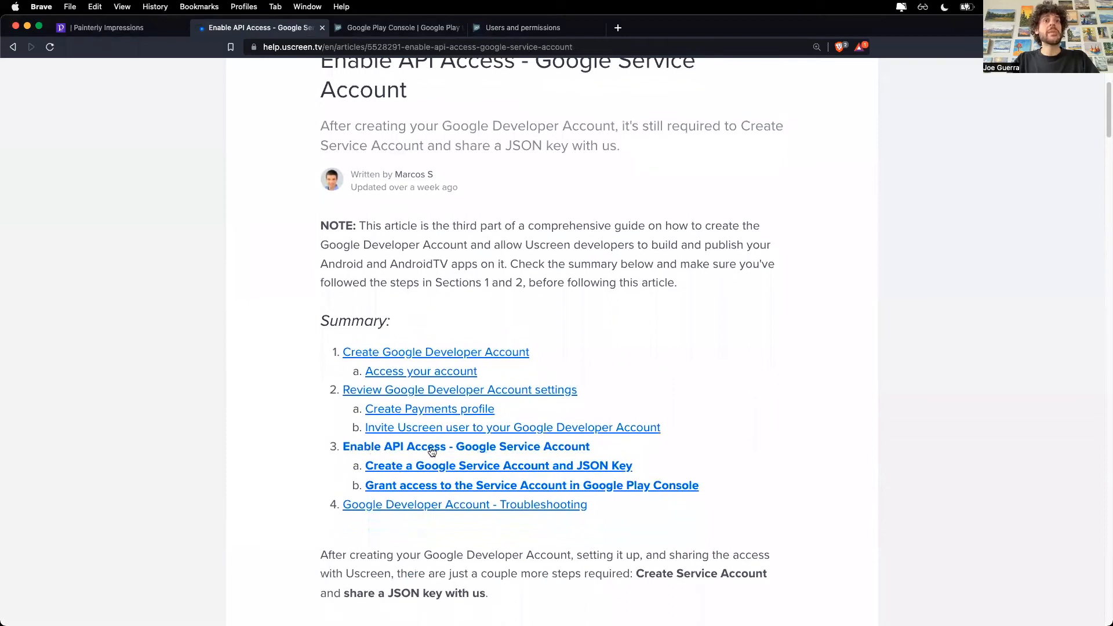
scroll("down", 3)
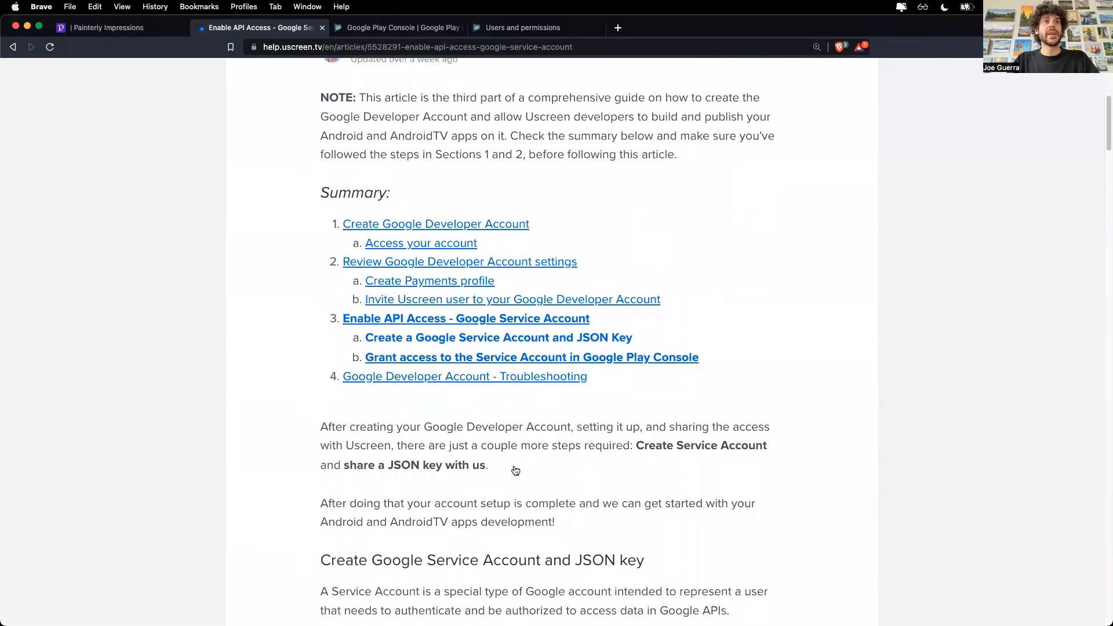
left_click_drag(375, 427, 576, 426)
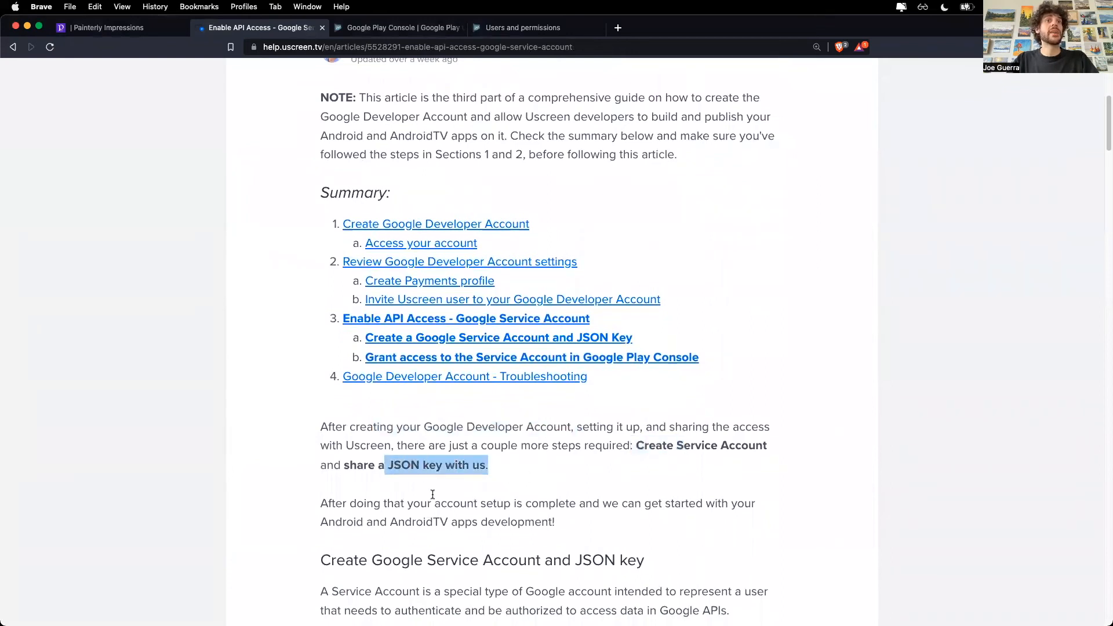
scroll("down", 3)
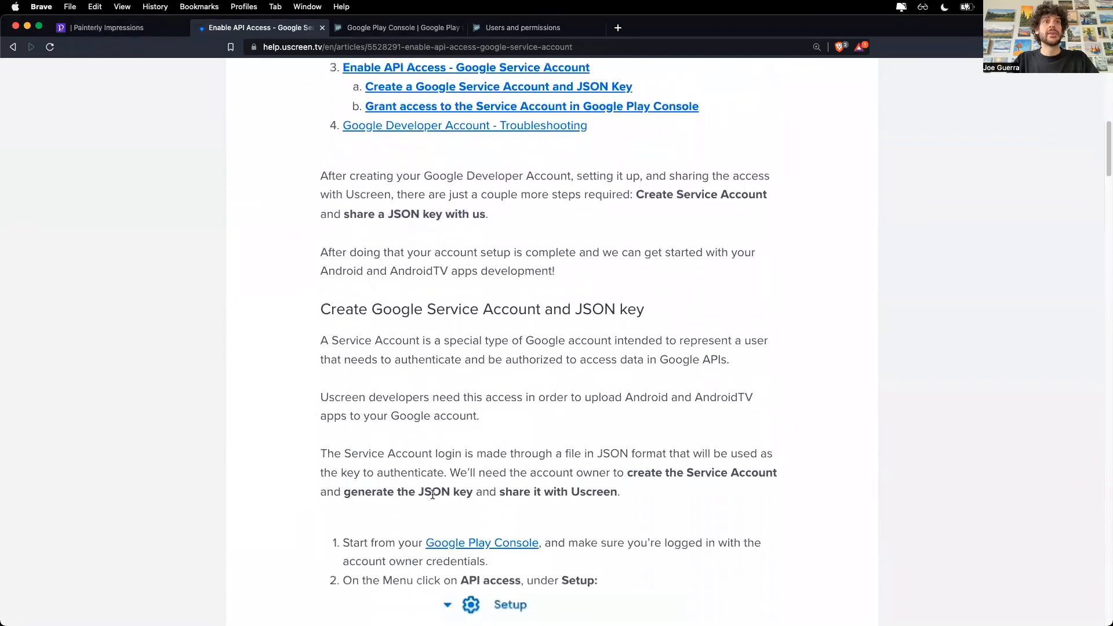
left_click(523, 28)
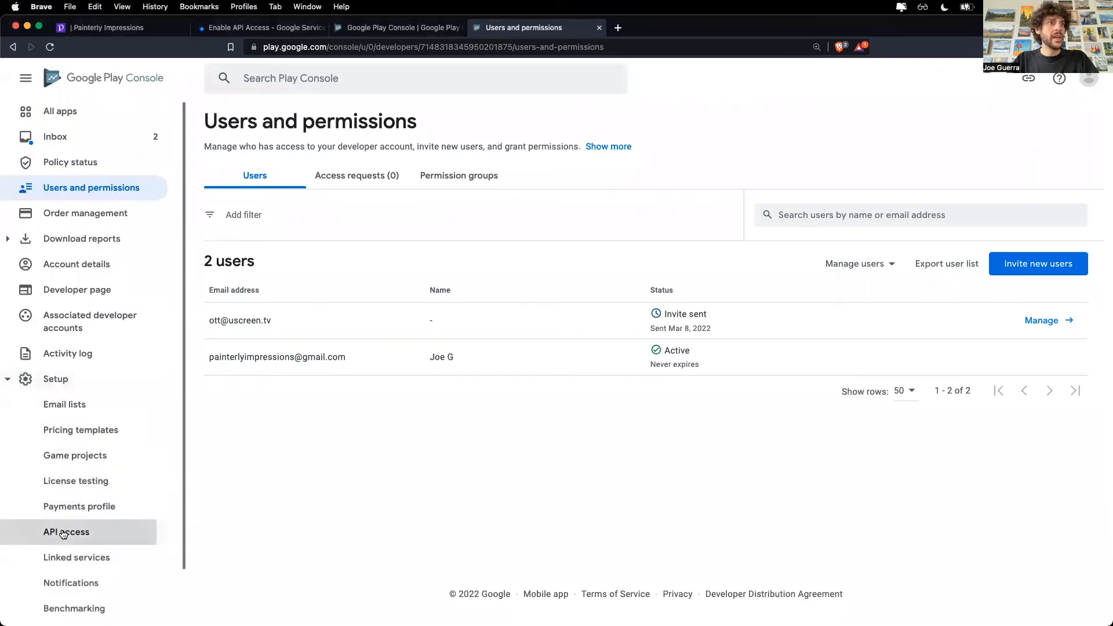
- In API access, accept the terms and link a newly created Google Cloud project
left_click(66, 532)
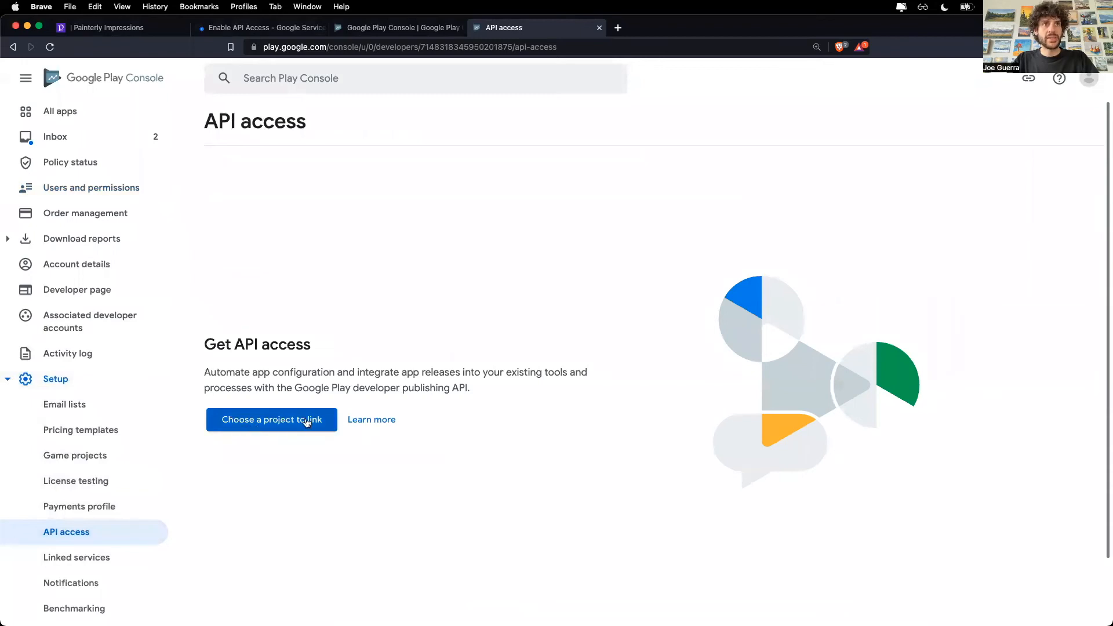
left_click(272, 420)
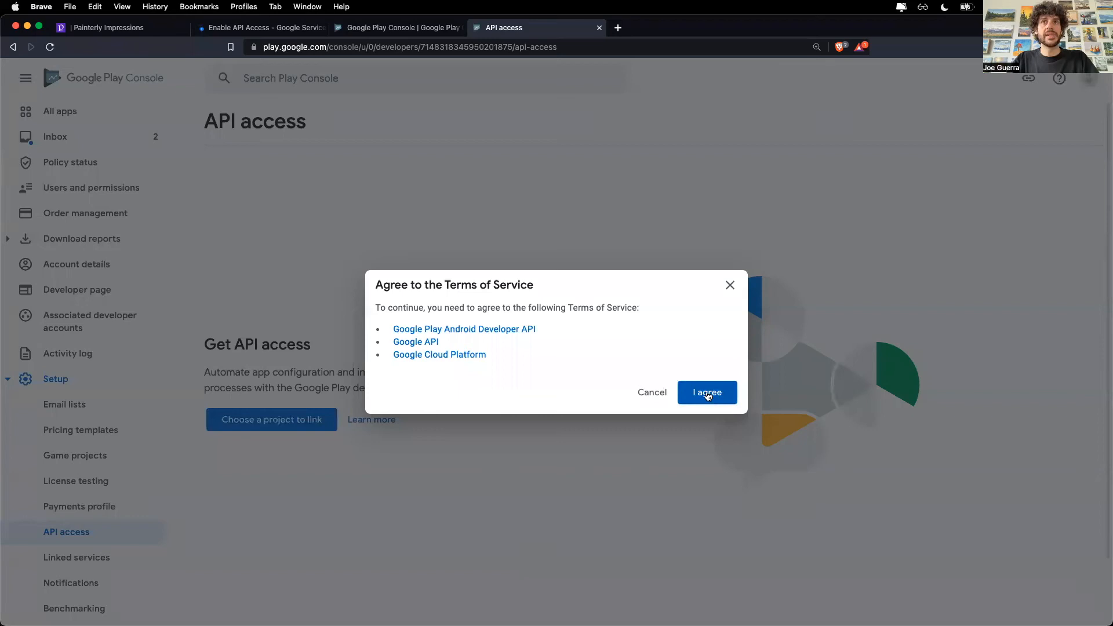
left_click(708, 393)
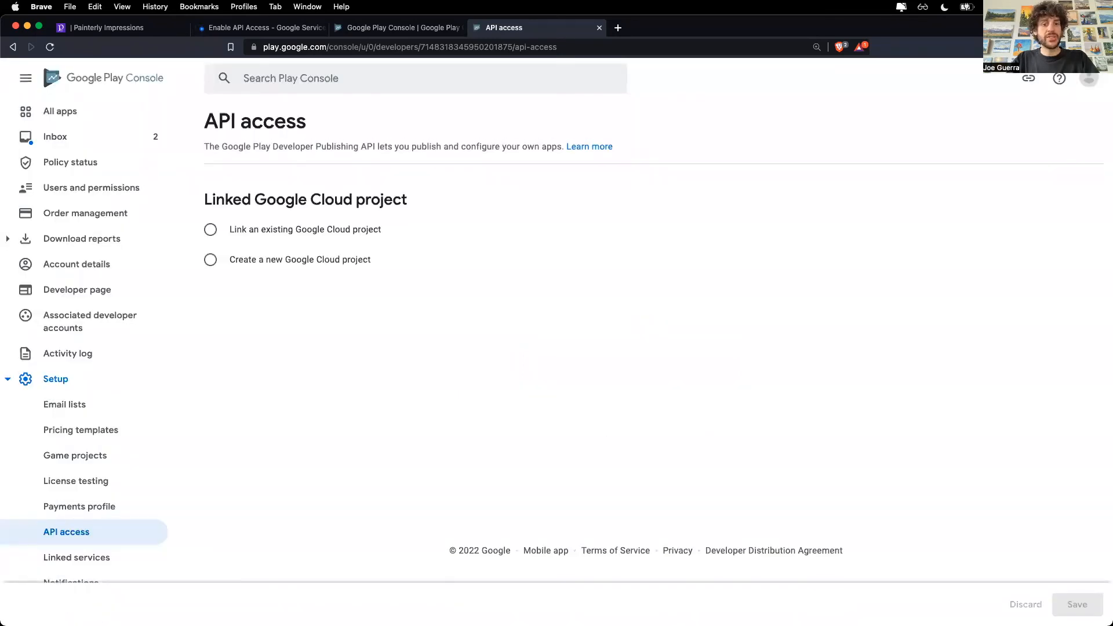
left_click(210, 259)
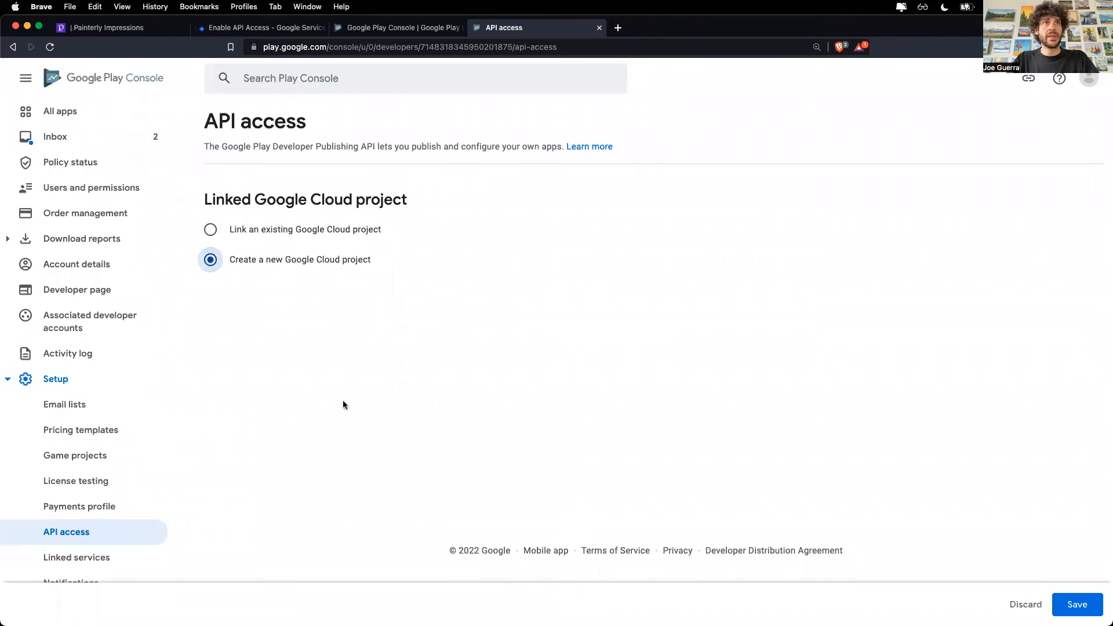
left_click(1077, 604)
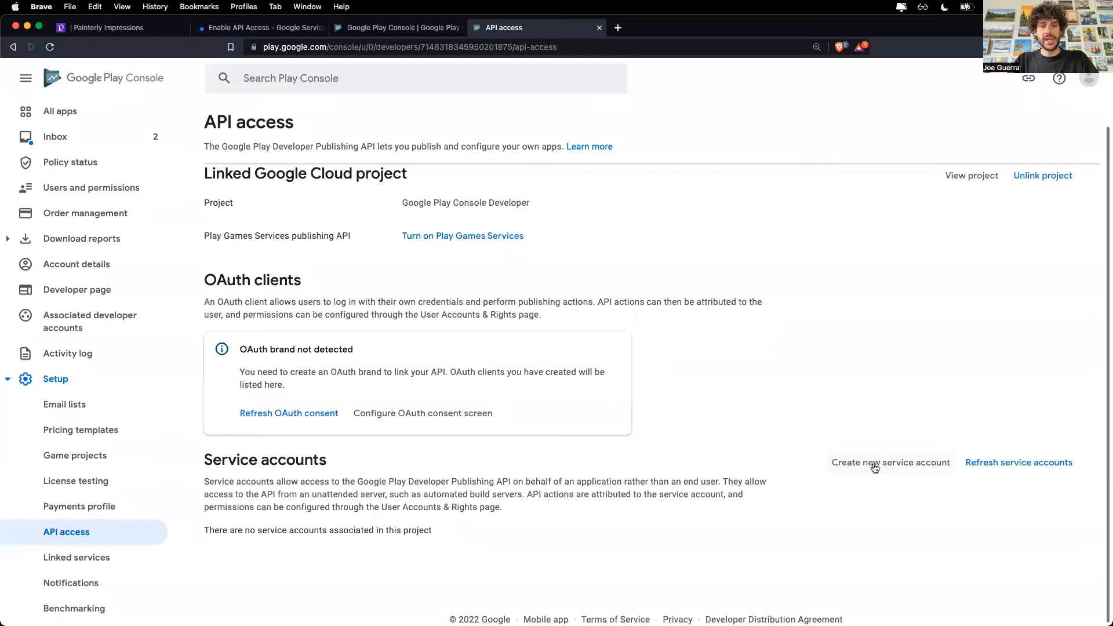
- Start creating a service account and follow the link to Google Cloud Platform's service accounts
left_click(890, 462)
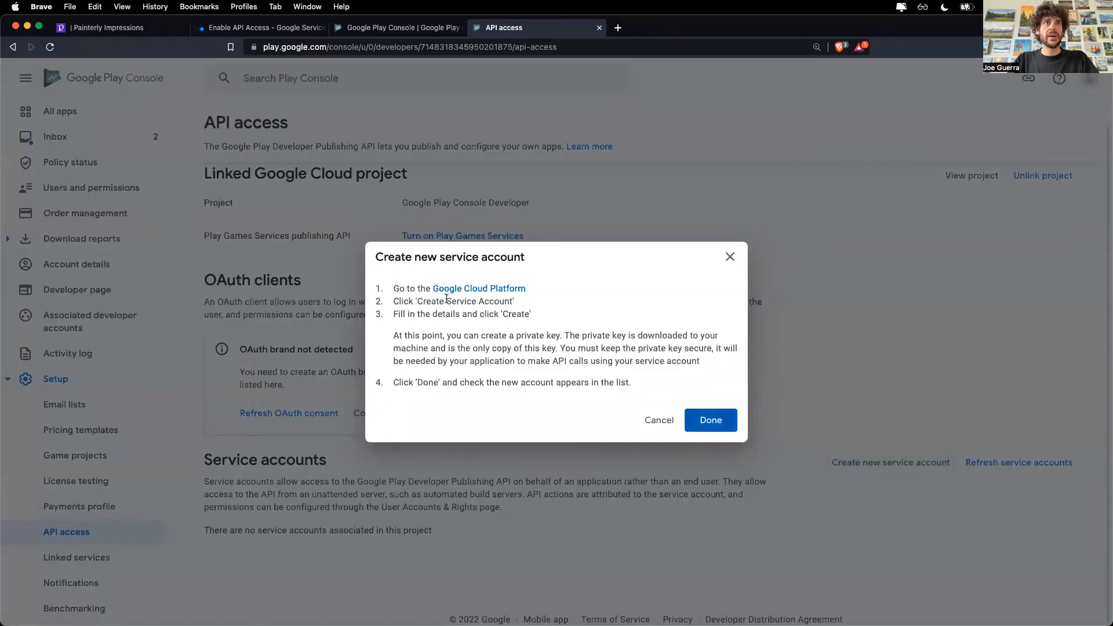
mouse_move(479, 289)
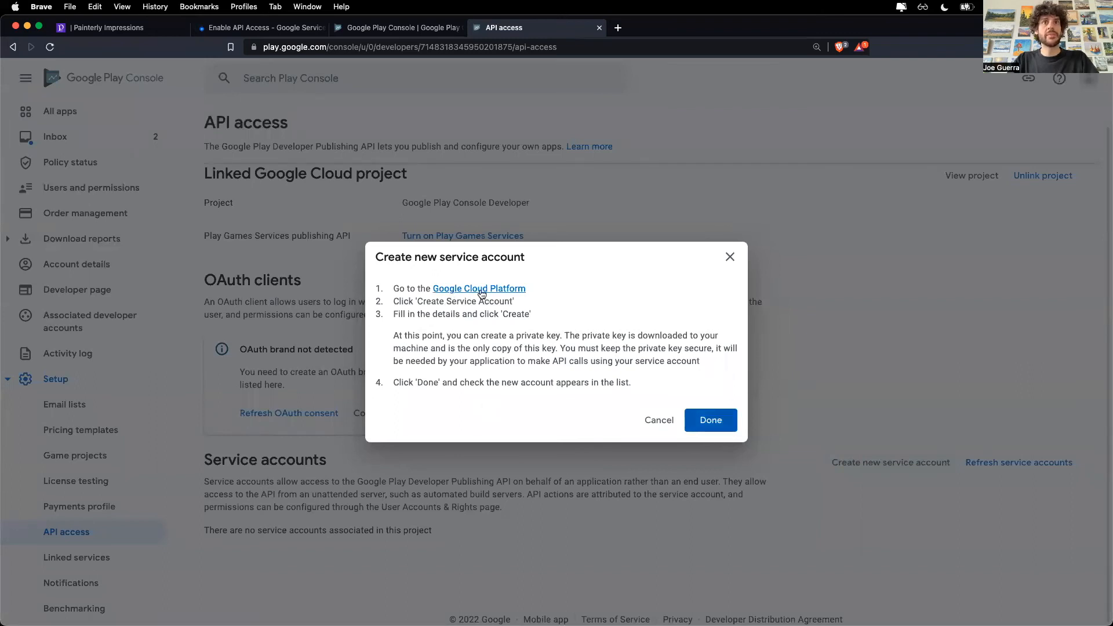
left_click(479, 289)
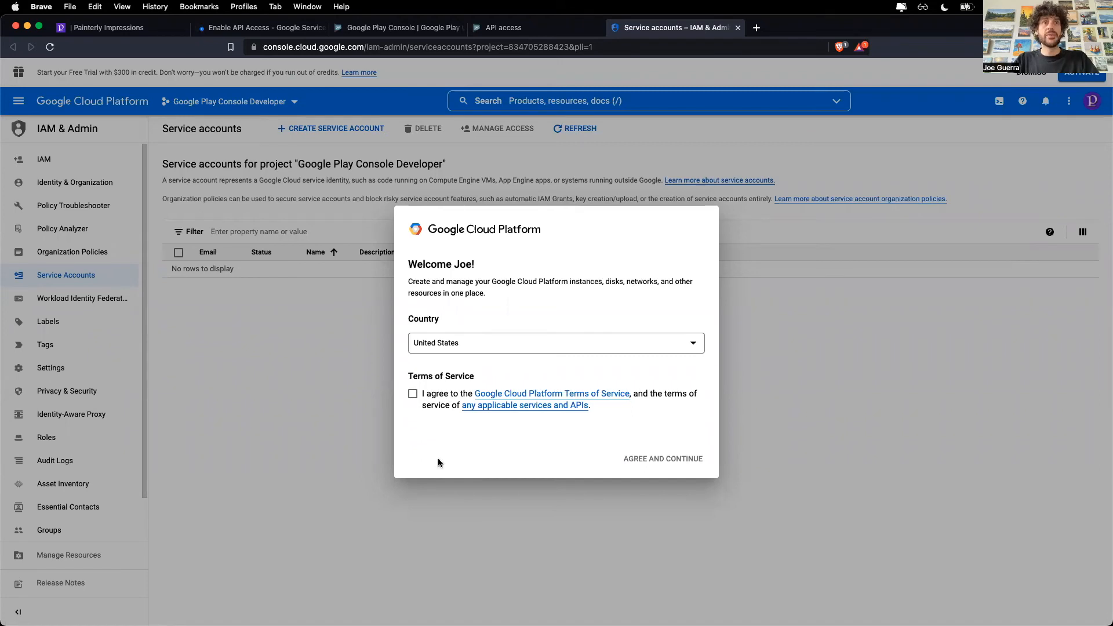
- Accept the Cloud Platform terms of service and begin creating a new service account
left_click(413, 393)
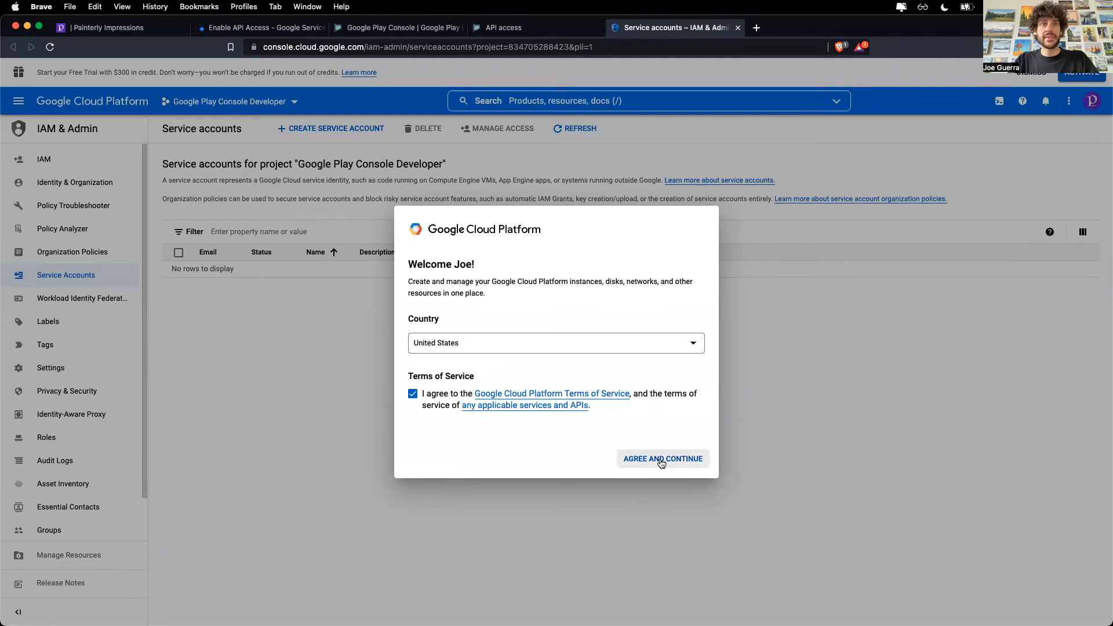
left_click(662, 459)
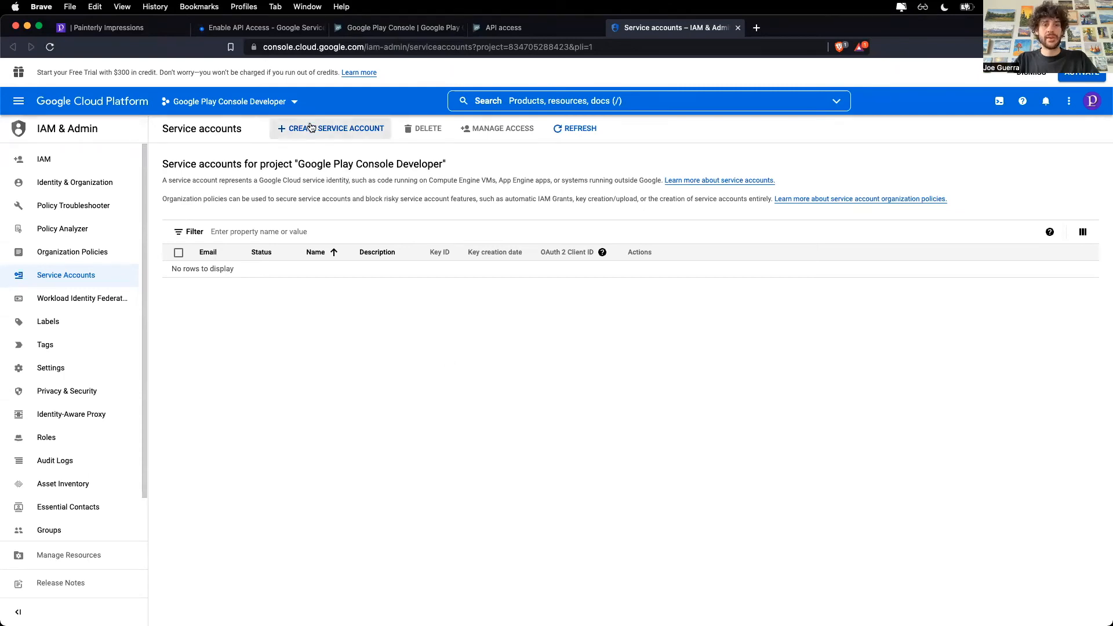
left_click(330, 129)
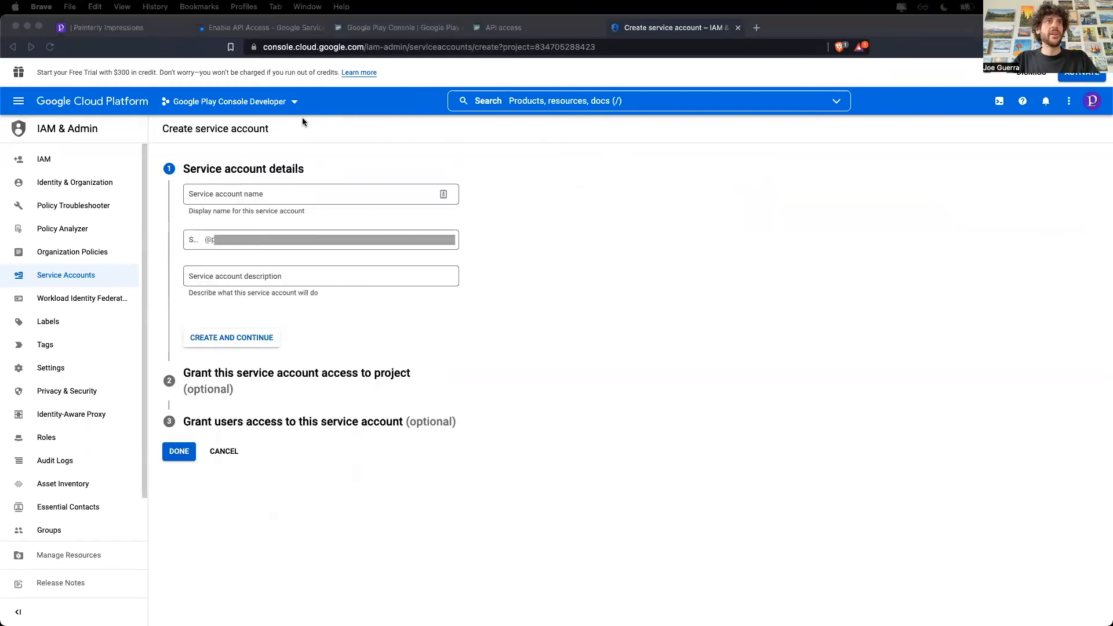
- Name the service account 'Uscreen' and create it, continuing to project access
type("Uscreen")
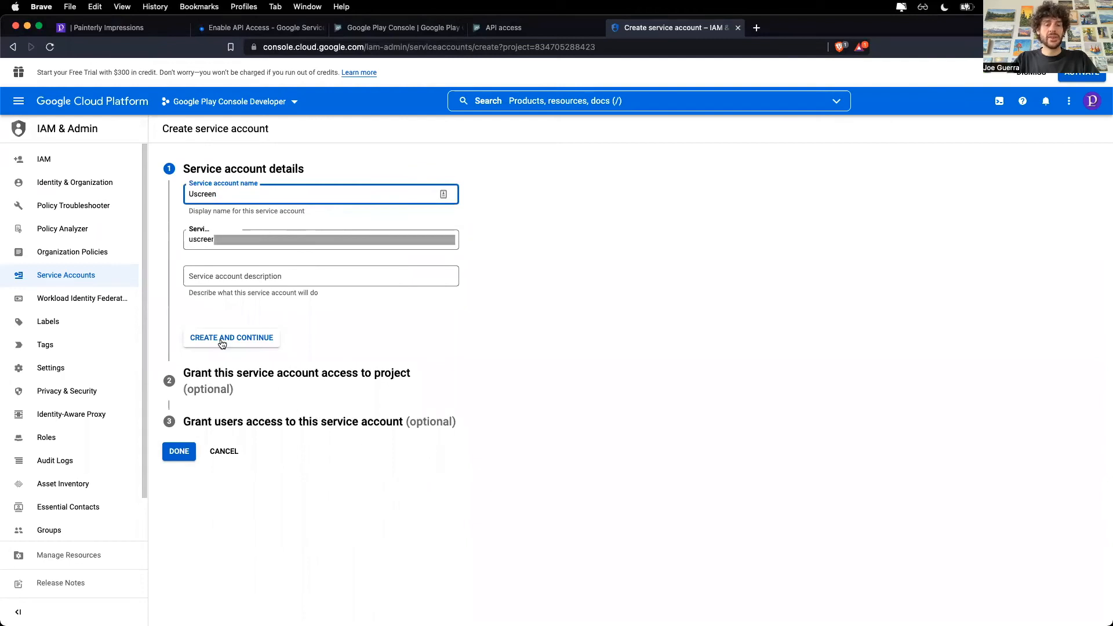
mouse_move(245, 468)
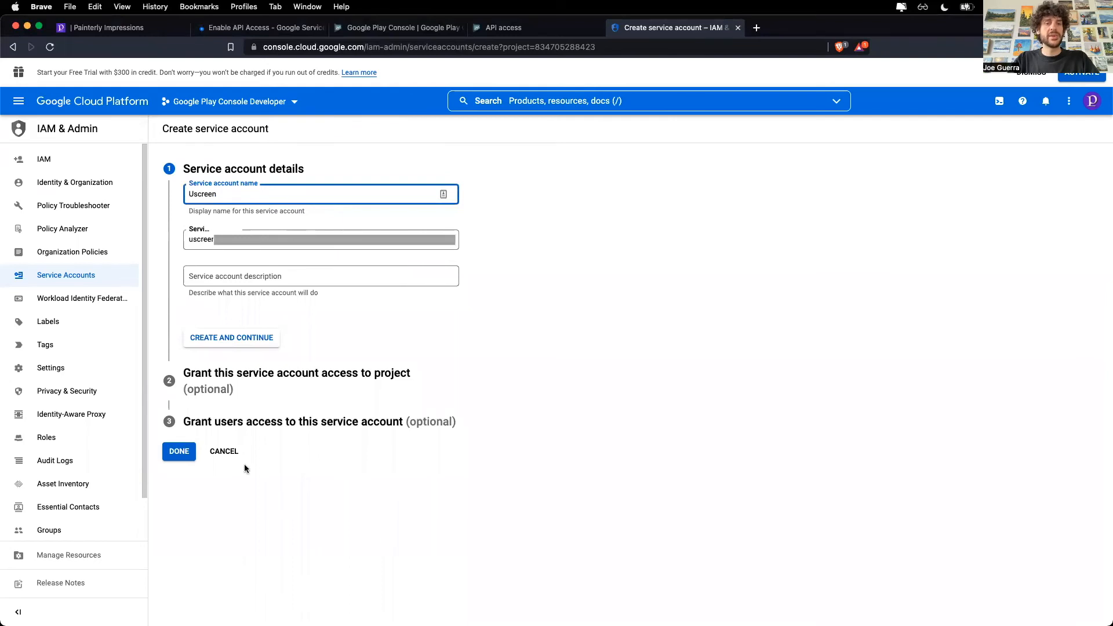
left_click(231, 337)
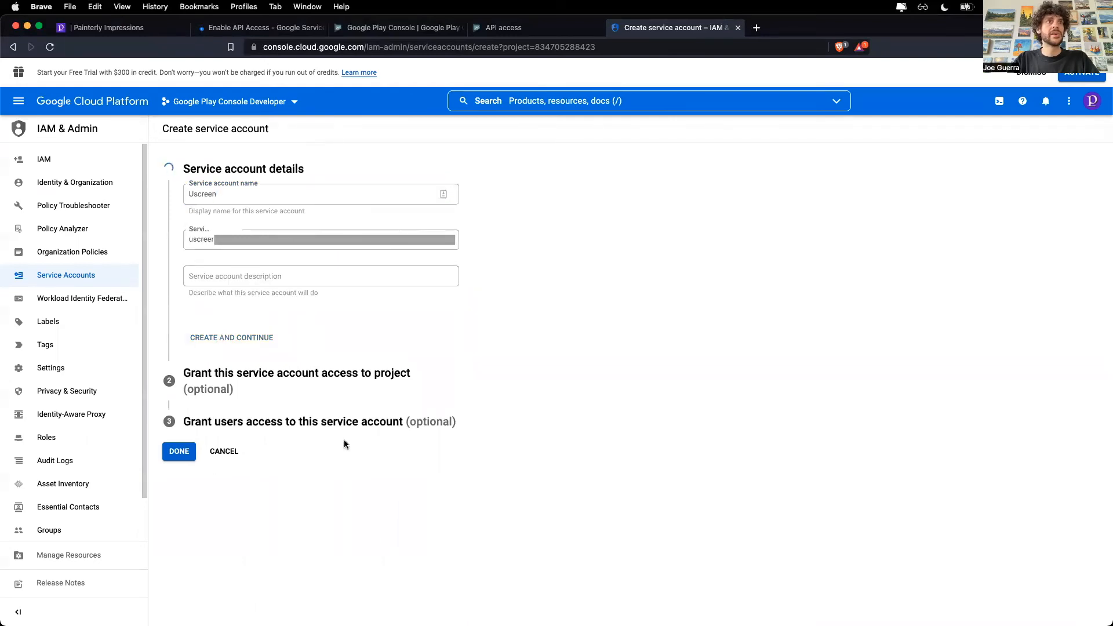
left_click(231, 337)
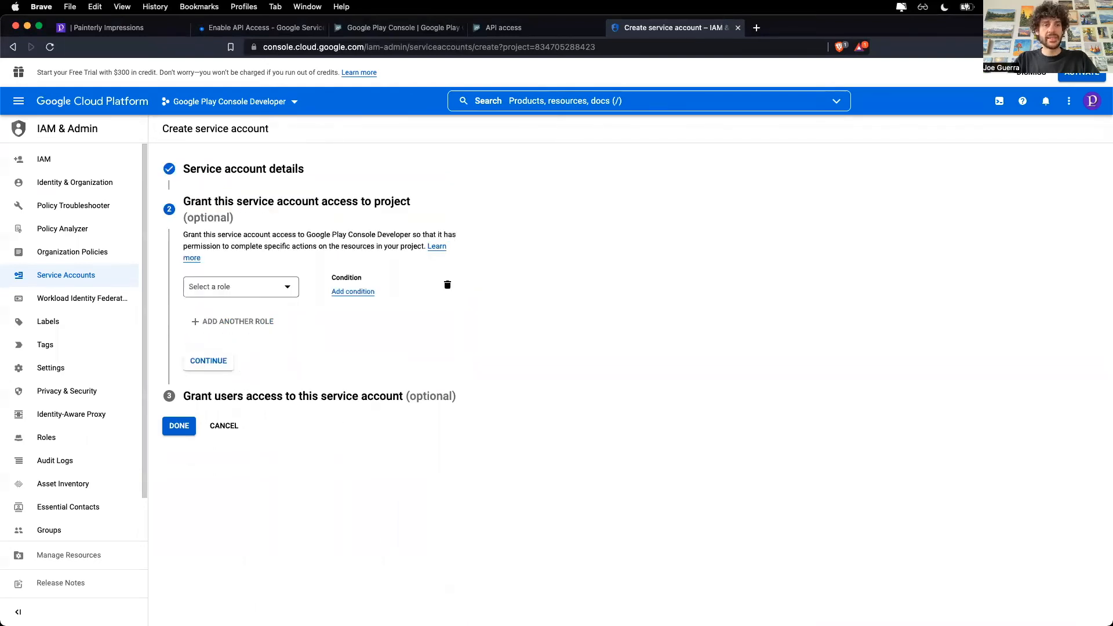
mouse_move(232, 321)
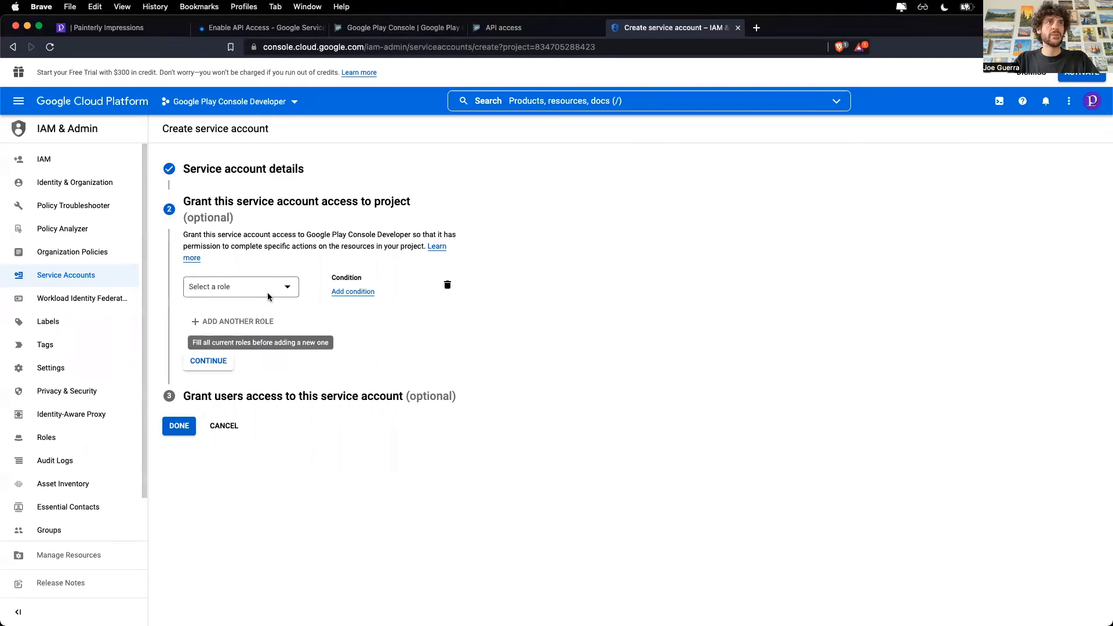
- Grant the account the Owner role and finish creating it
left_click(241, 286)
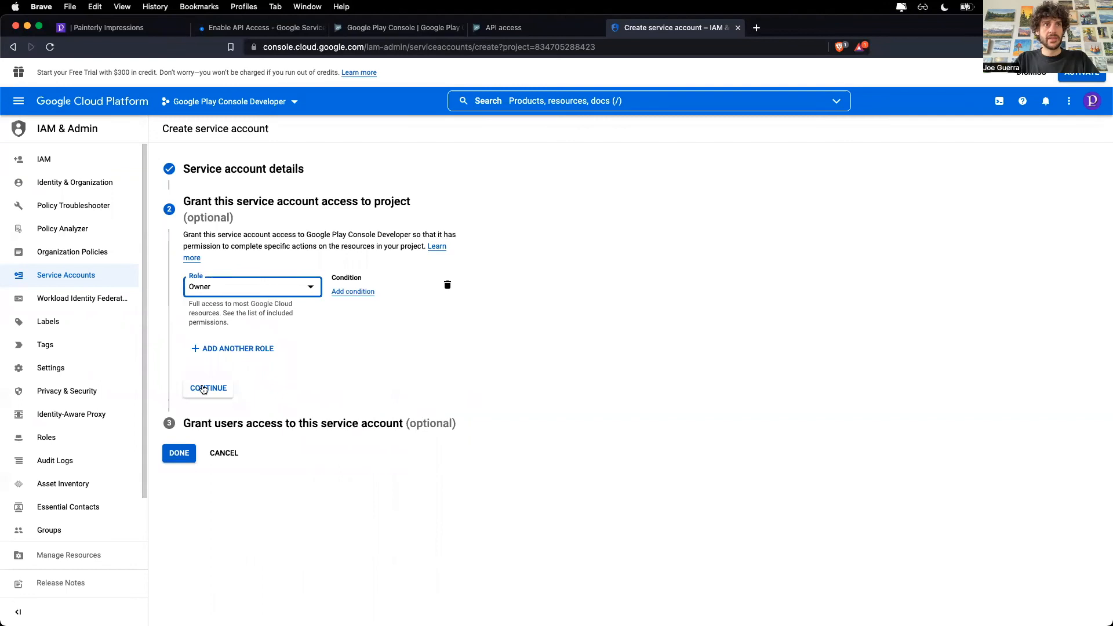
left_click(207, 389)
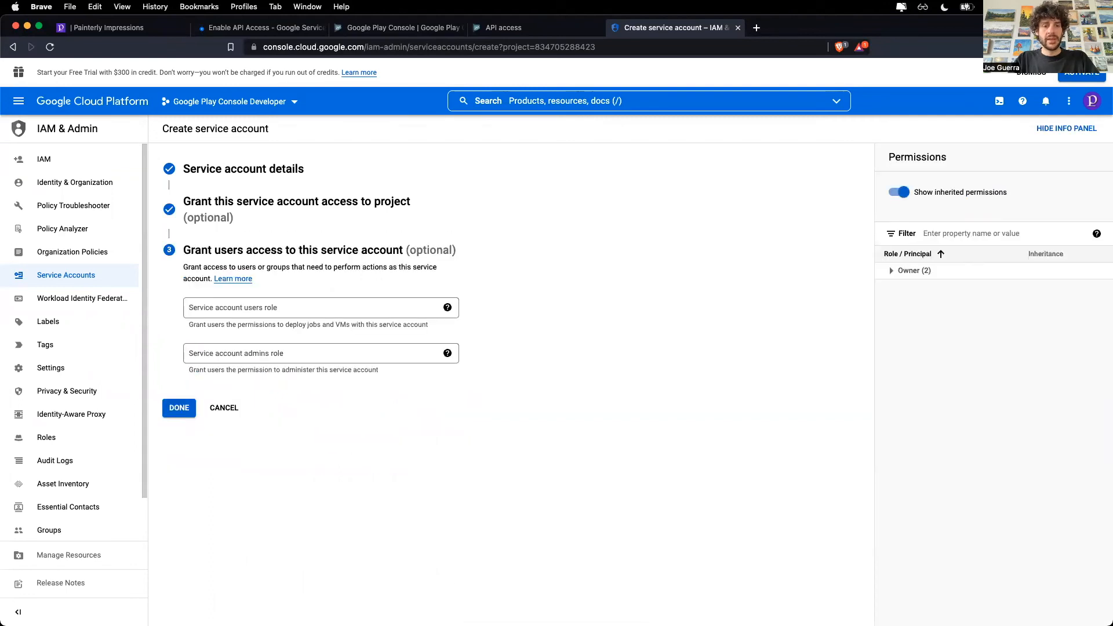
left_click(178, 407)
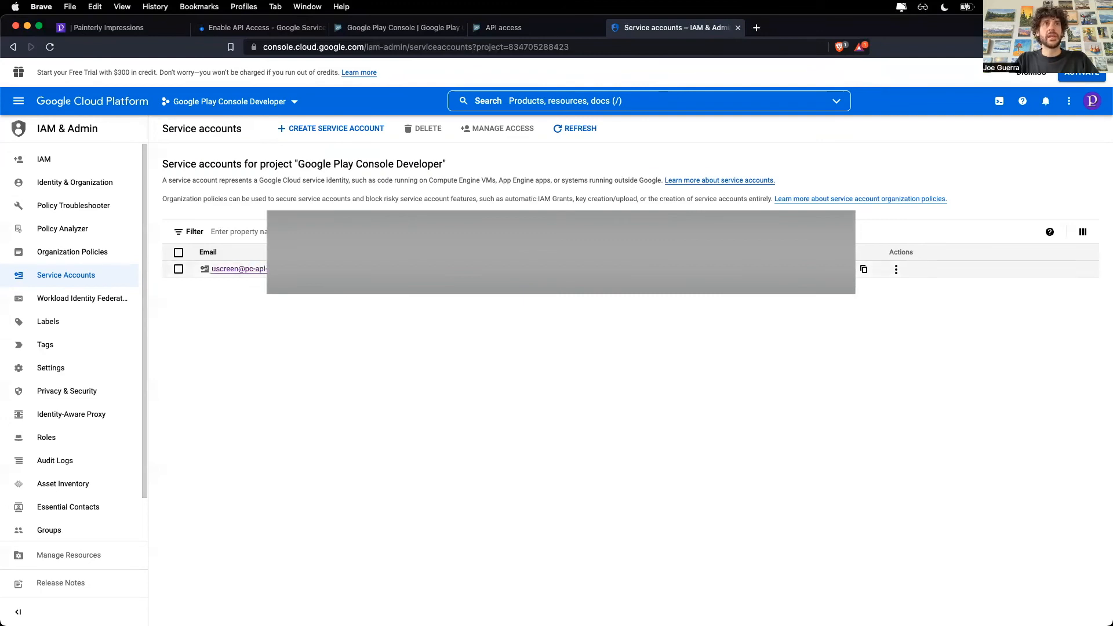
- Go to the Uscreen service account's Keys page and start creating a new key
left_click(238, 268)
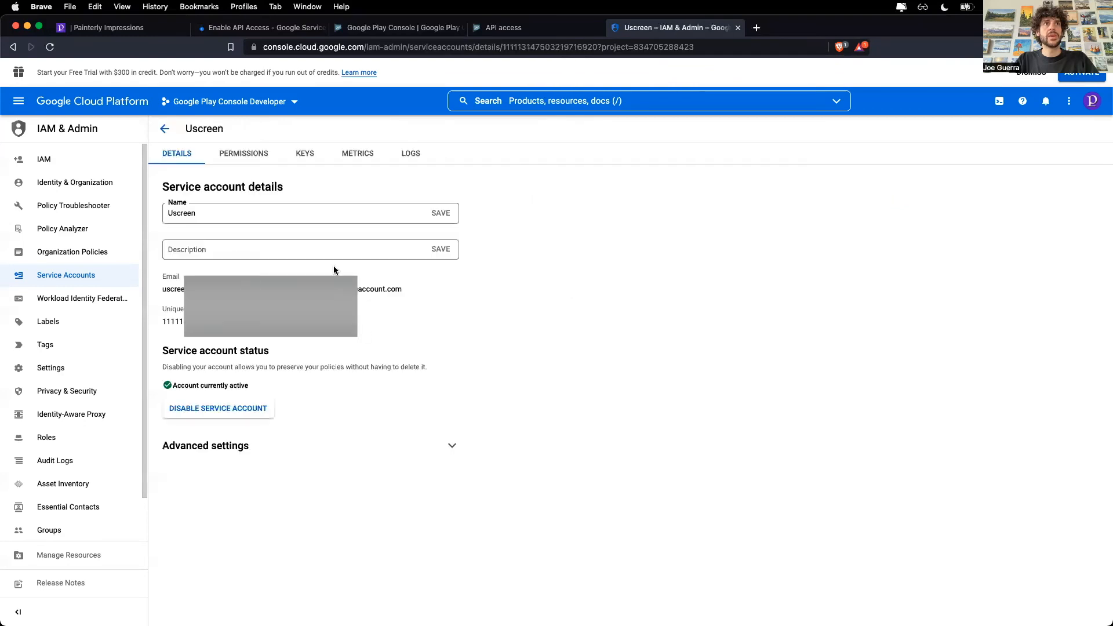
left_click(305, 153)
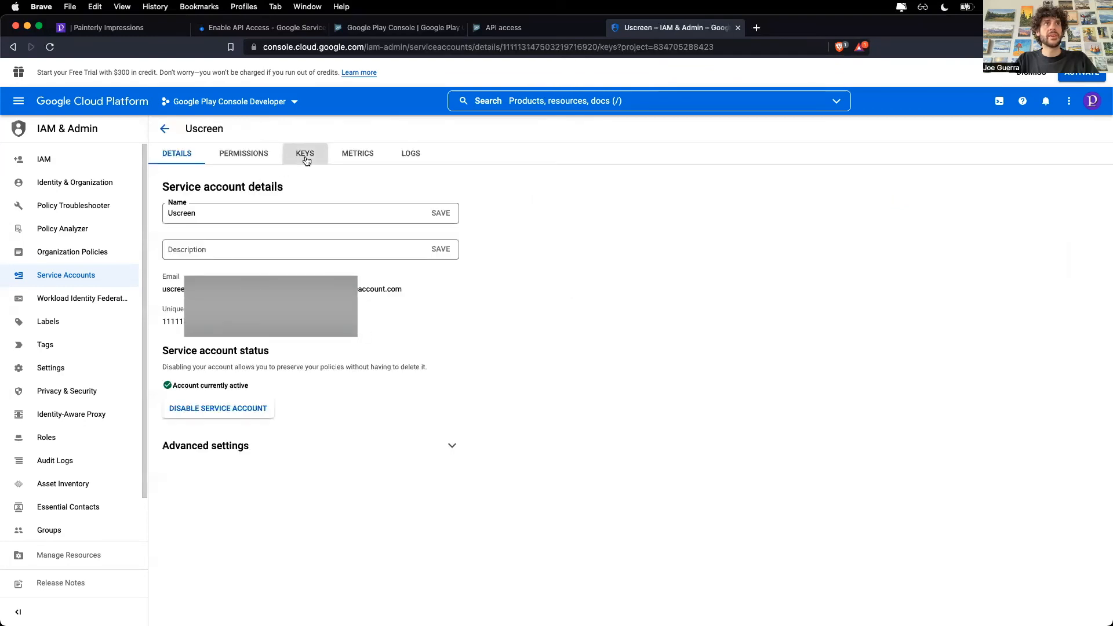
left_click(305, 153)
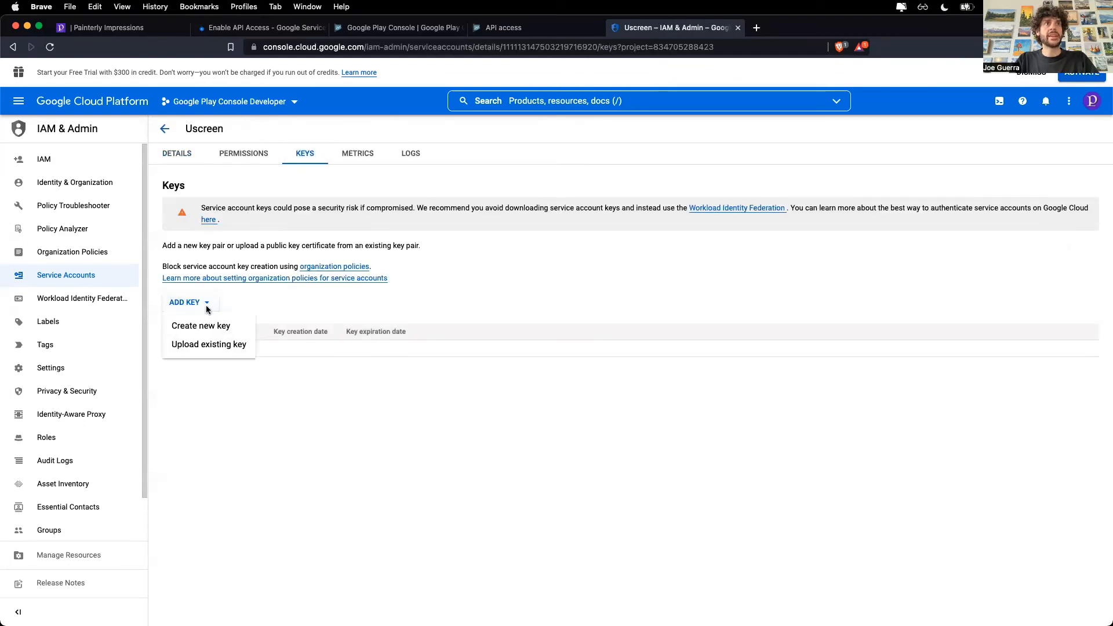
left_click(201, 325)
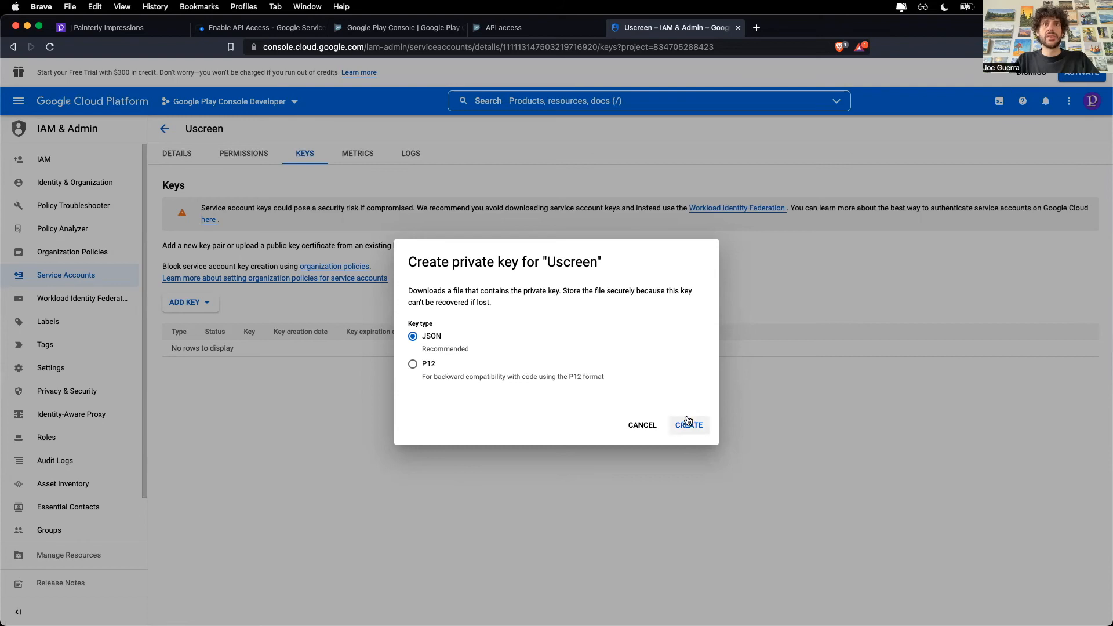
- Create a JSON private key and save the file to Downloads
left_click(687, 424)
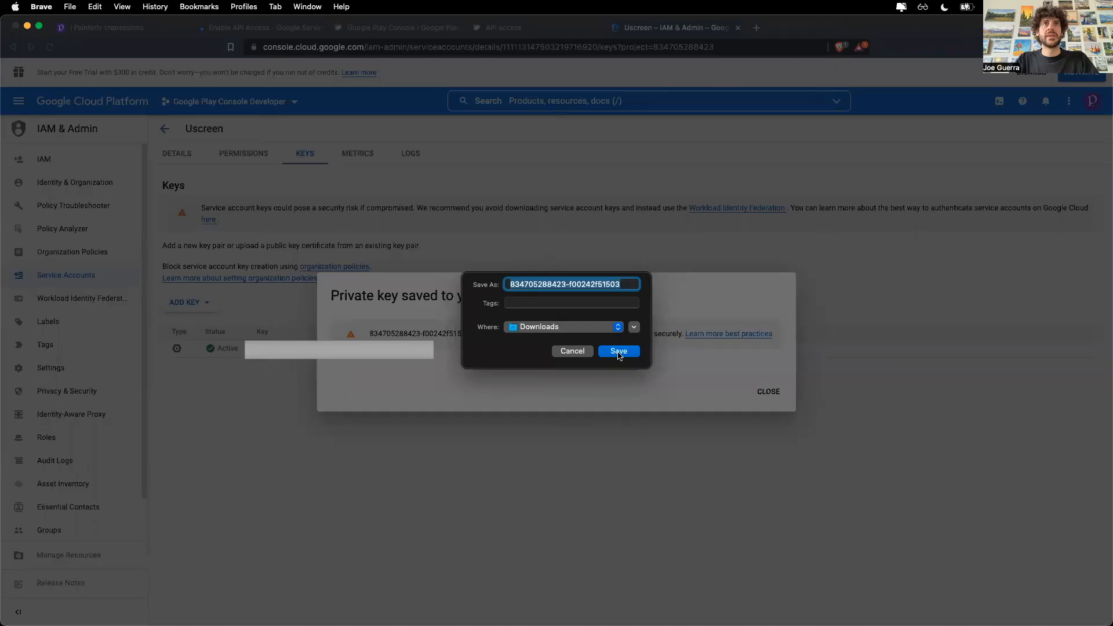
left_click(618, 350)
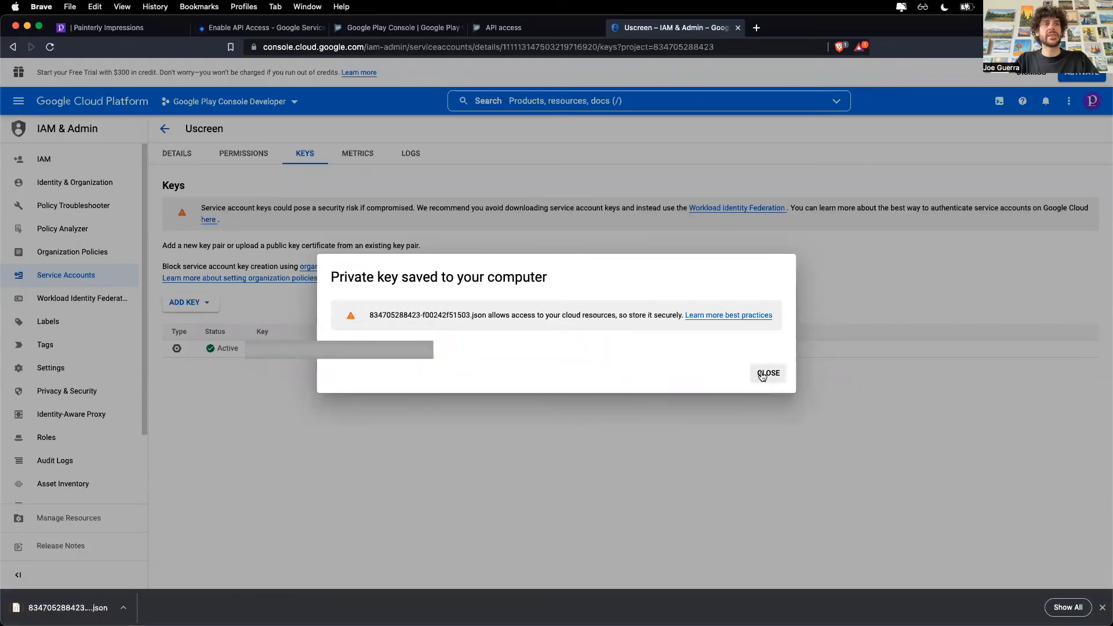
left_click(768, 372)
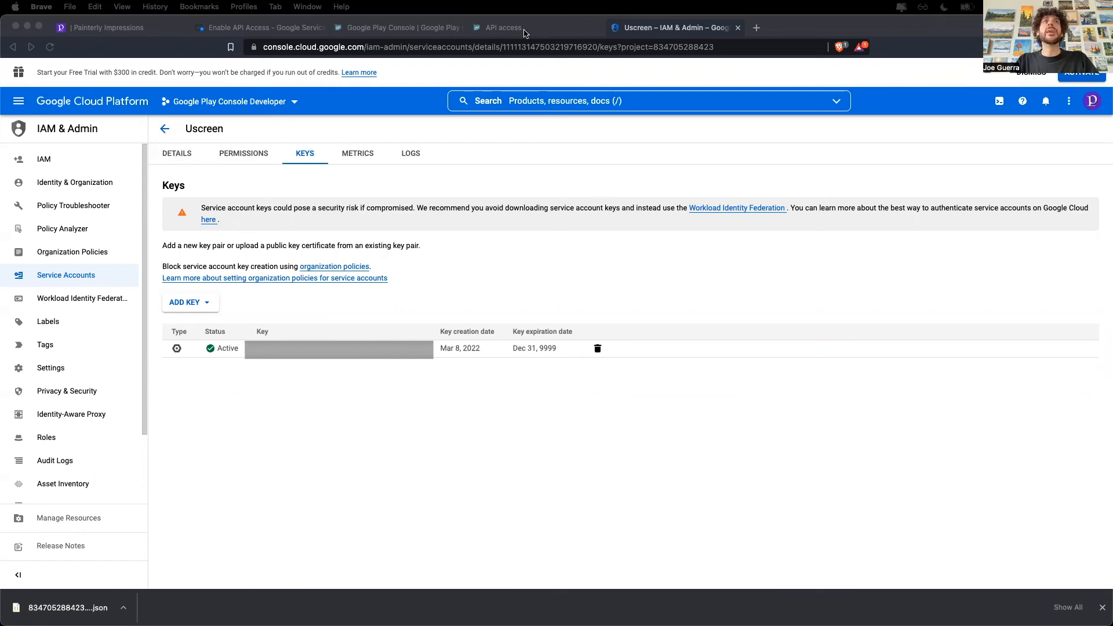
- Refresh the API access service accounts and start granting access to the Uscreen account
left_click(505, 28)
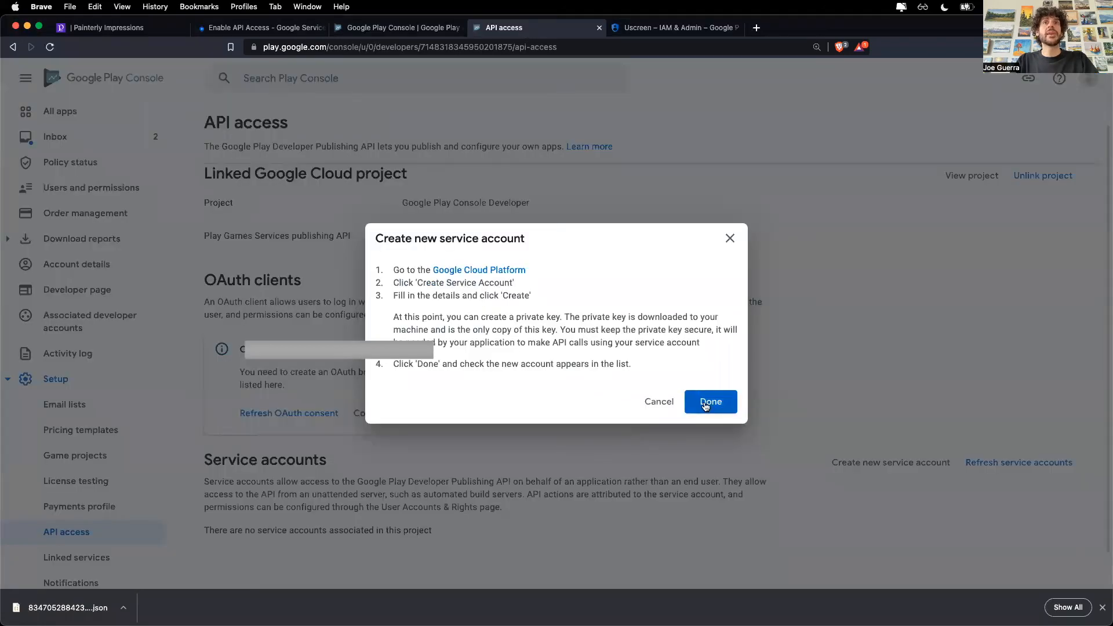
left_click(709, 401)
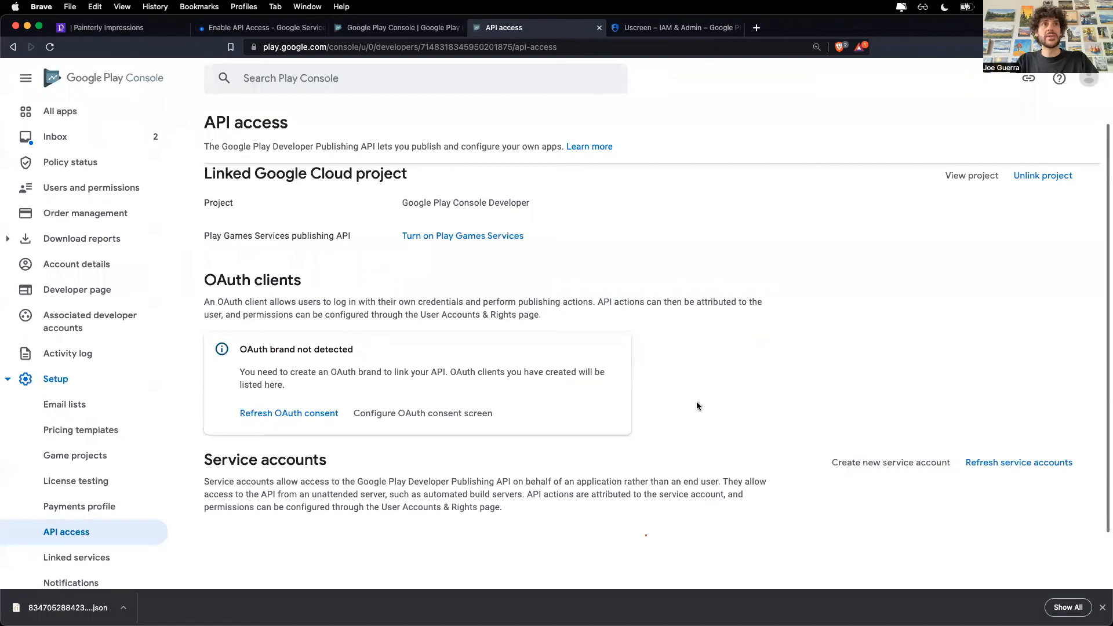
left_click(1018, 463)
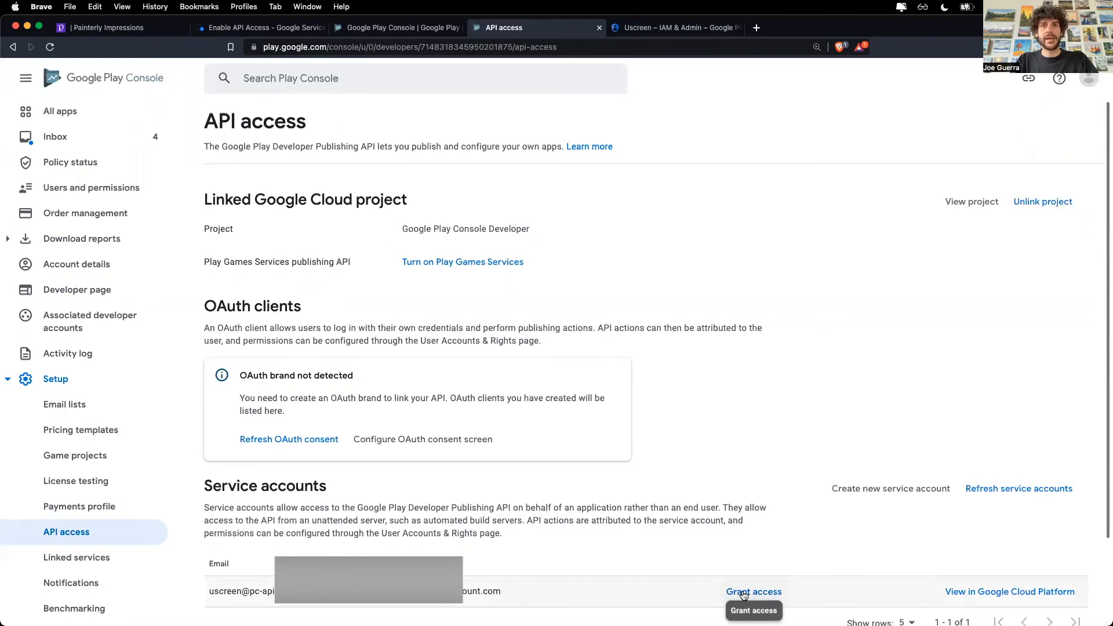
left_click(754, 592)
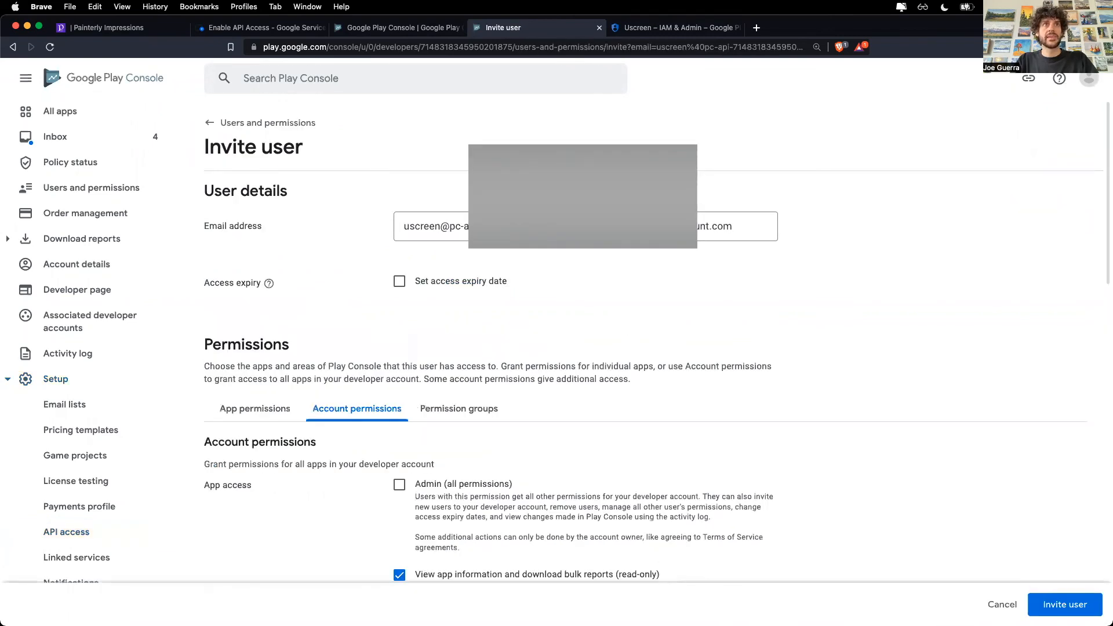
- Give the account Admin (all permissions) and send the invite to the developer account
left_click(399, 246)
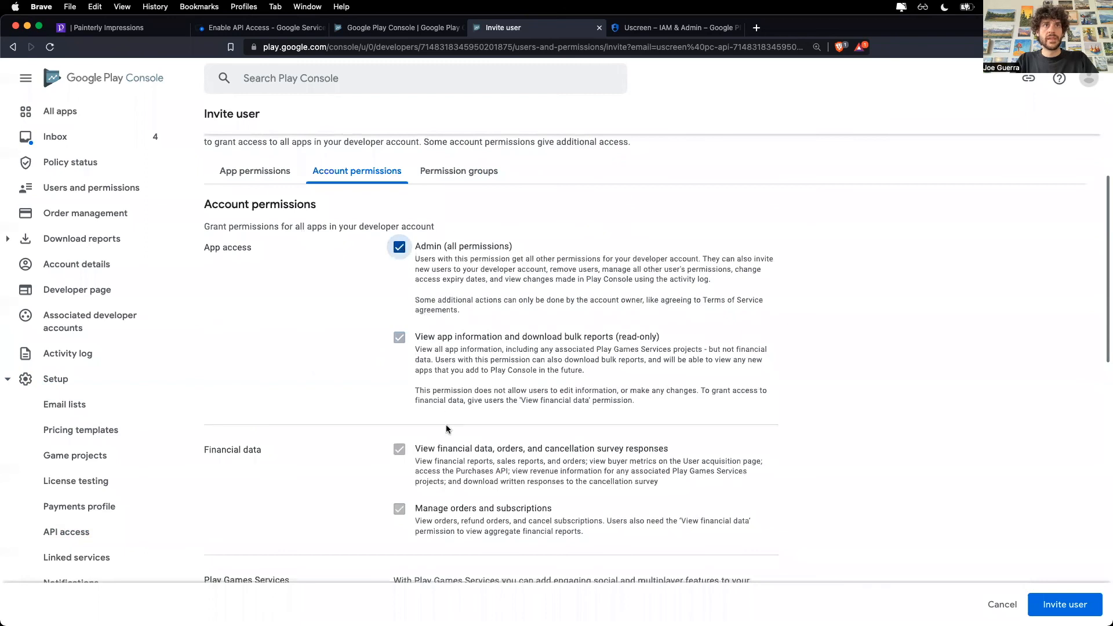
scroll("down", 3)
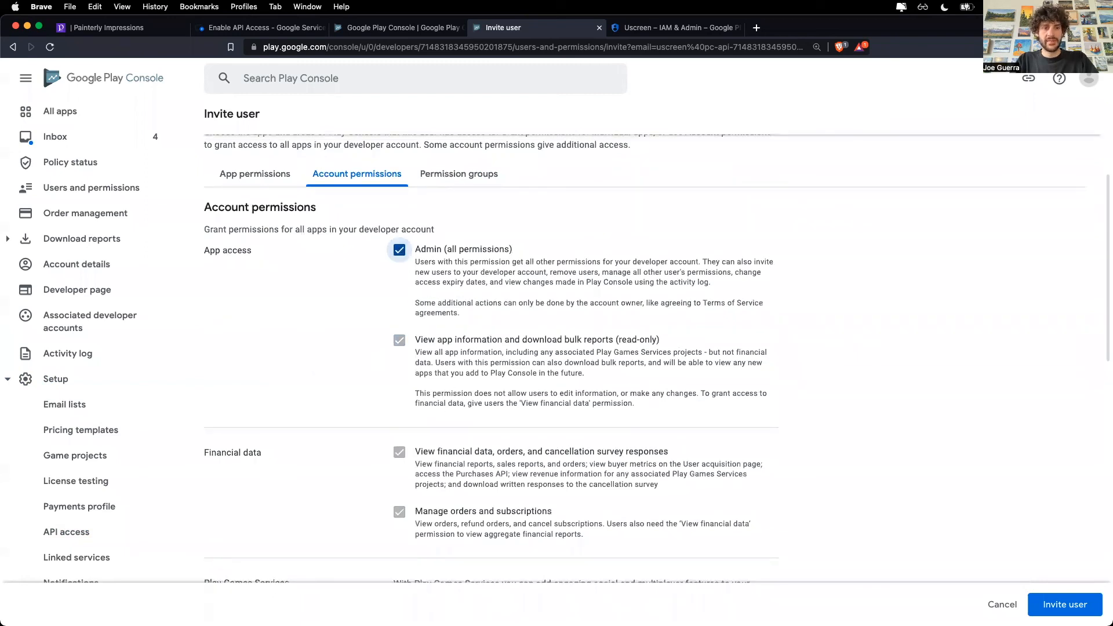
scroll("down", 3)
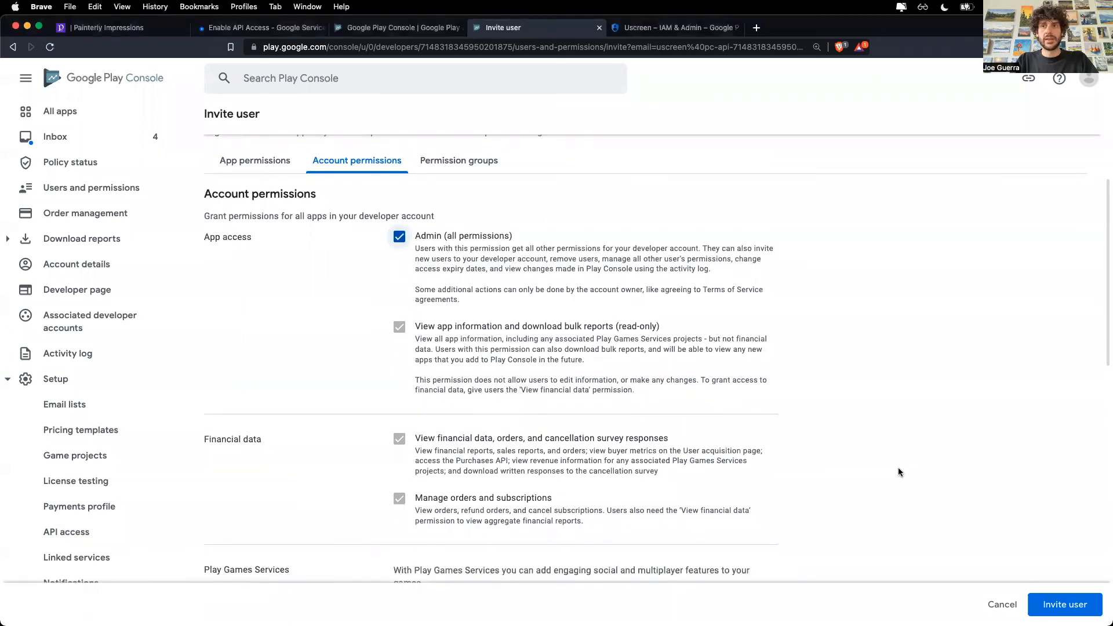
left_click(1064, 604)
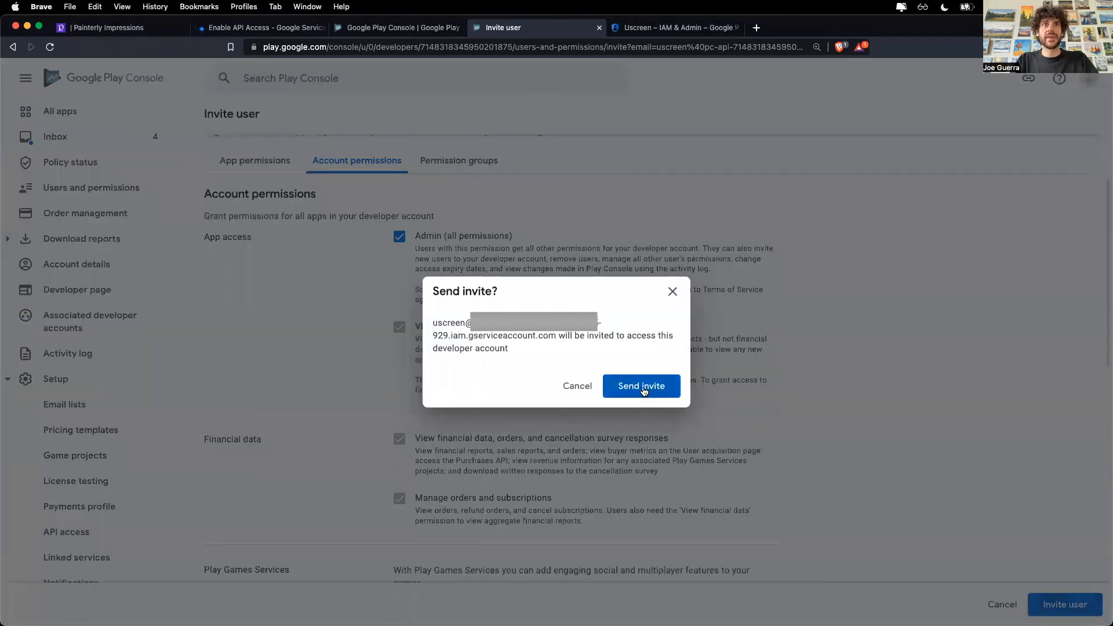
left_click(640, 385)
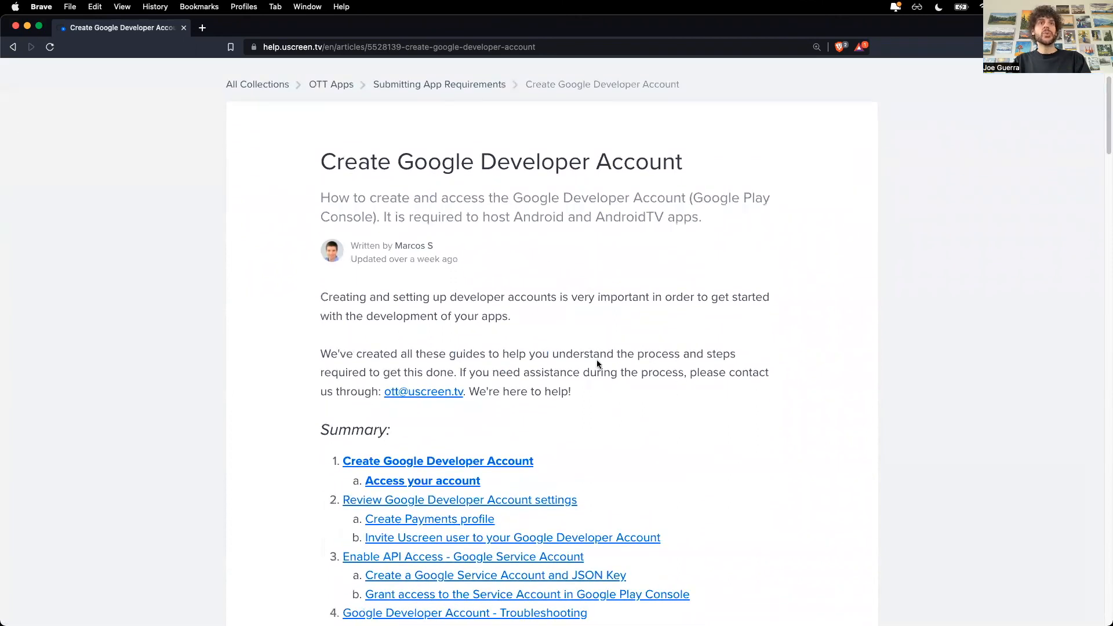
scroll("down", 3)
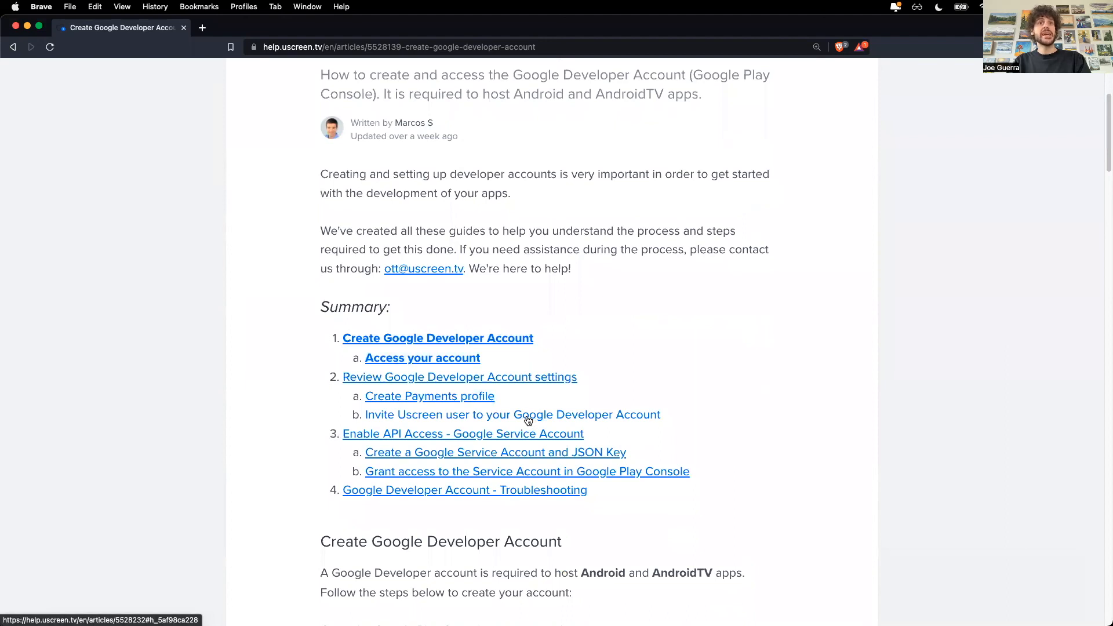
mouse_move(699, 454)
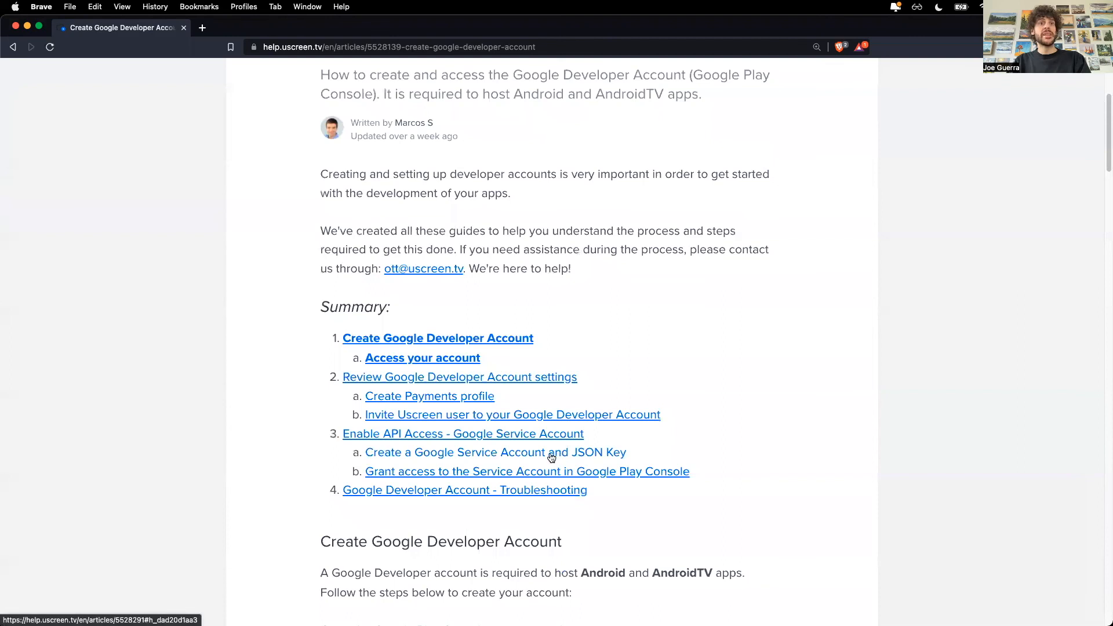
mouse_move(575, 457)
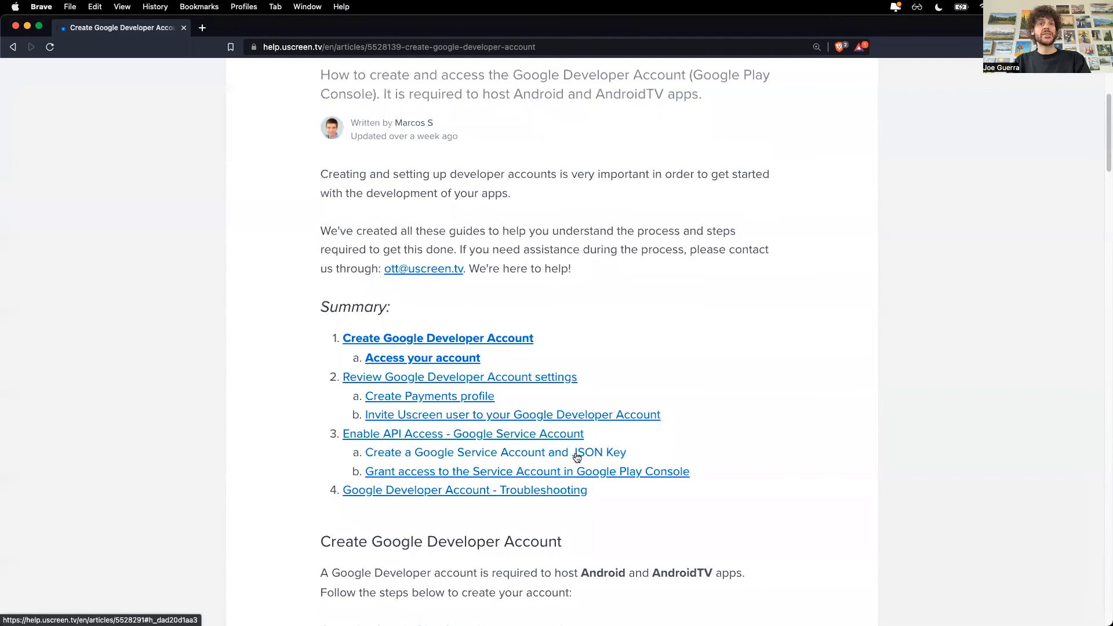
mouse_move(563, 472)
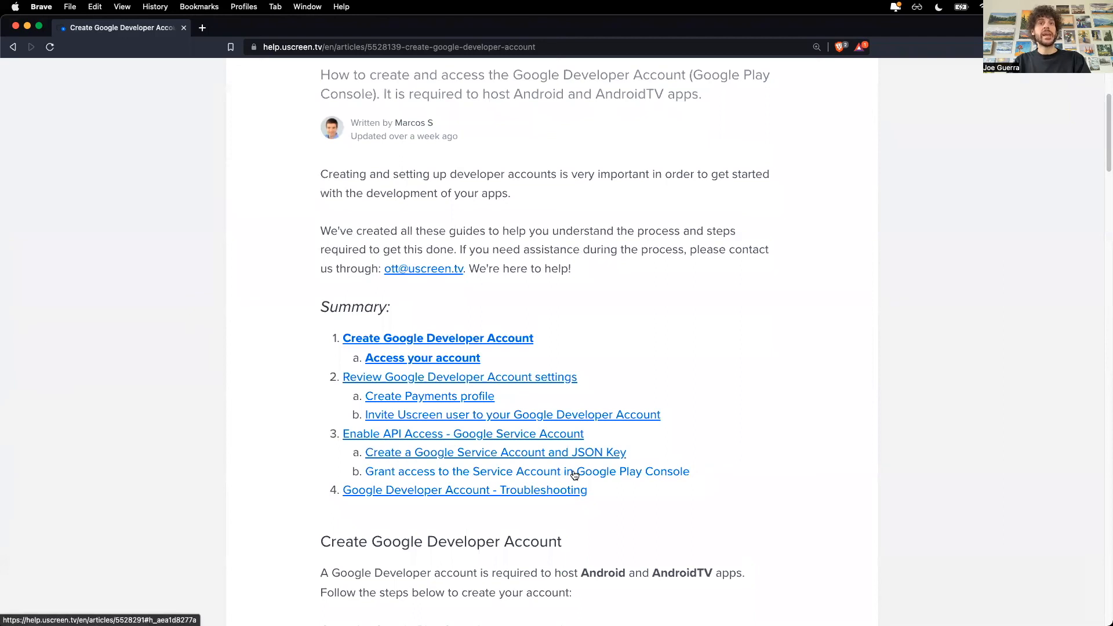
mouse_move(659, 479)
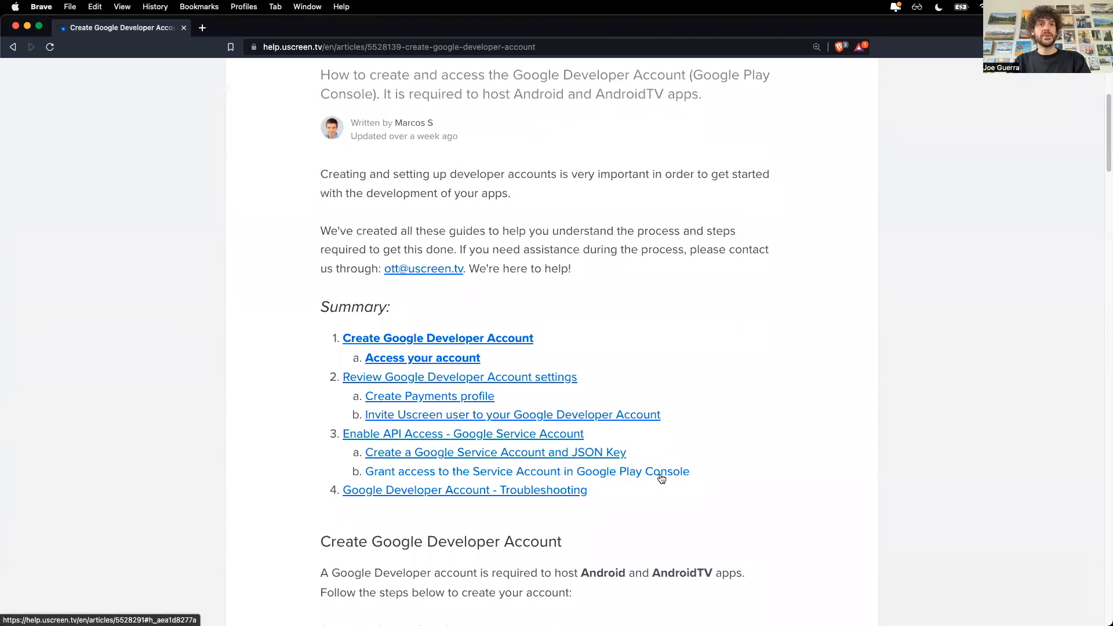